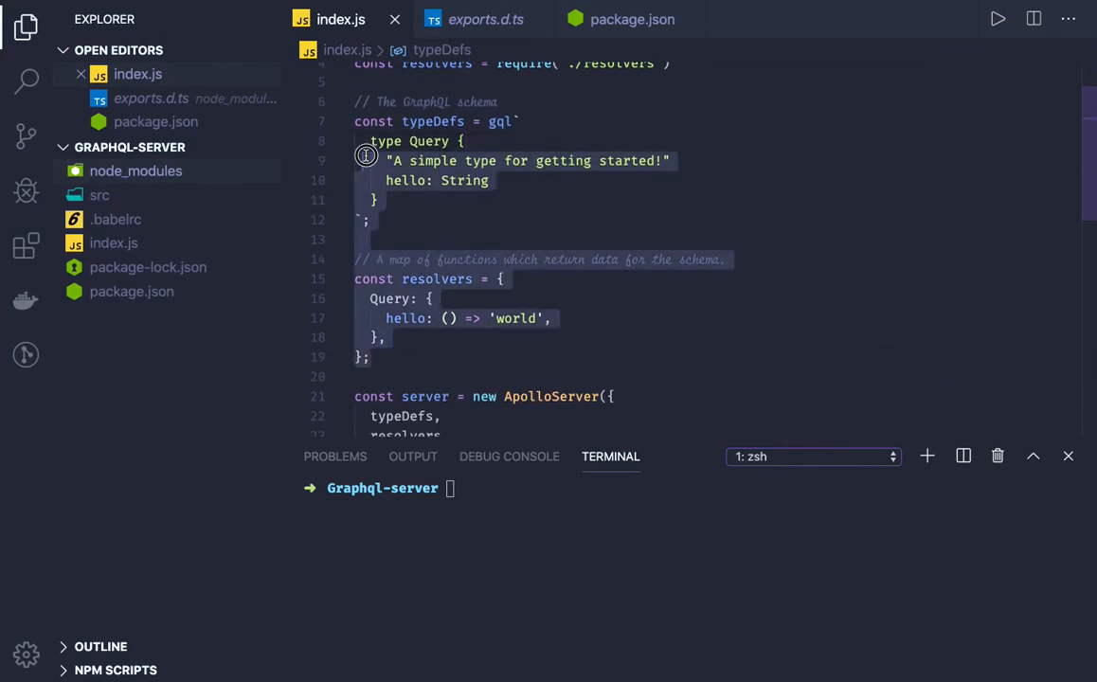
Remove the inline typeDefs and resolvers blocks from index.js, keeping the server setup.
scroll(up, 3)
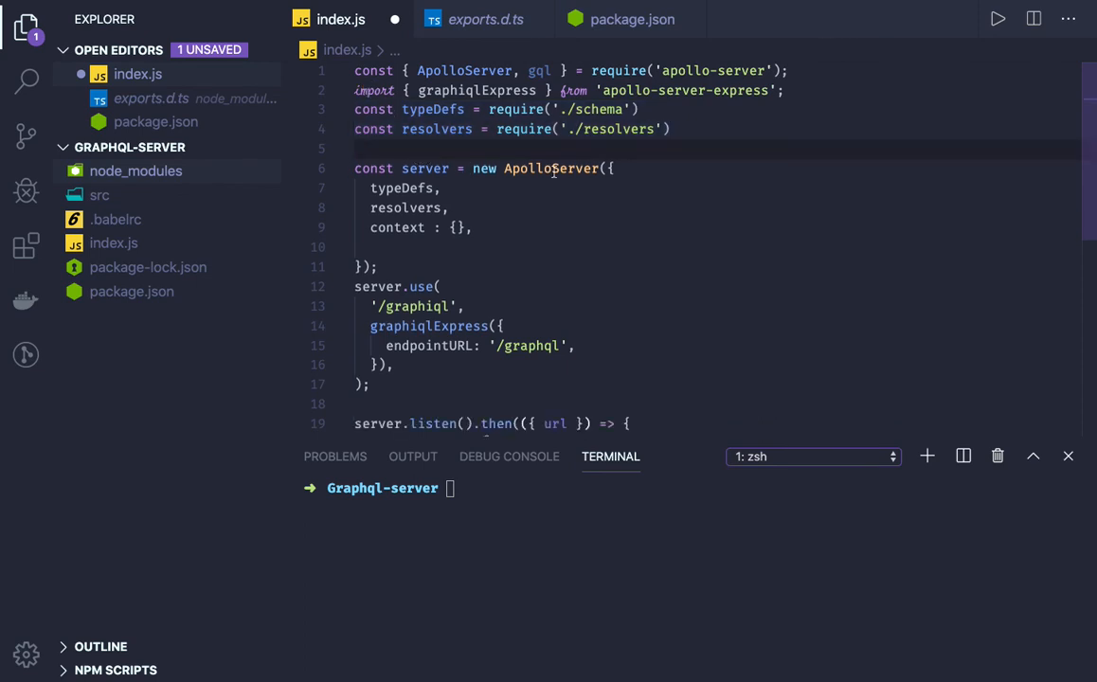
mouse_move(551, 167)
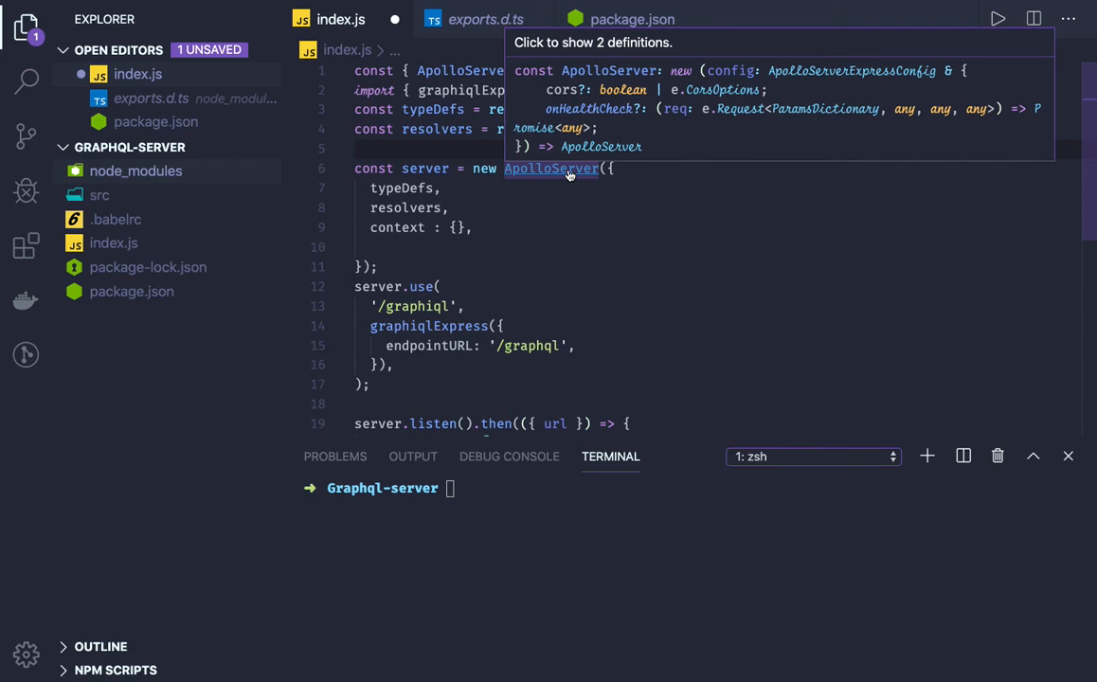
mouse_move(813, 74)
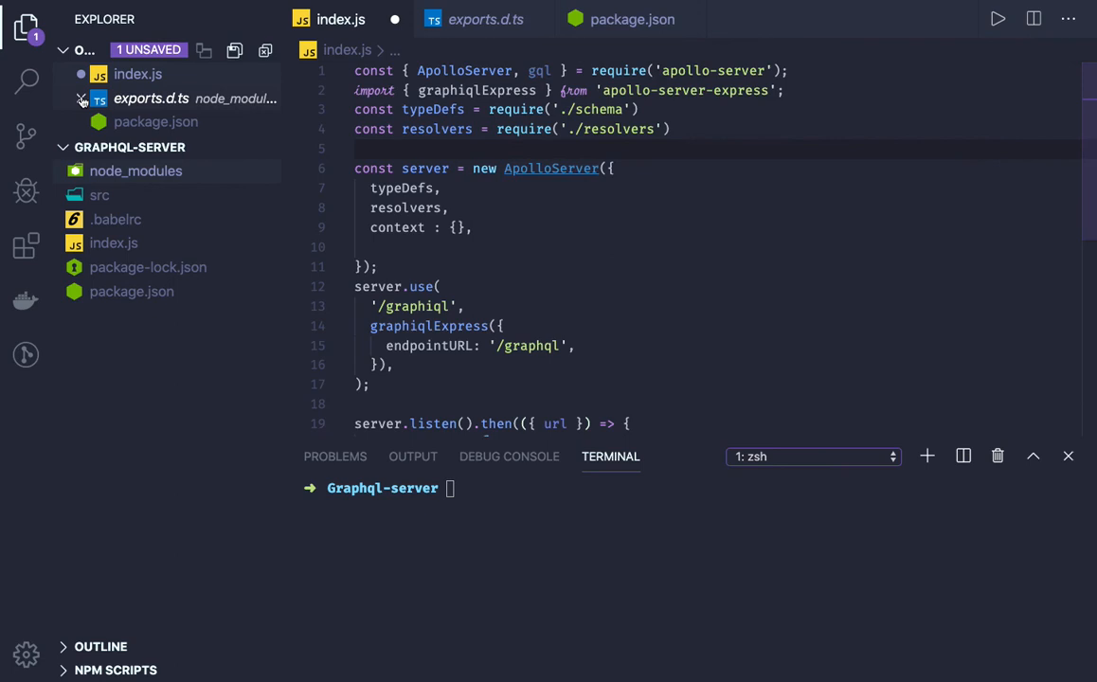
Peek ApolloServer's definition and open apollo-server's index.d.ts from node_modules.
click(27, 80)
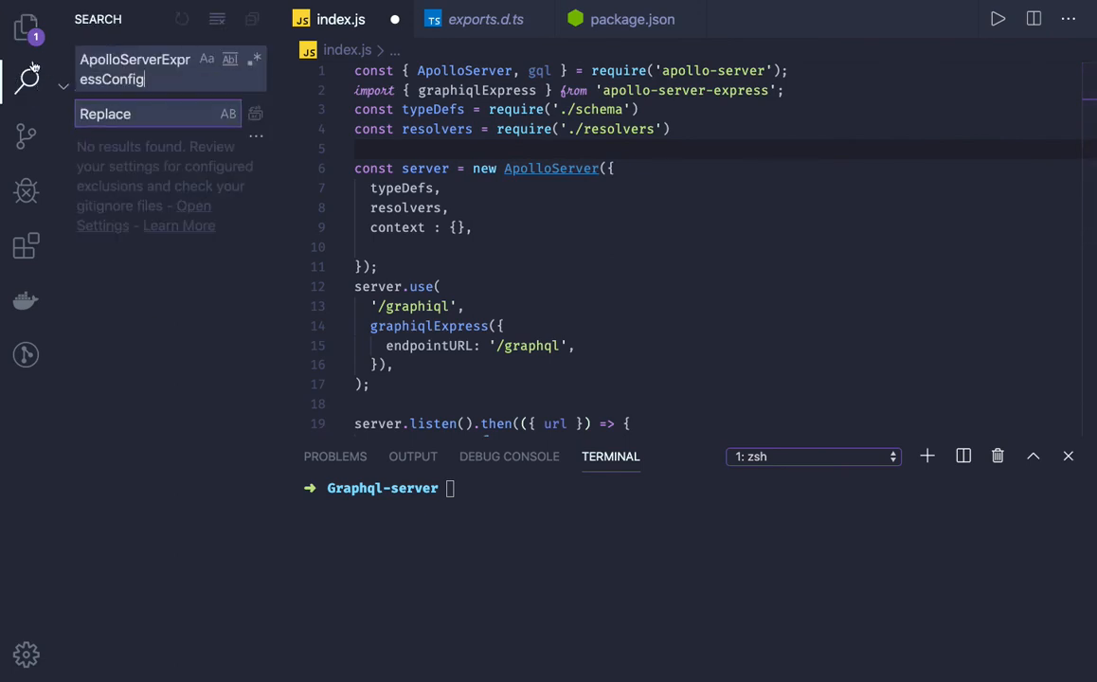
click(550, 168)
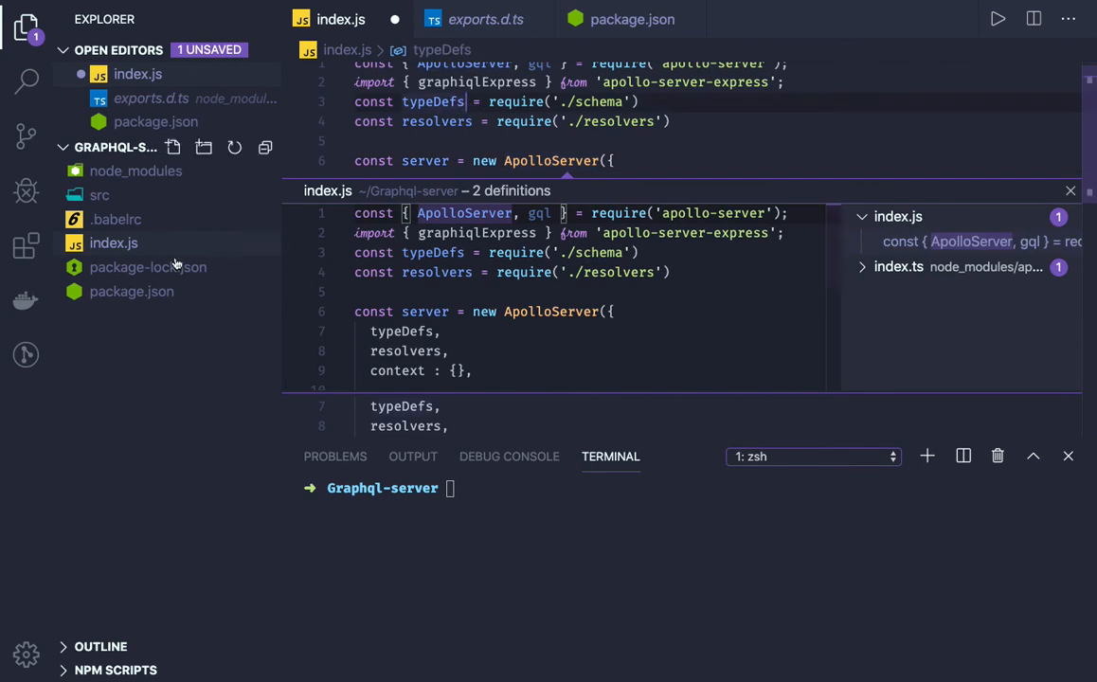
click(136, 171)
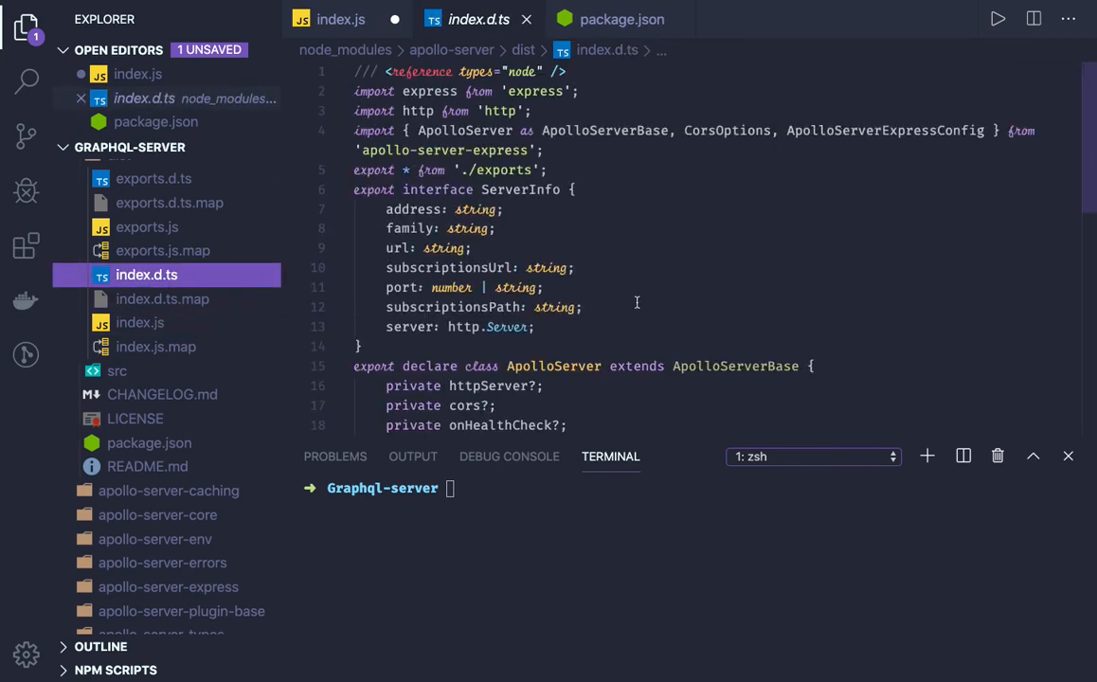
scroll(down, 3)
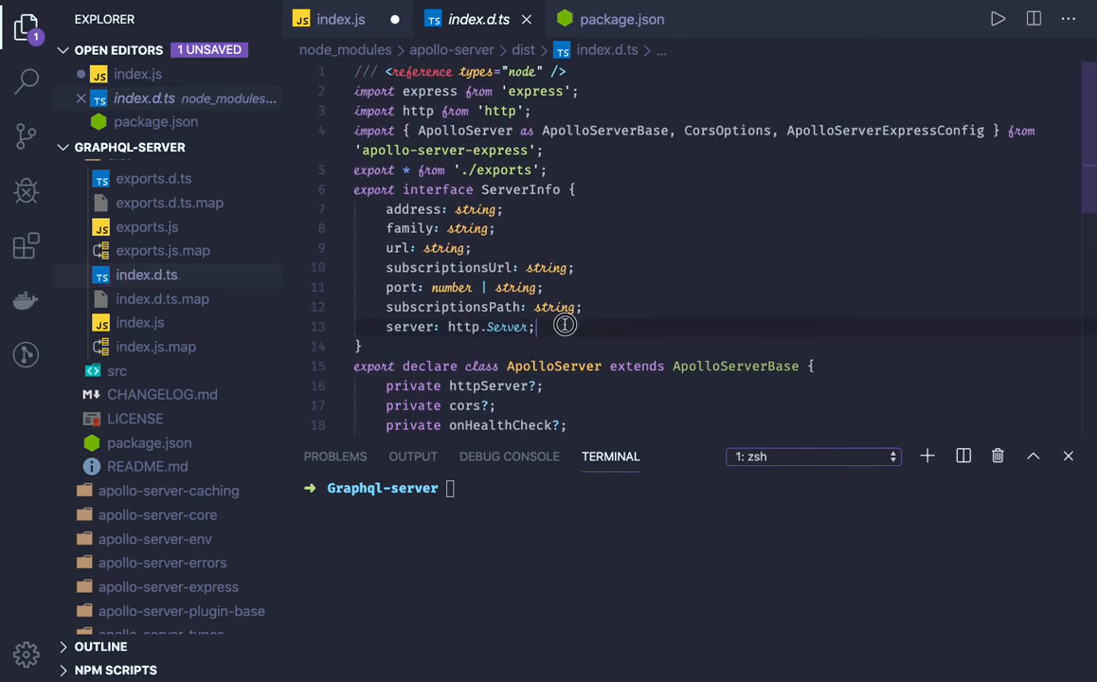
click(657, 190)
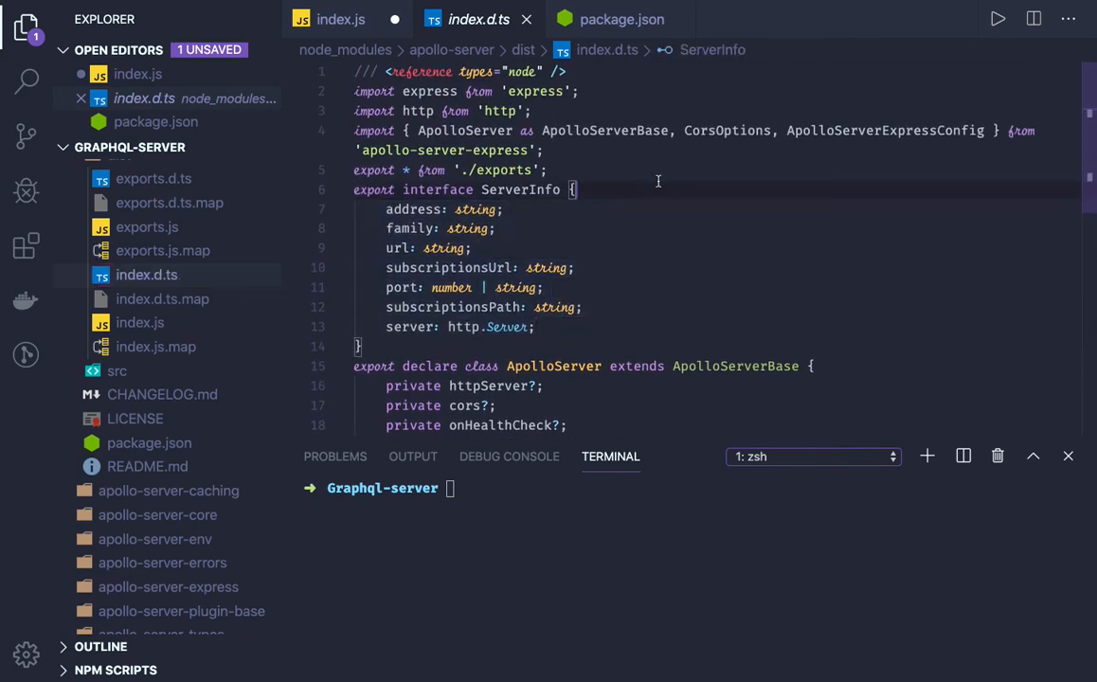
mouse_move(885, 130)
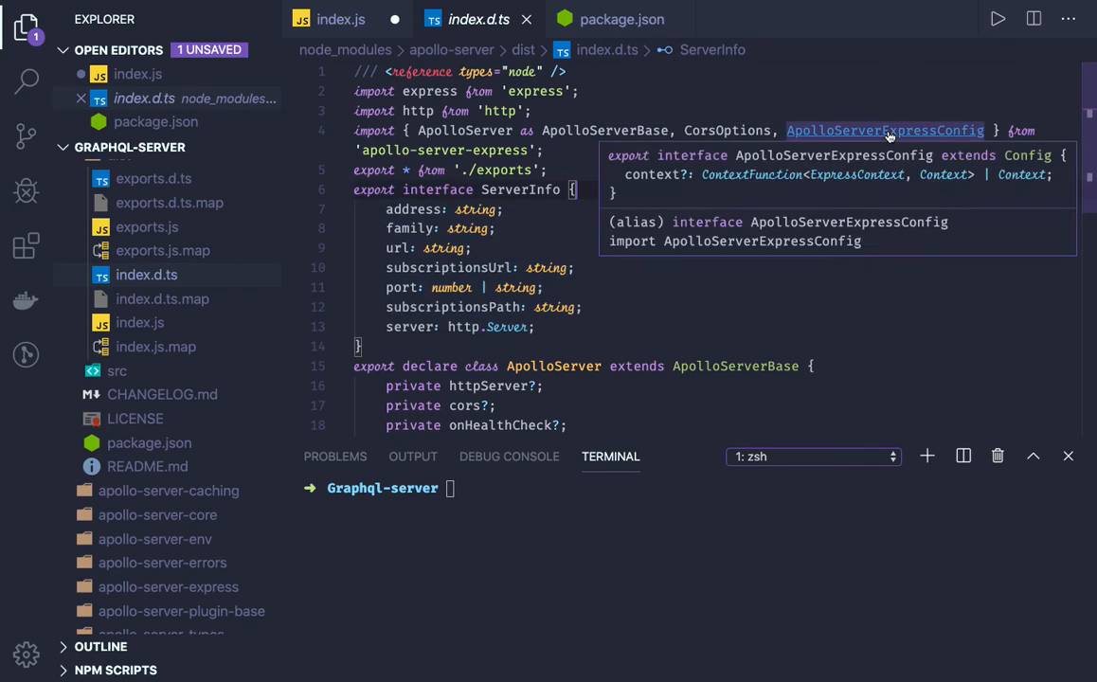
Follow ApolloServerExpressConfig to the Config interface in apollo-server-core's types.ts.
click(885, 131)
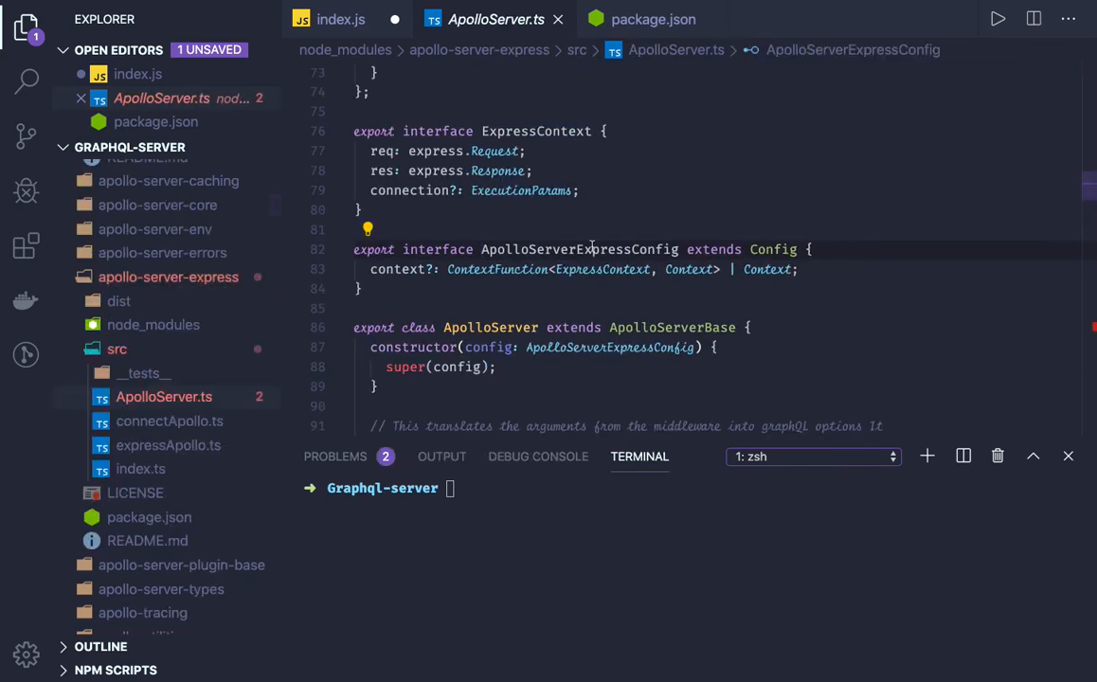
mouse_move(772, 249)
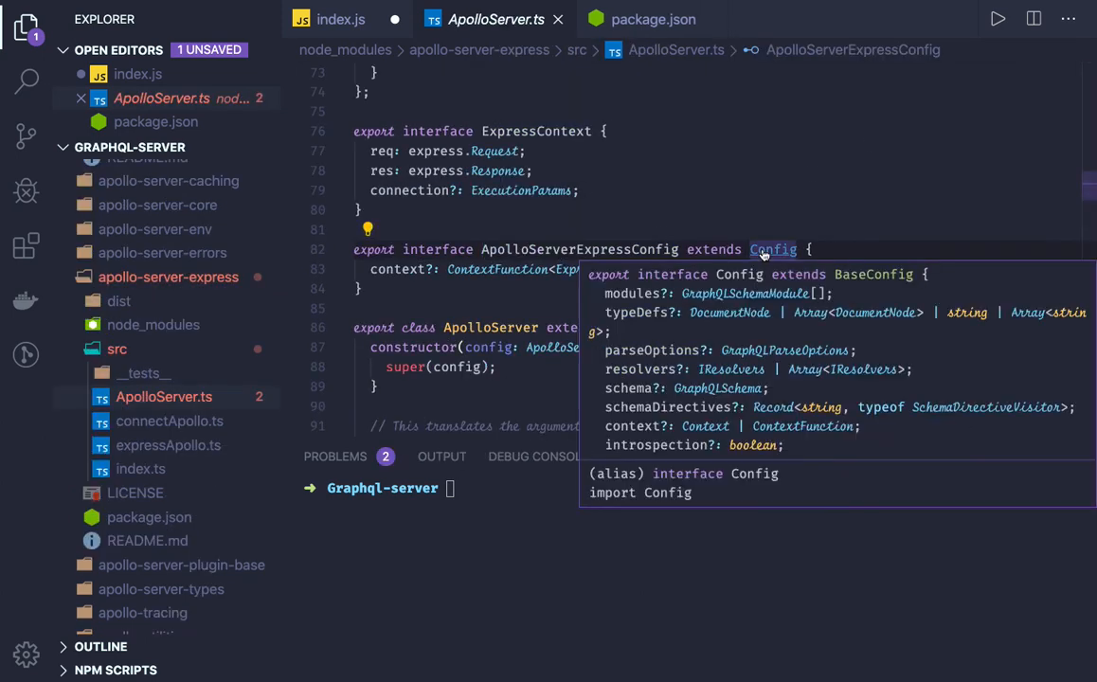
click(773, 249)
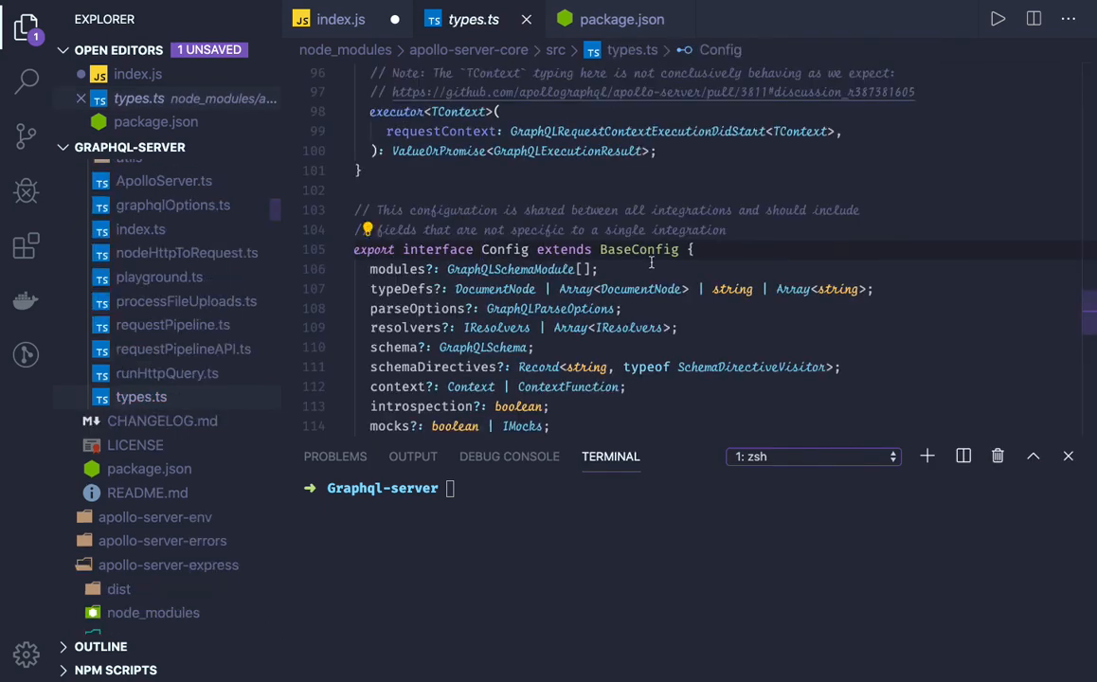
scroll(down, 3)
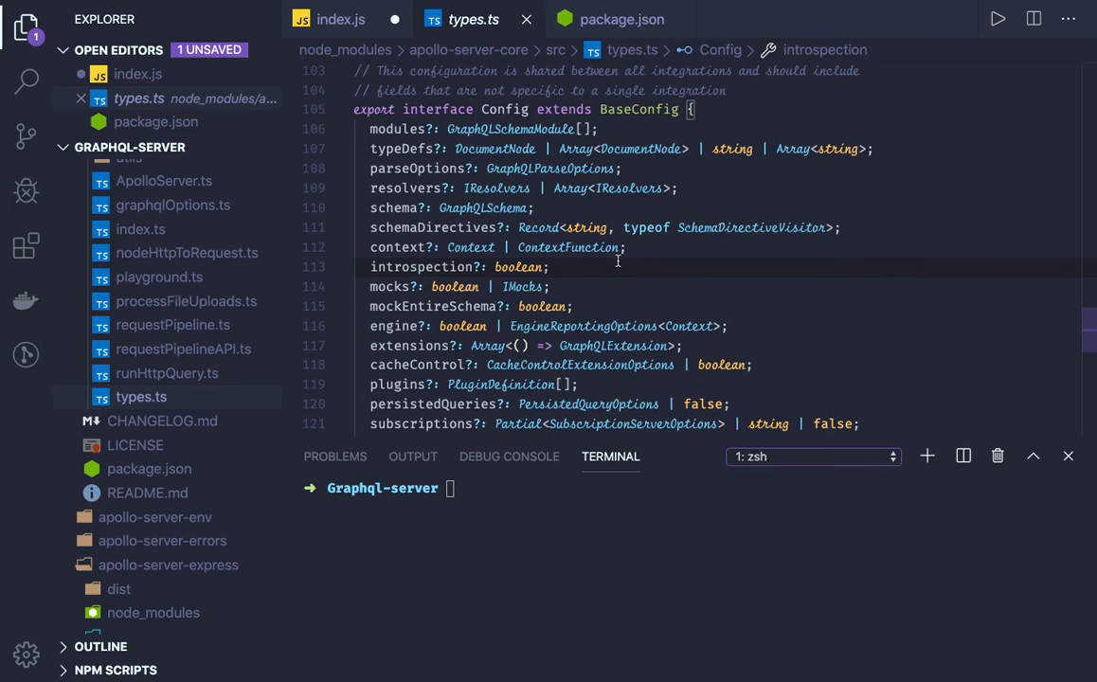
mouse_move(401, 149)
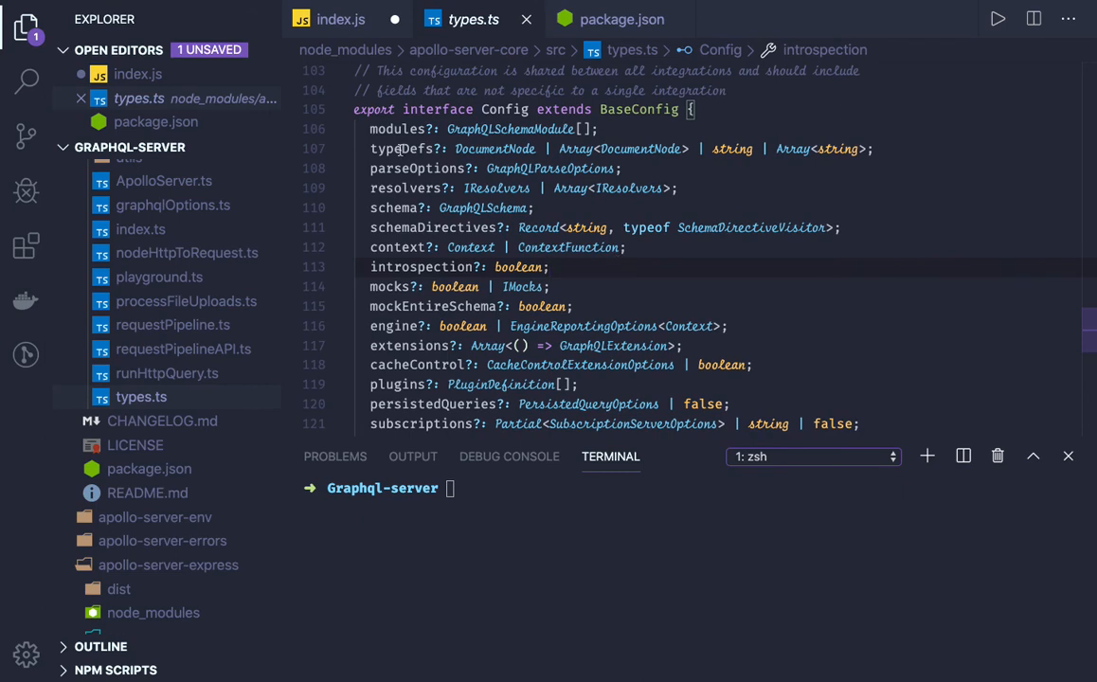
click(396, 207)
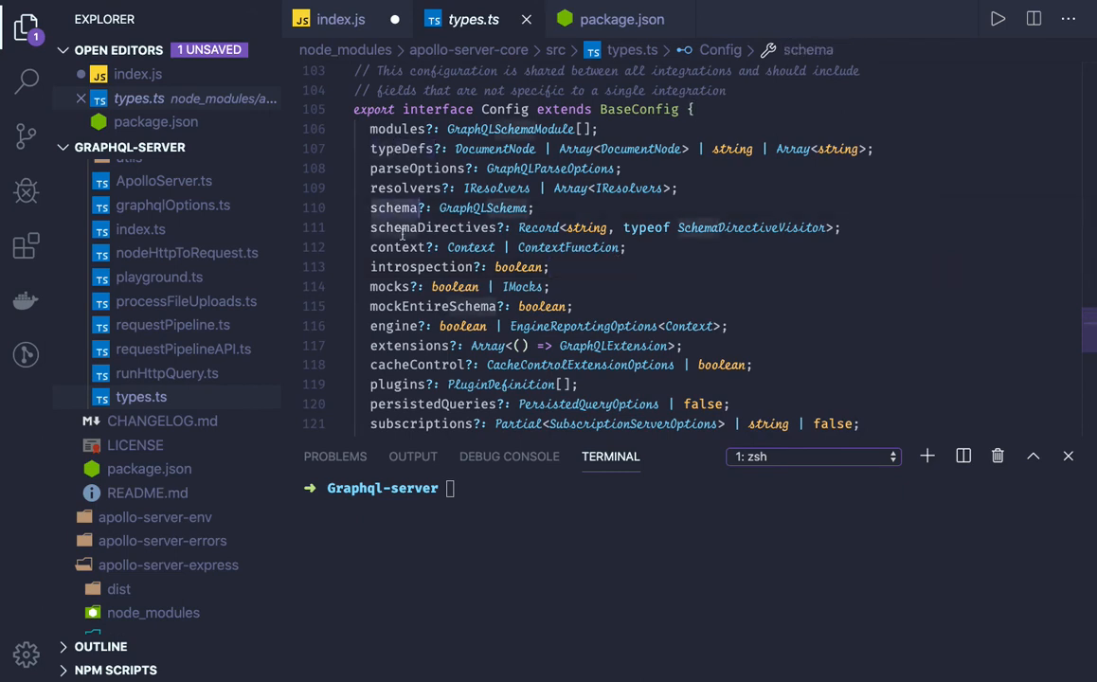
click(424, 266)
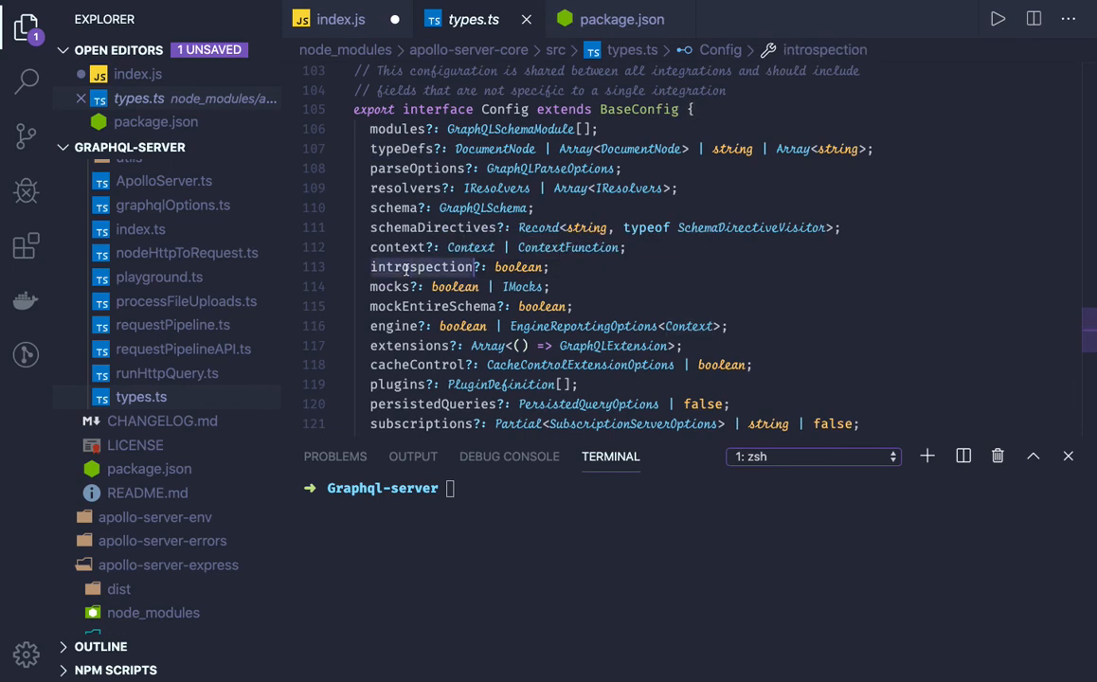
scroll(down, 3)
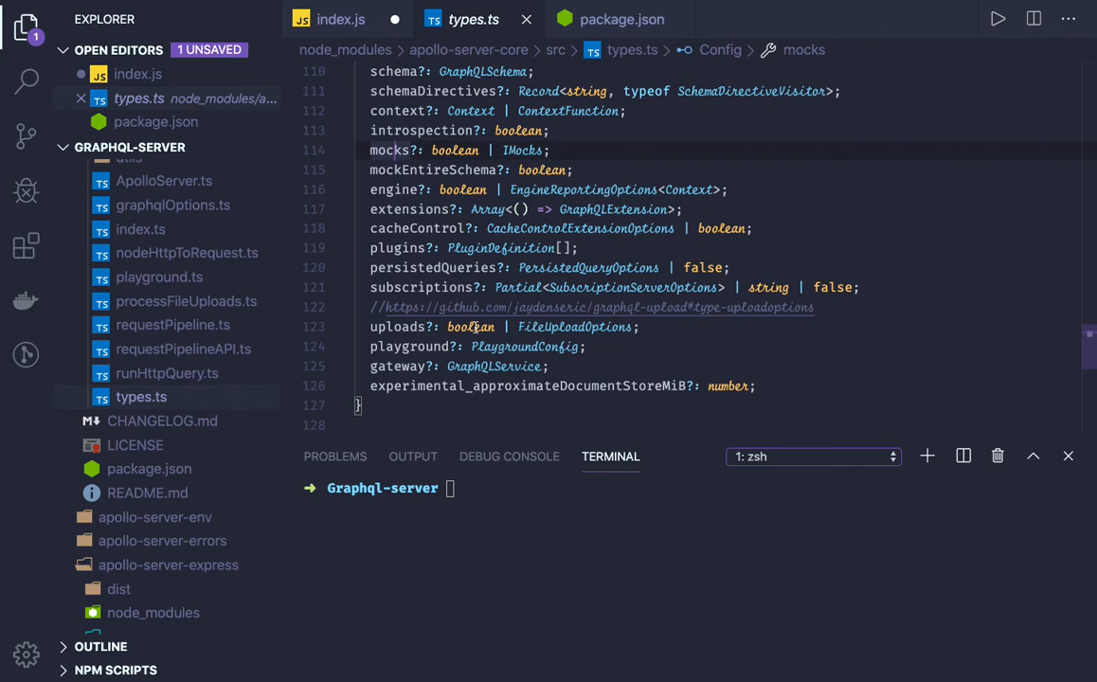
Review Config options like typeDefs, resolvers and context, comparing against index.js.
click(415, 346)
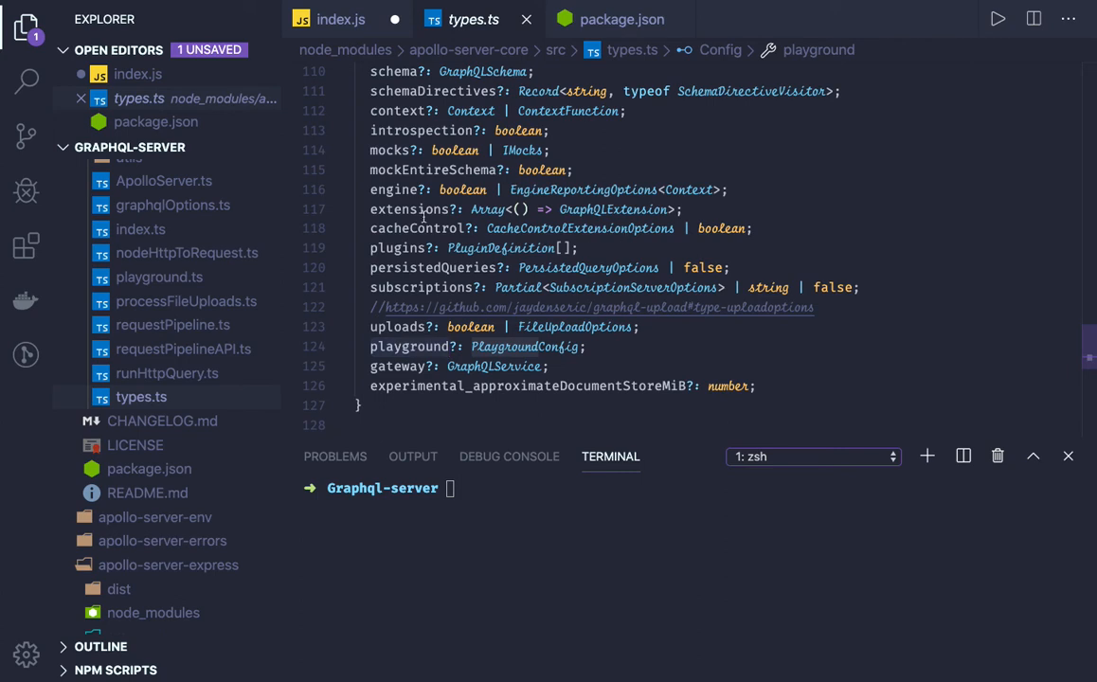
click(412, 210)
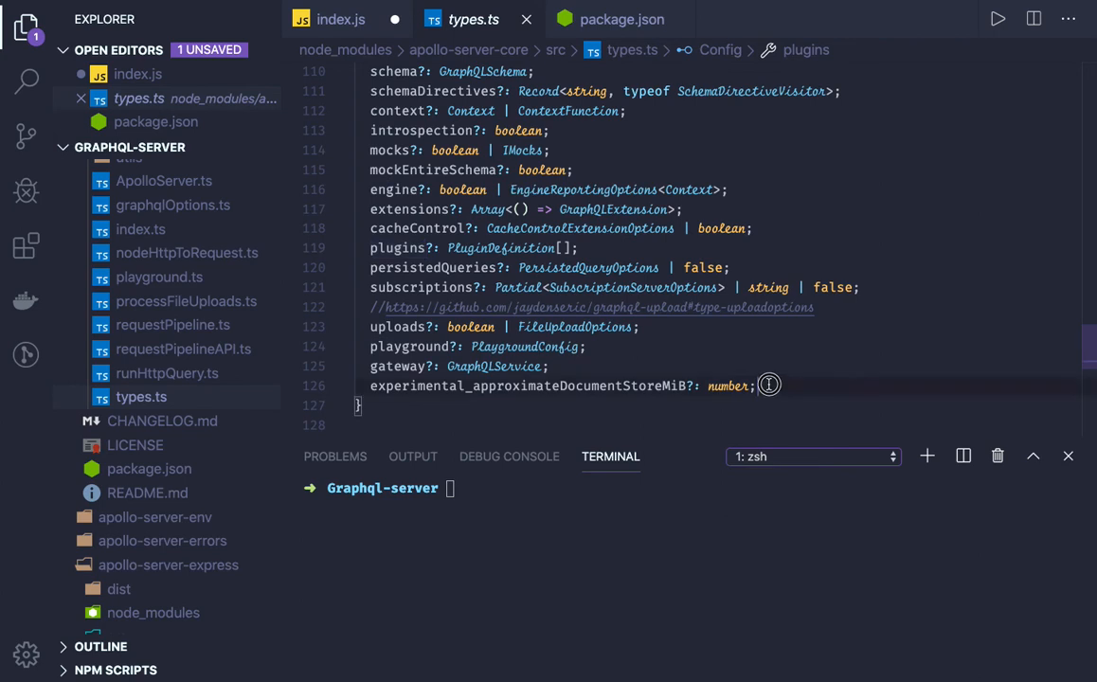
scroll(up, 3)
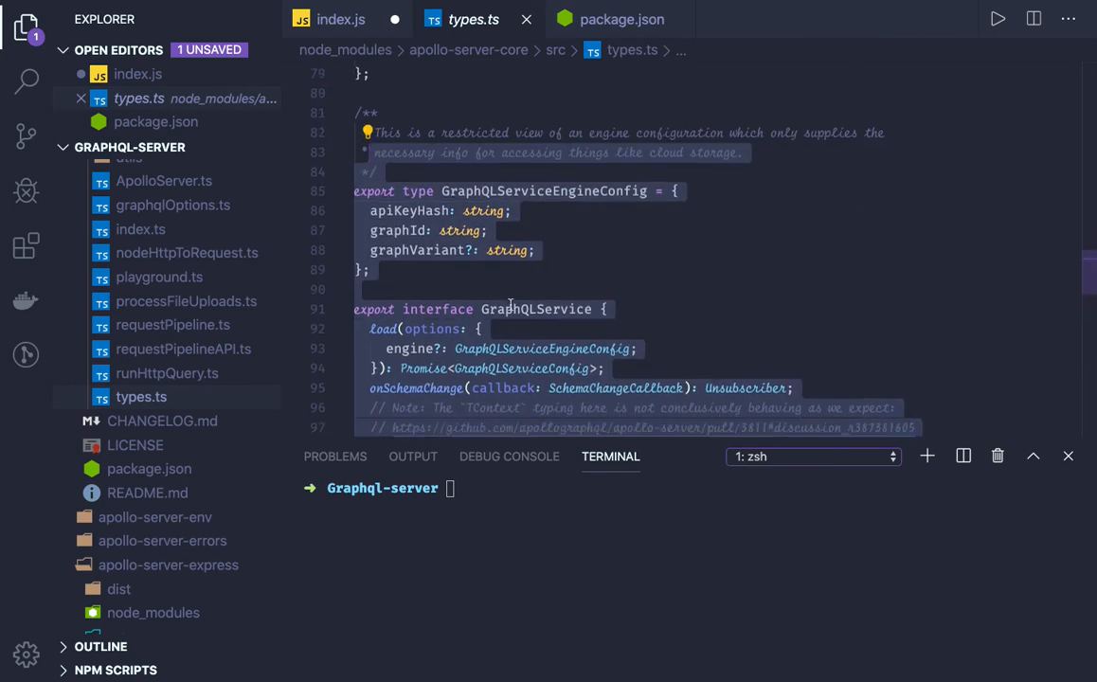
scroll(down, 3)
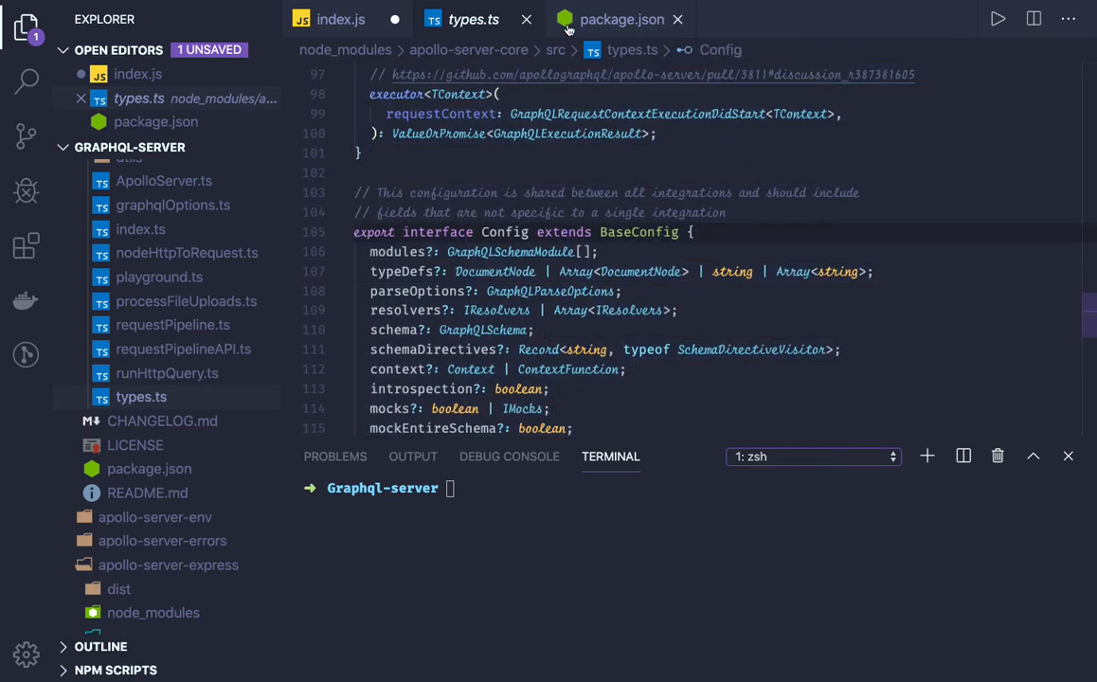
click(340, 19)
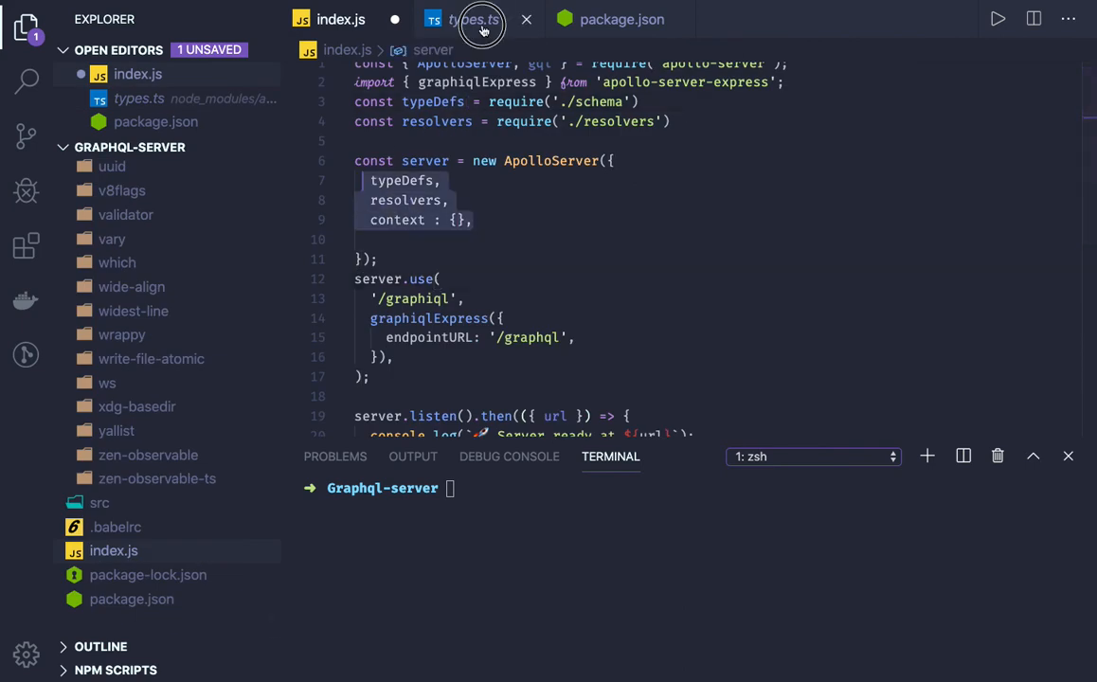
click(474, 19)
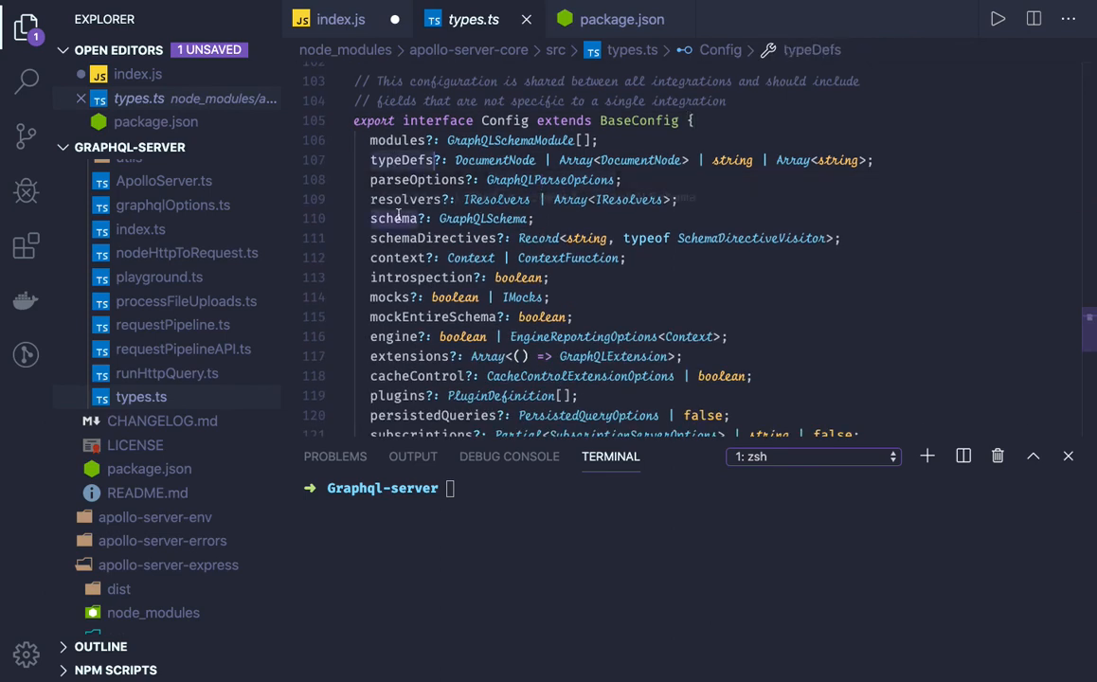
click(403, 257)
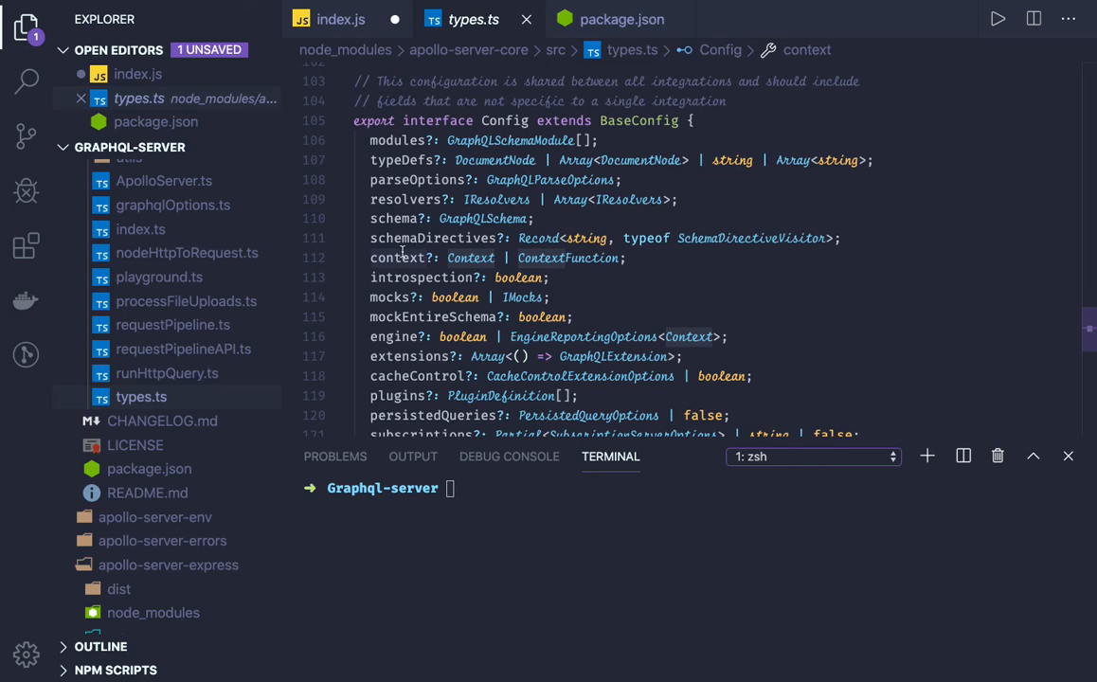
mouse_move(482, 217)
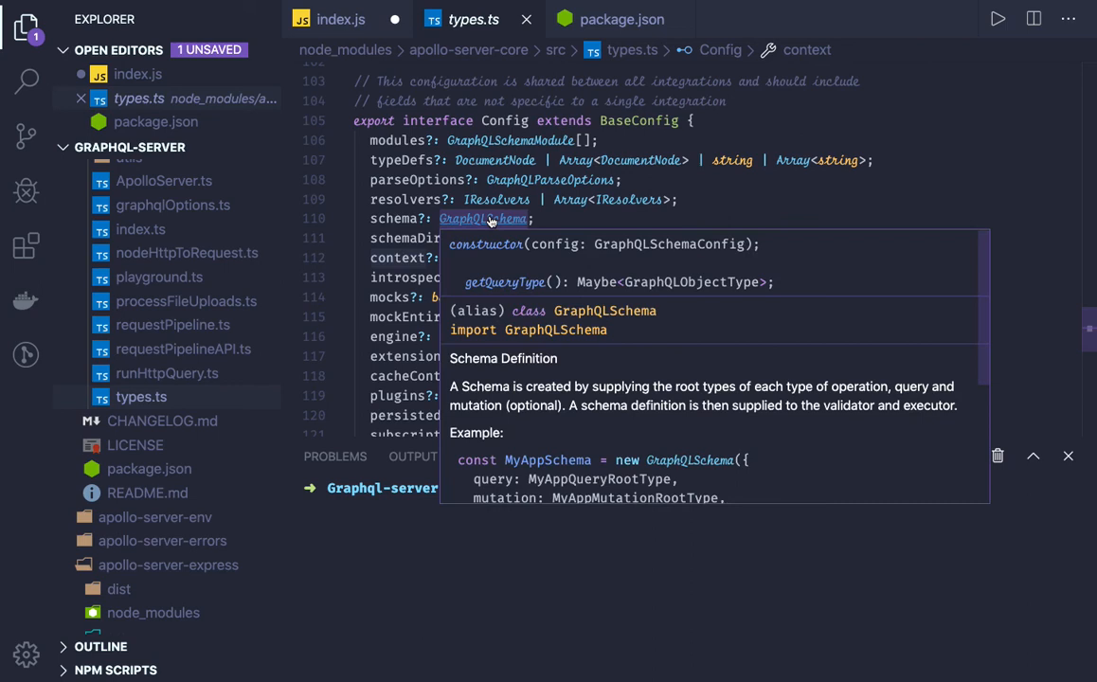
Browse the GraphQLSchema class in graphql's schema.d.ts, then return to index.js.
click(483, 219)
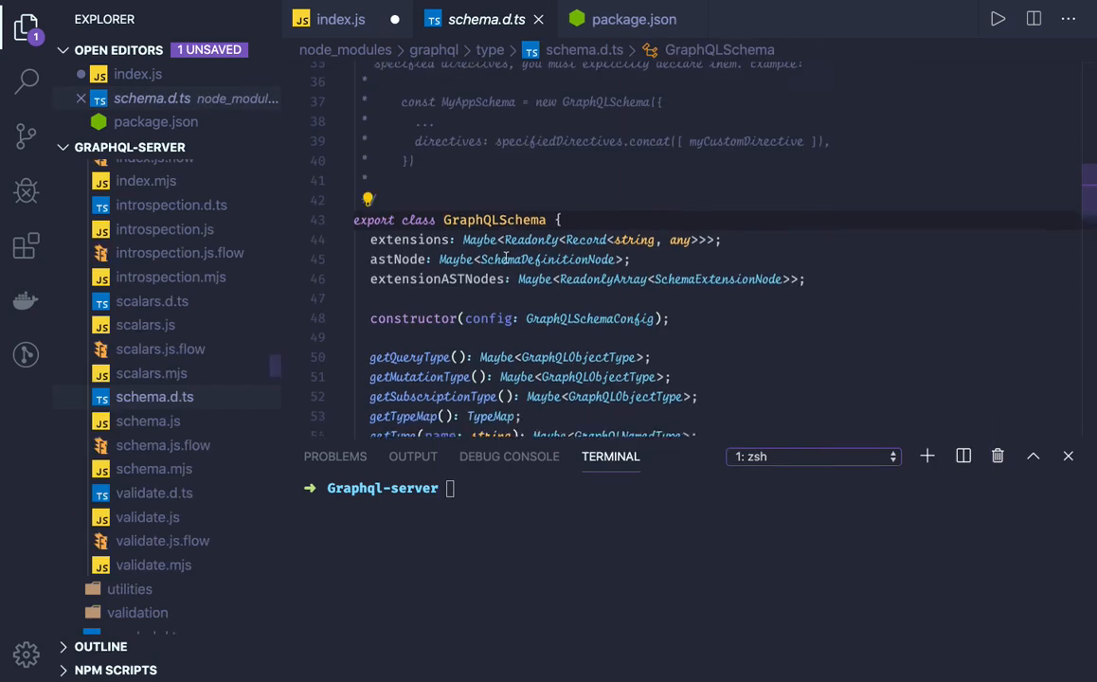
scroll(down, 3)
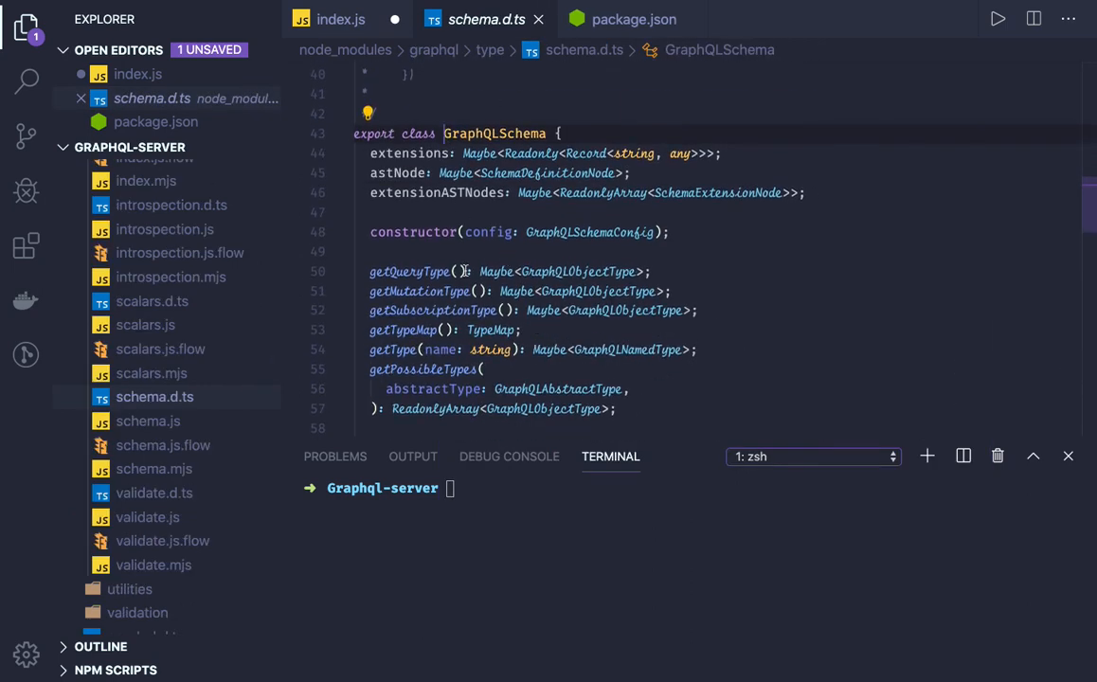
scroll(down, 3)
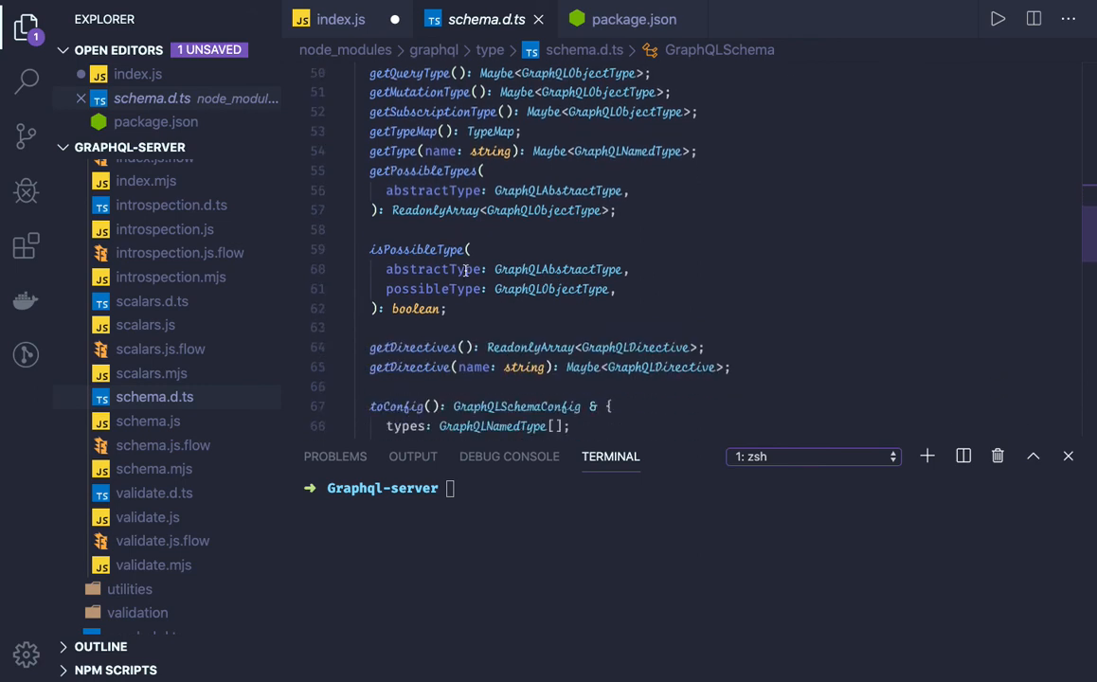
scroll(down, 3)
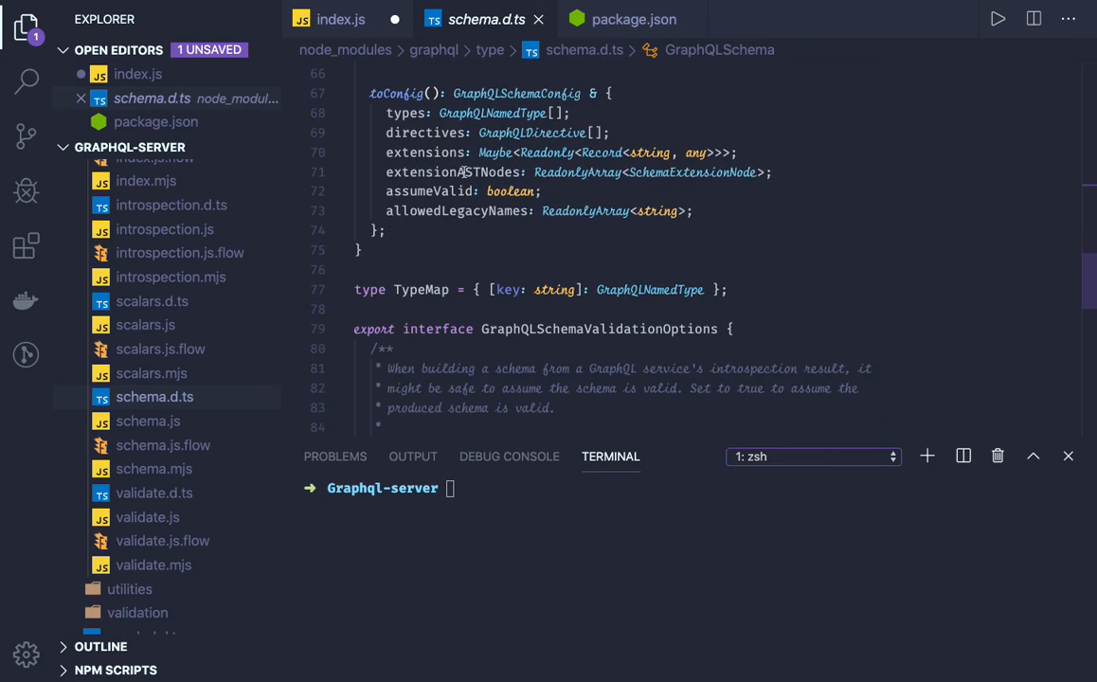
click(341, 19)
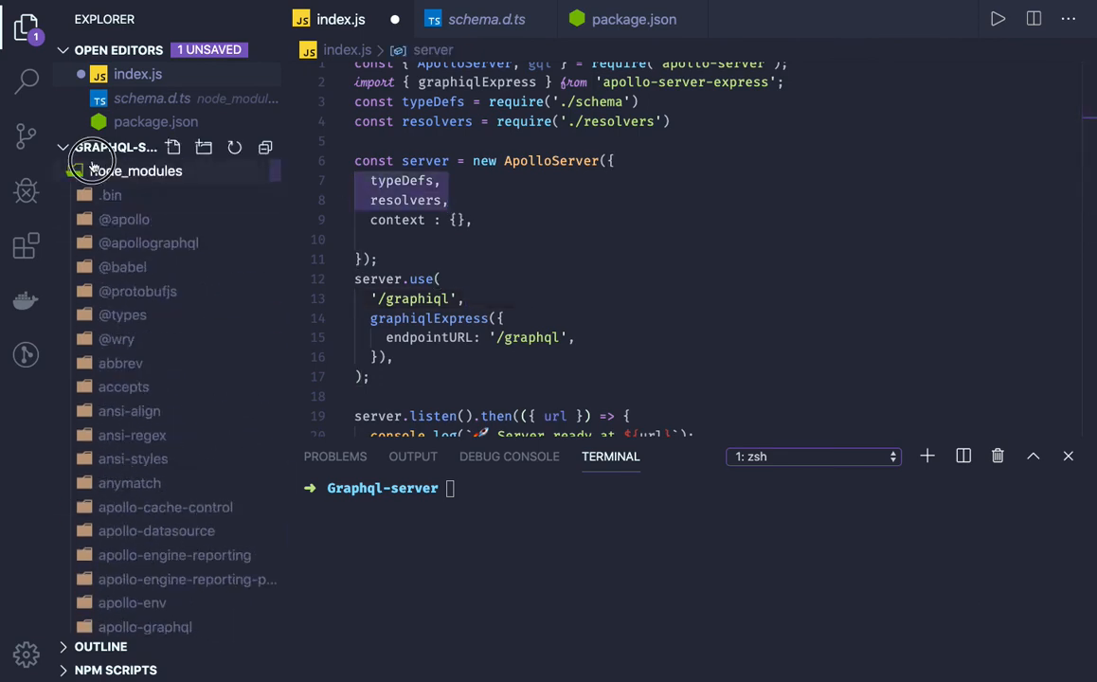
Create src/schema.js and start its first const declaration.
click(136, 171)
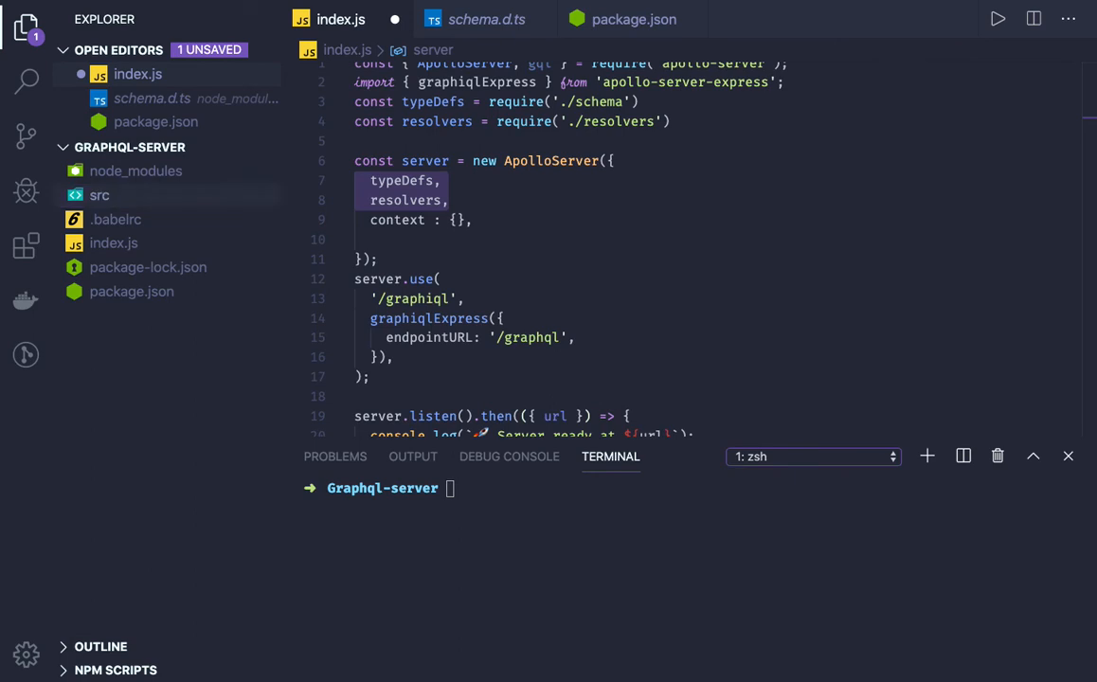
mouse_move(192, 206)
text(schema)
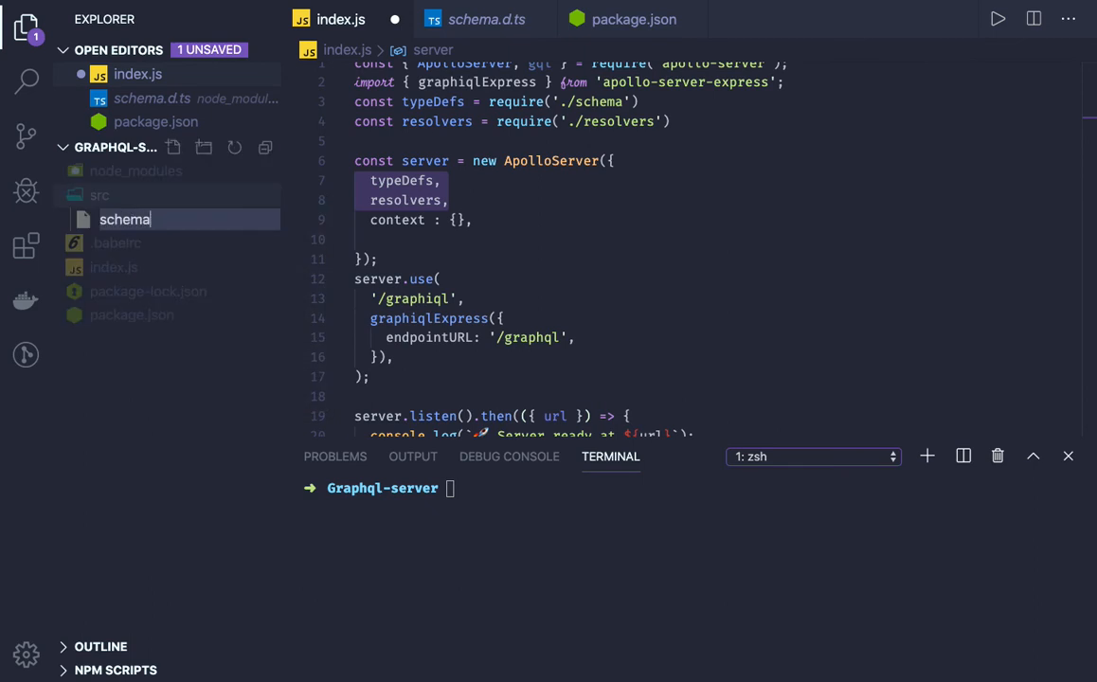
text(.js)
text(const {)
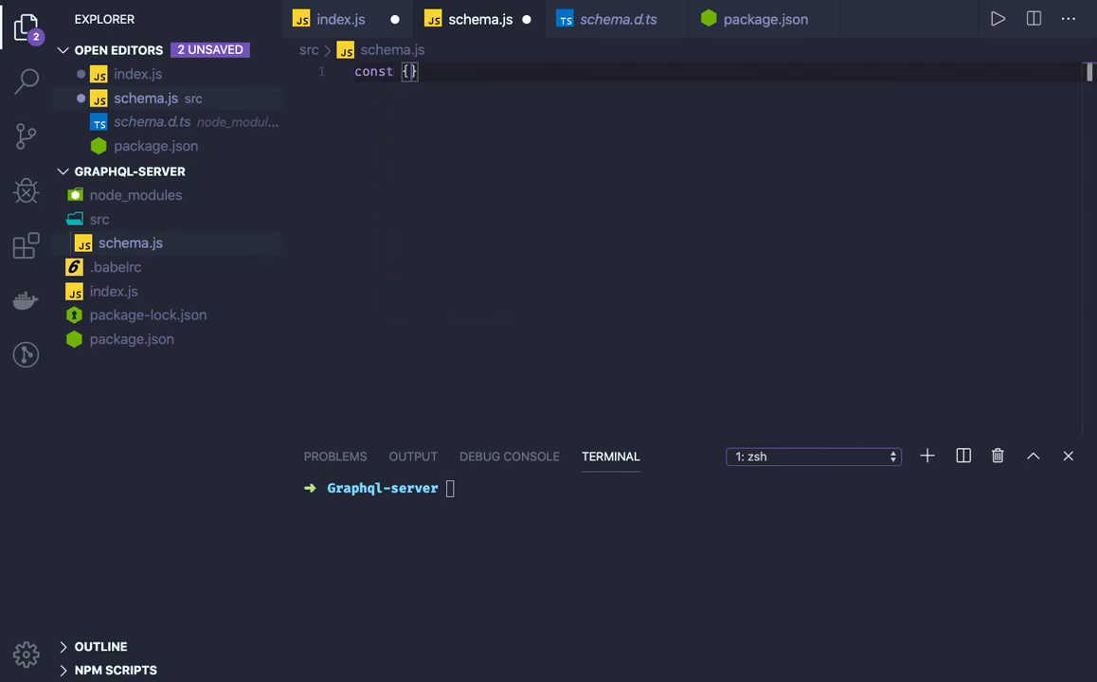
Require gql from 'apollo-server' and start a typeDef gql template with blank lines inside.
text(gql} fro)
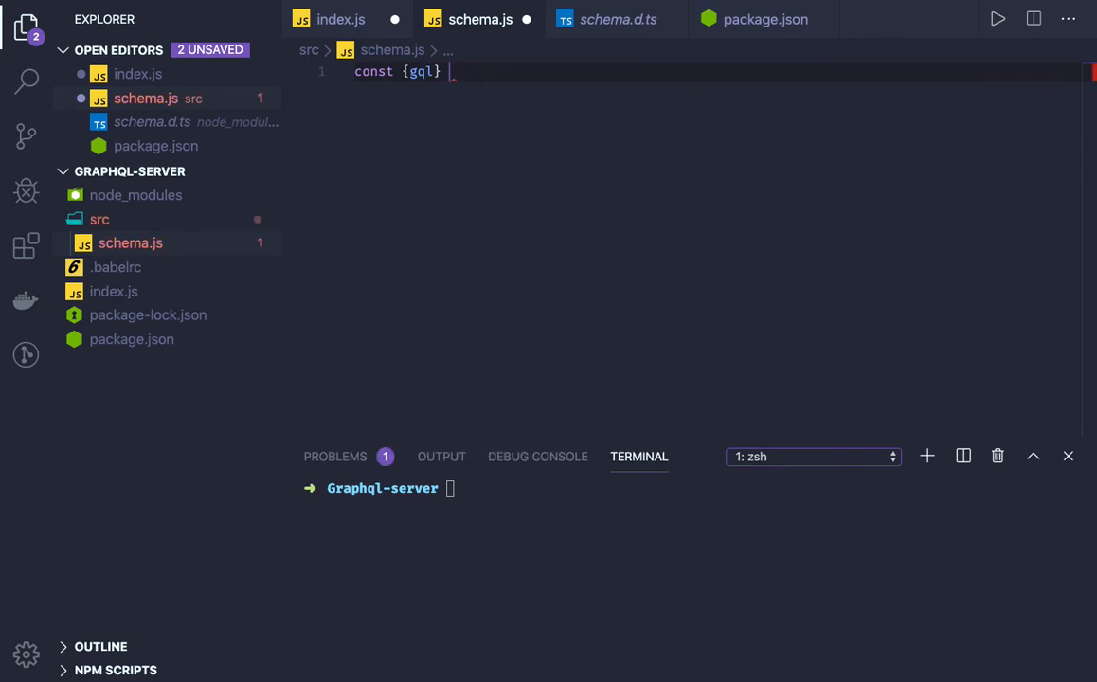
text(= re)
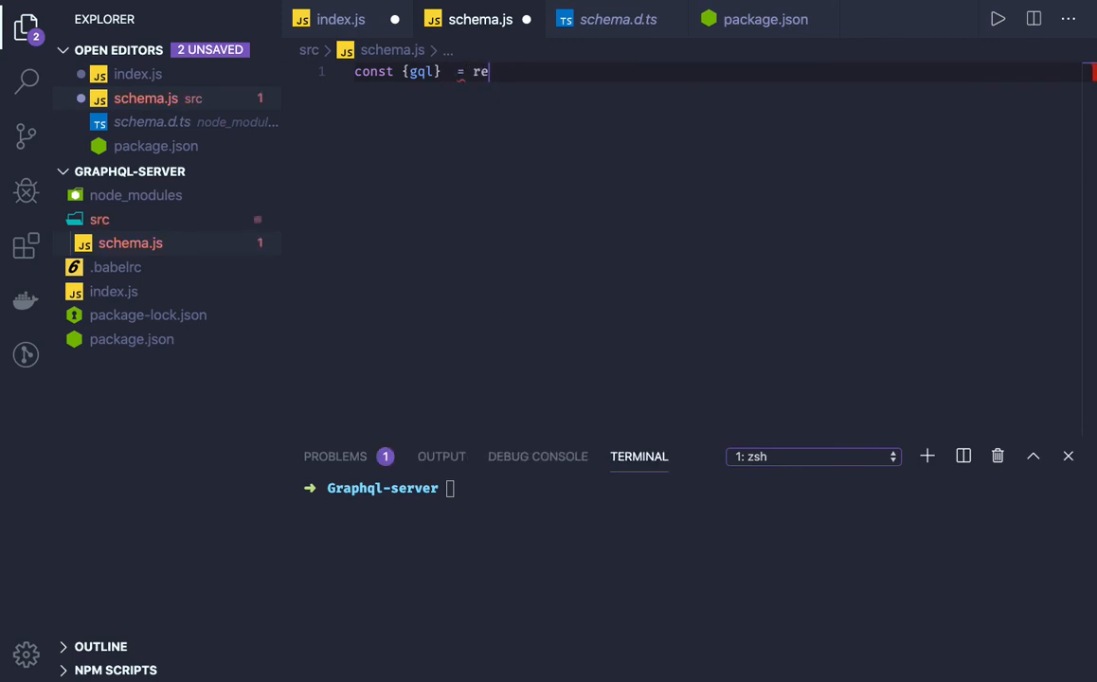
text(quire())
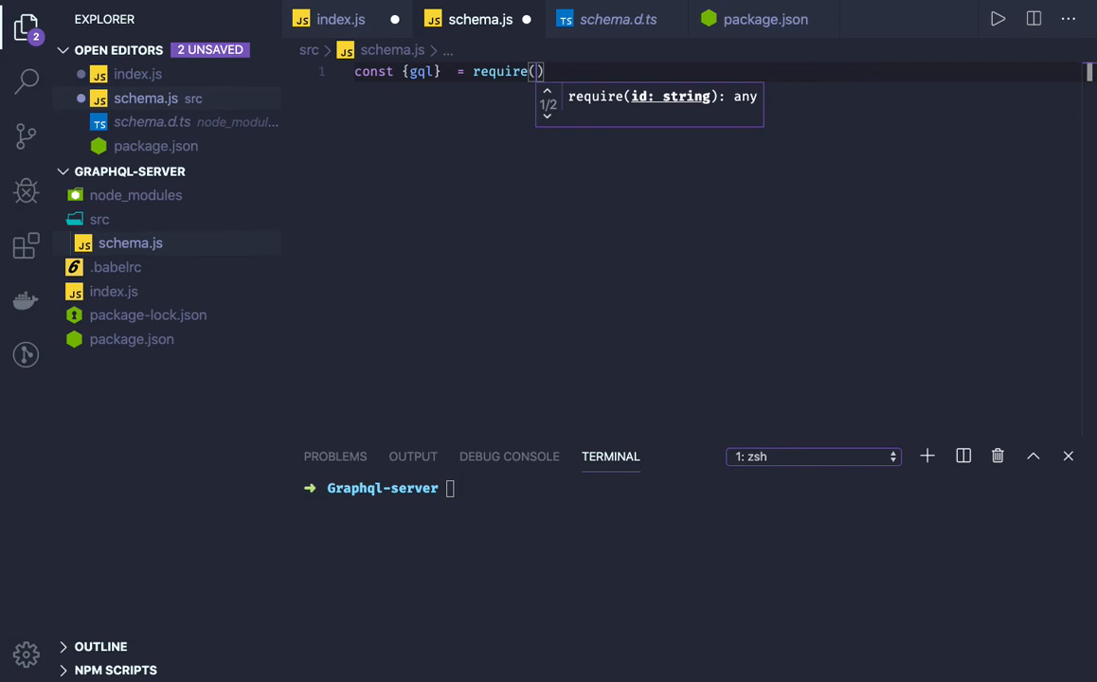
text(')
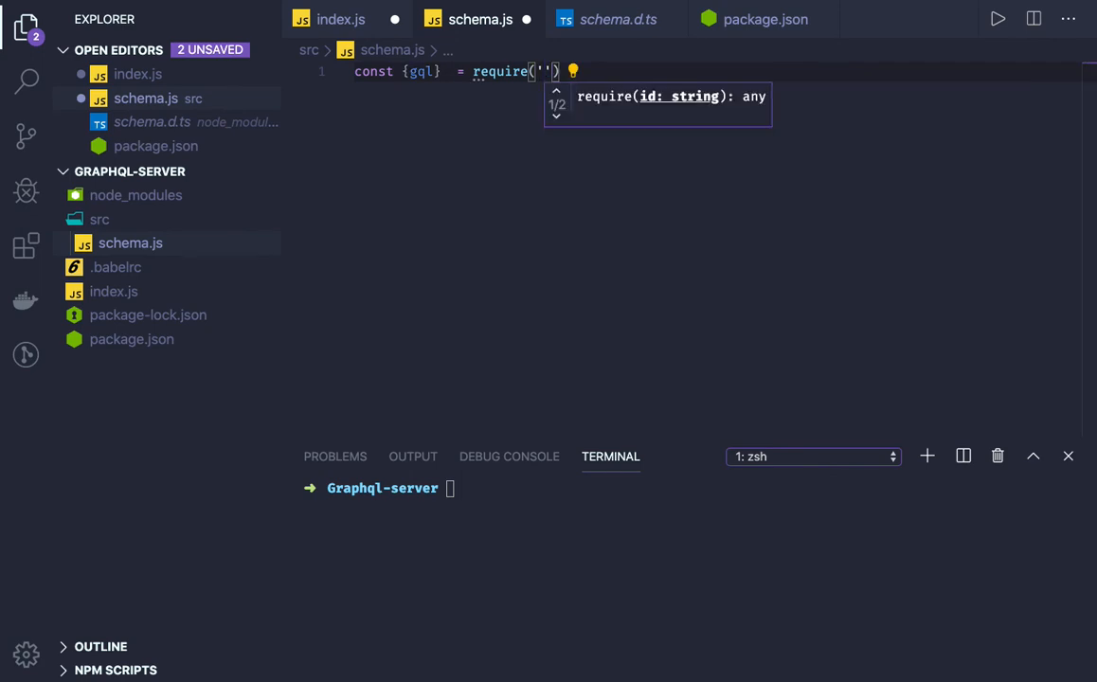
text(apollo)
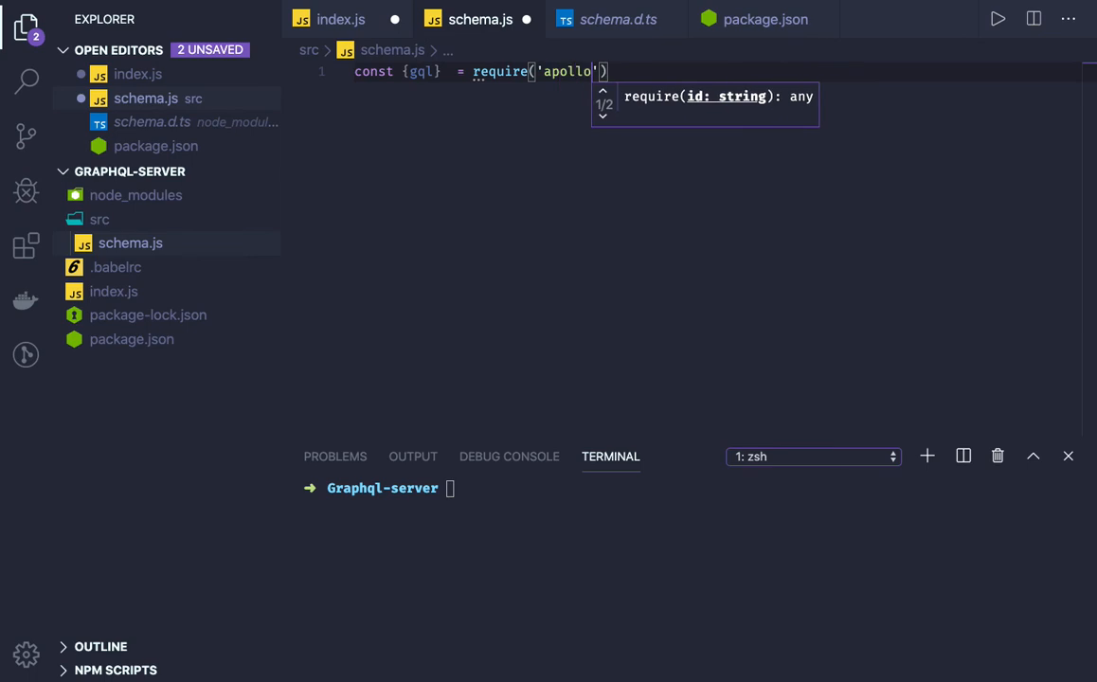
text(-server)
text(con)
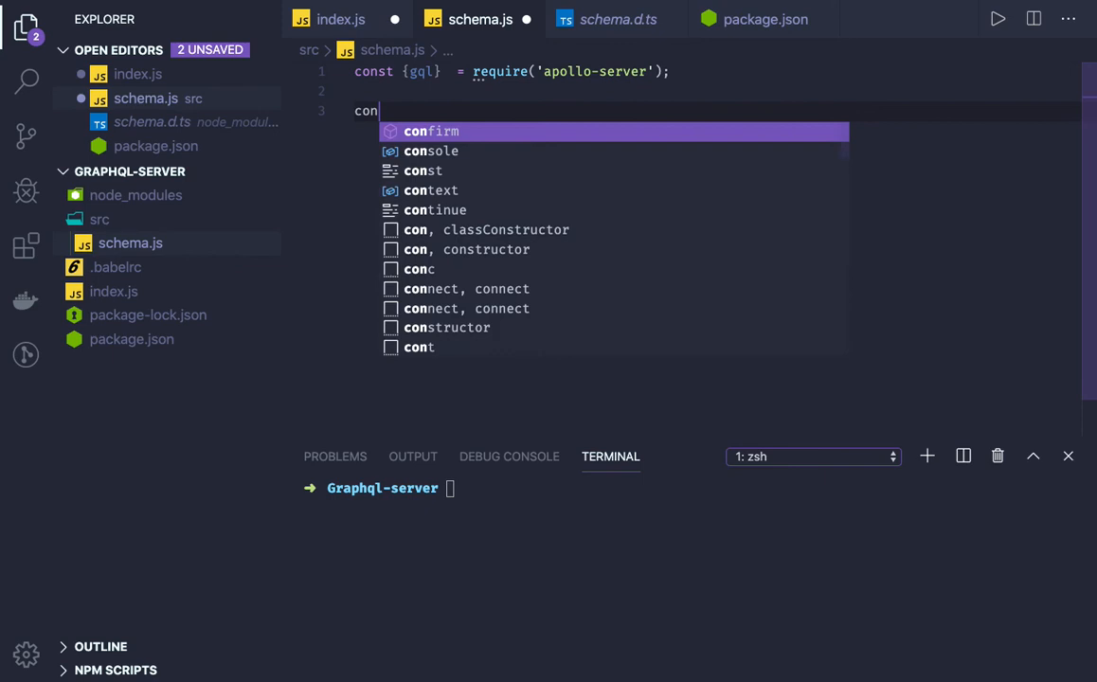
text(st type)
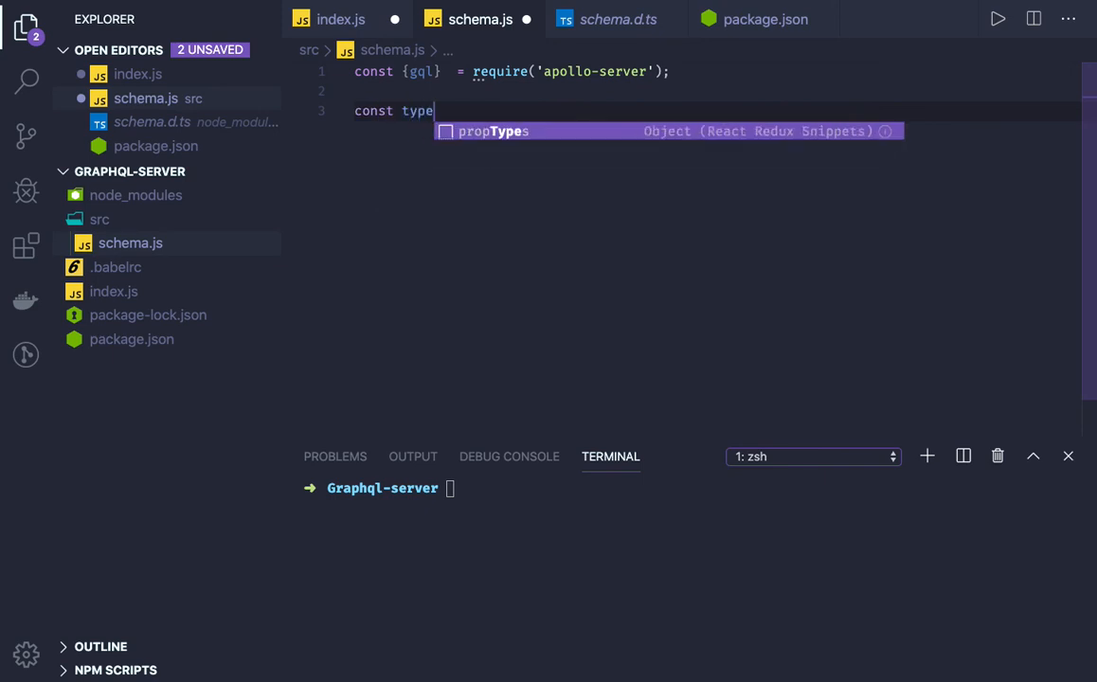
text(Def = gql)
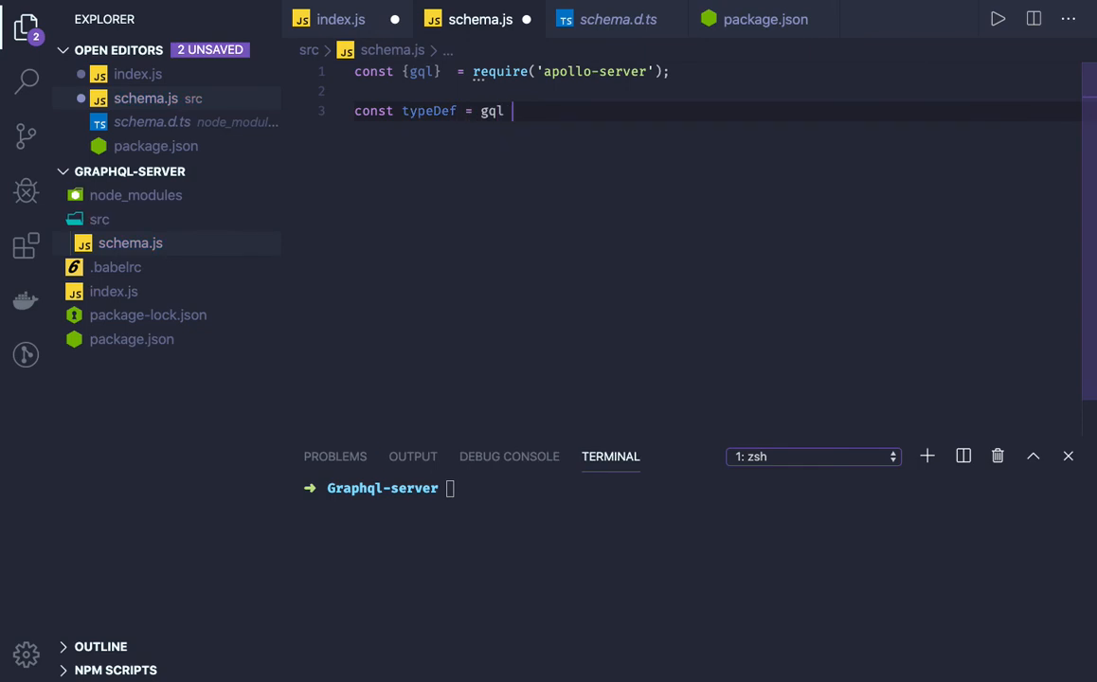
text(``)
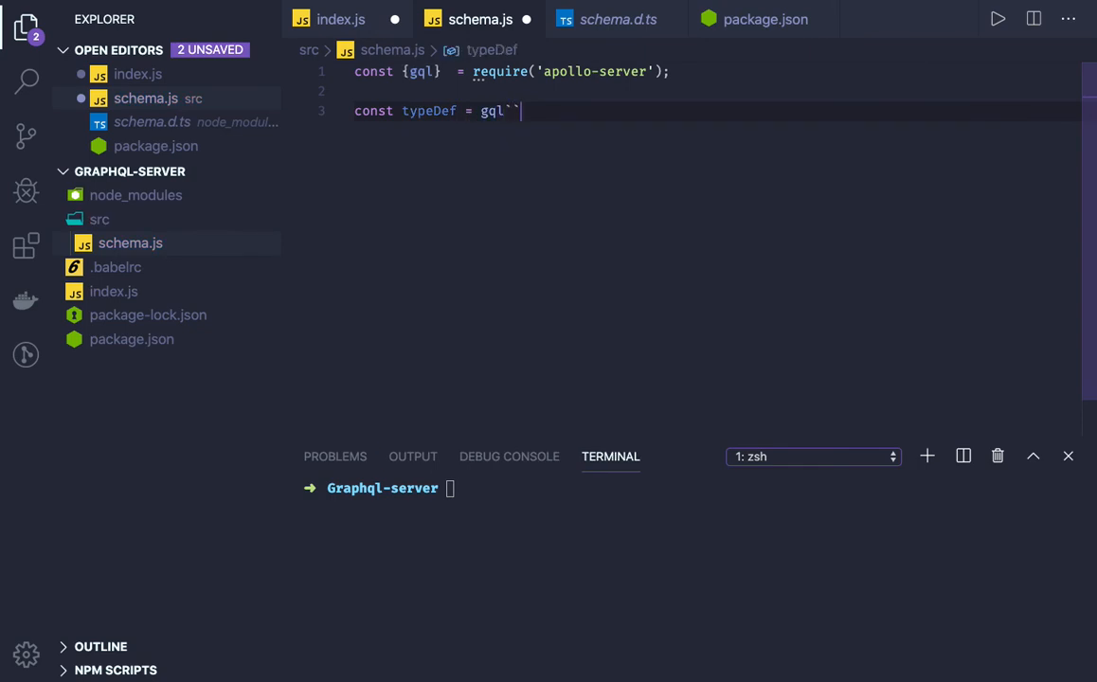
key(Enter)
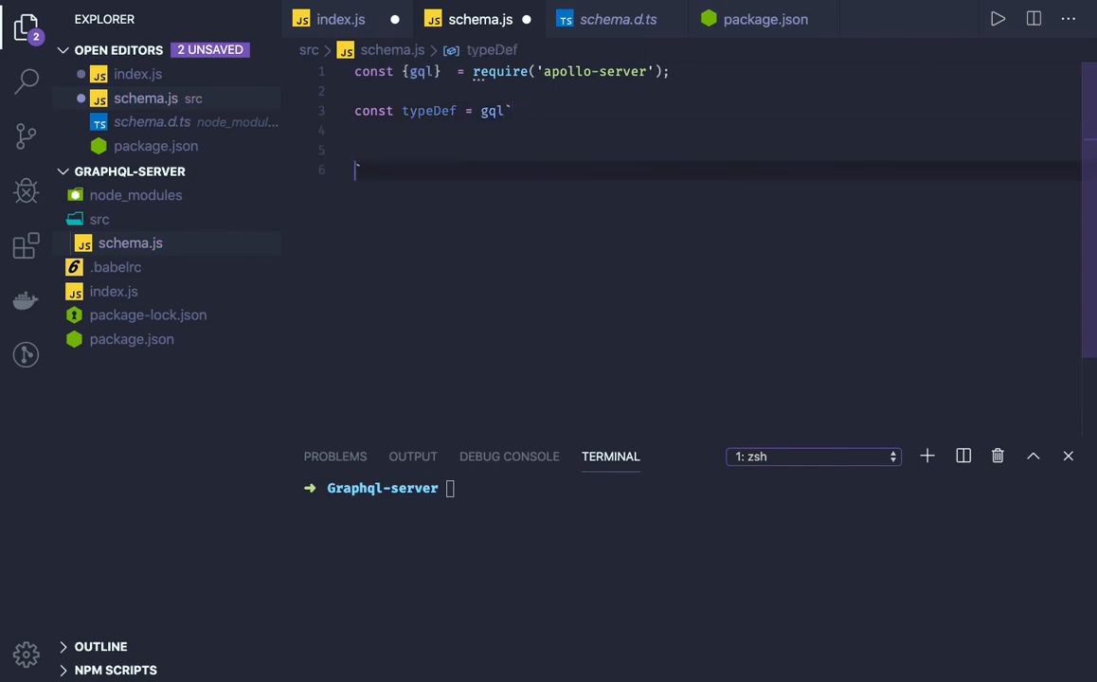
key(Enter)
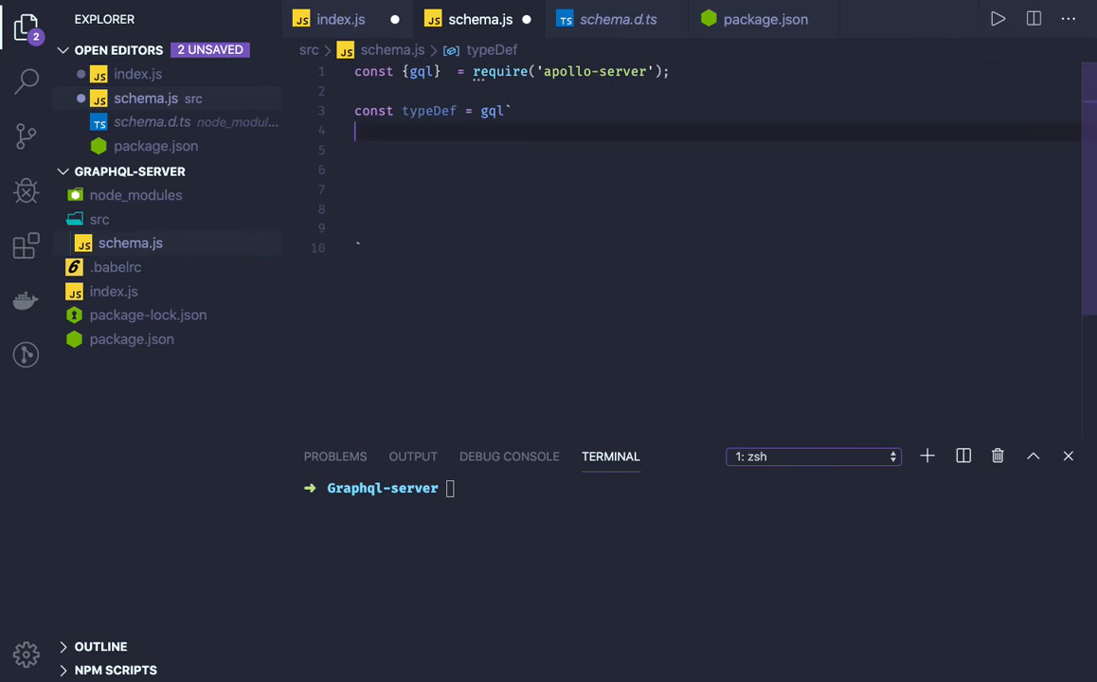
key(Enter)
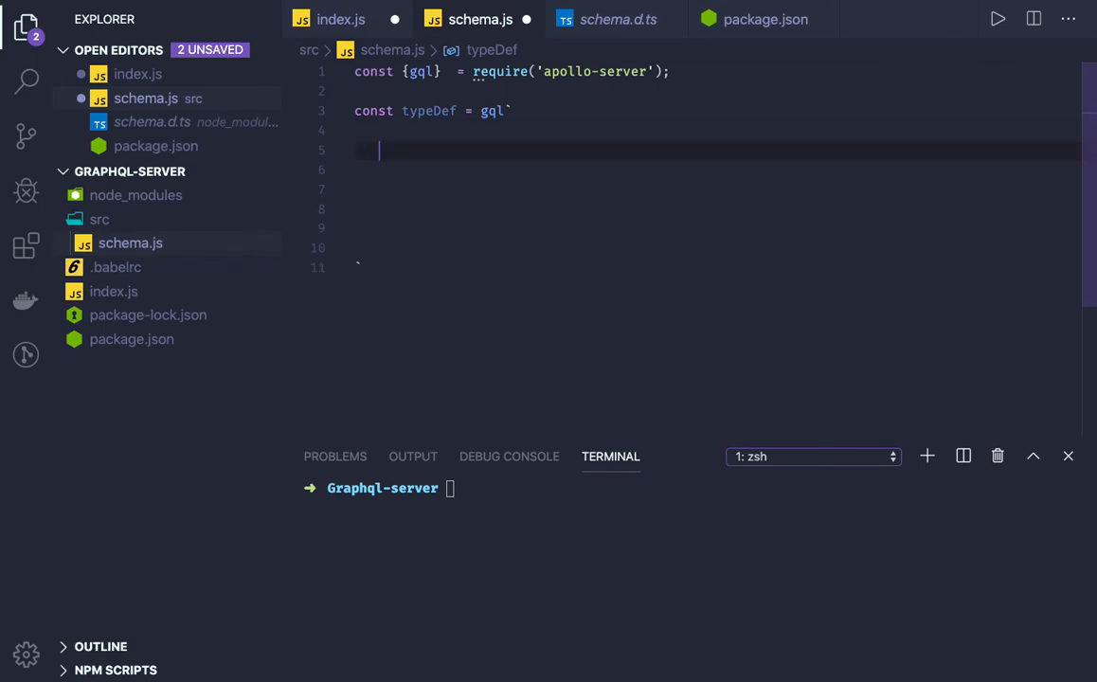
Define type User with id: Int, name: String and email: String fields.
text(type)
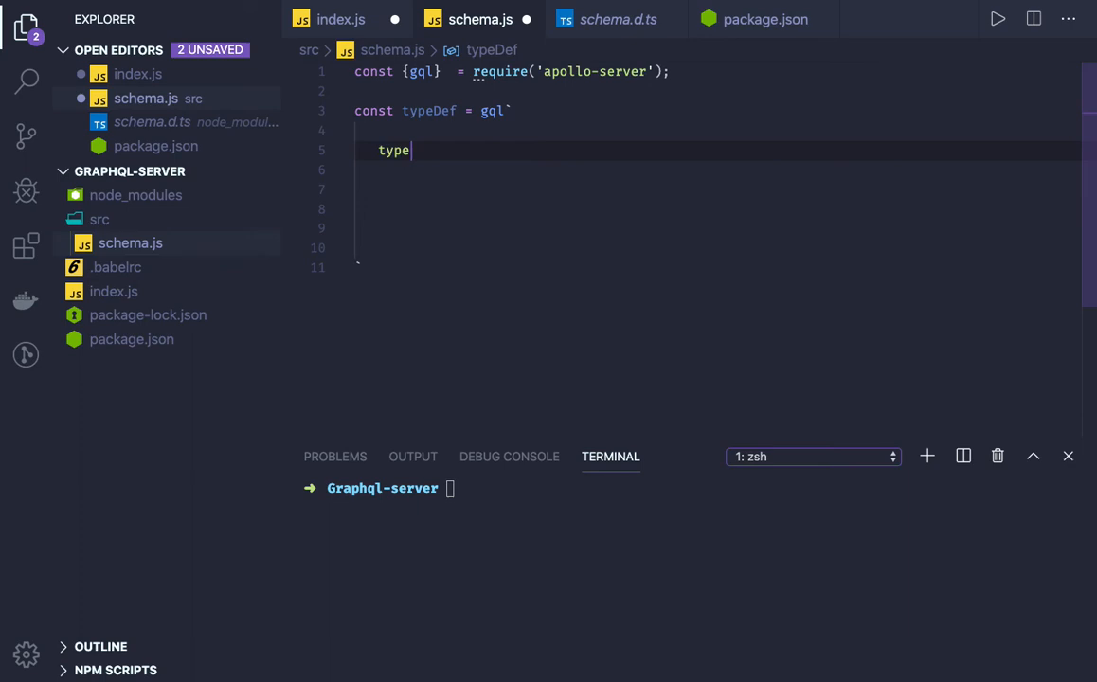
text(U)
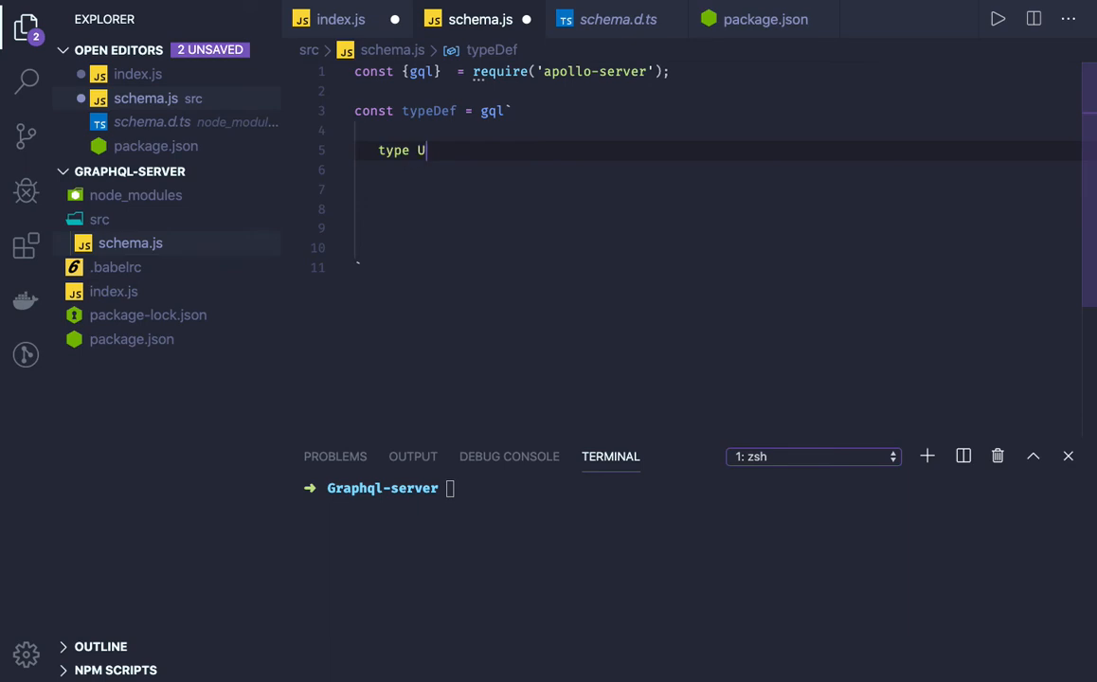
text(ser)
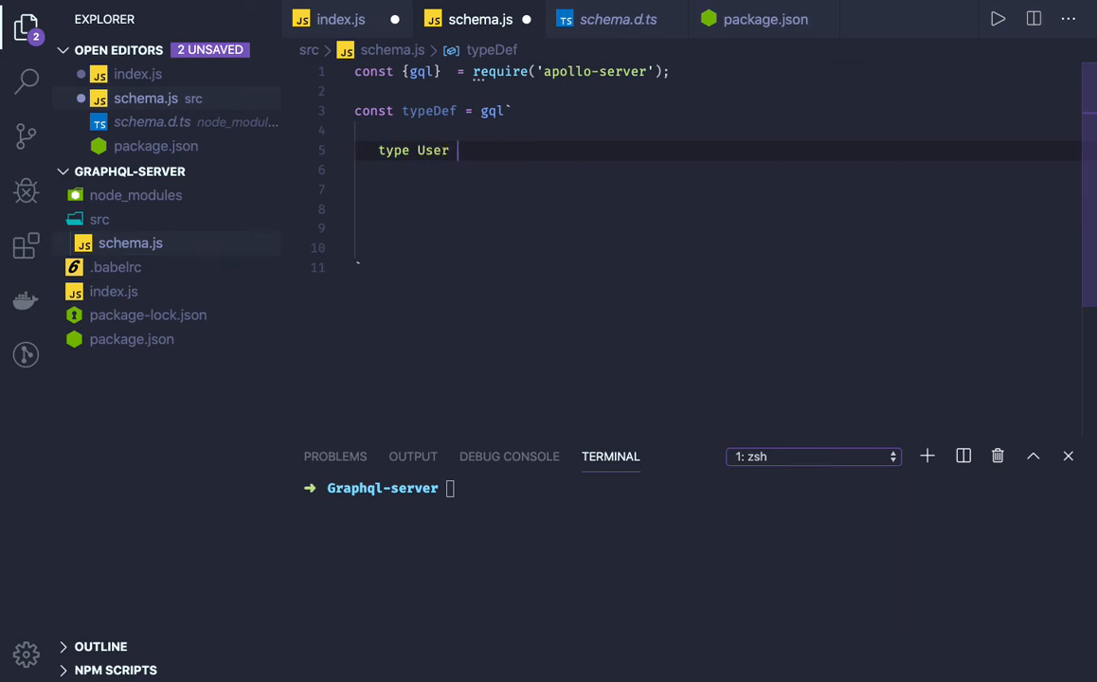
text({)
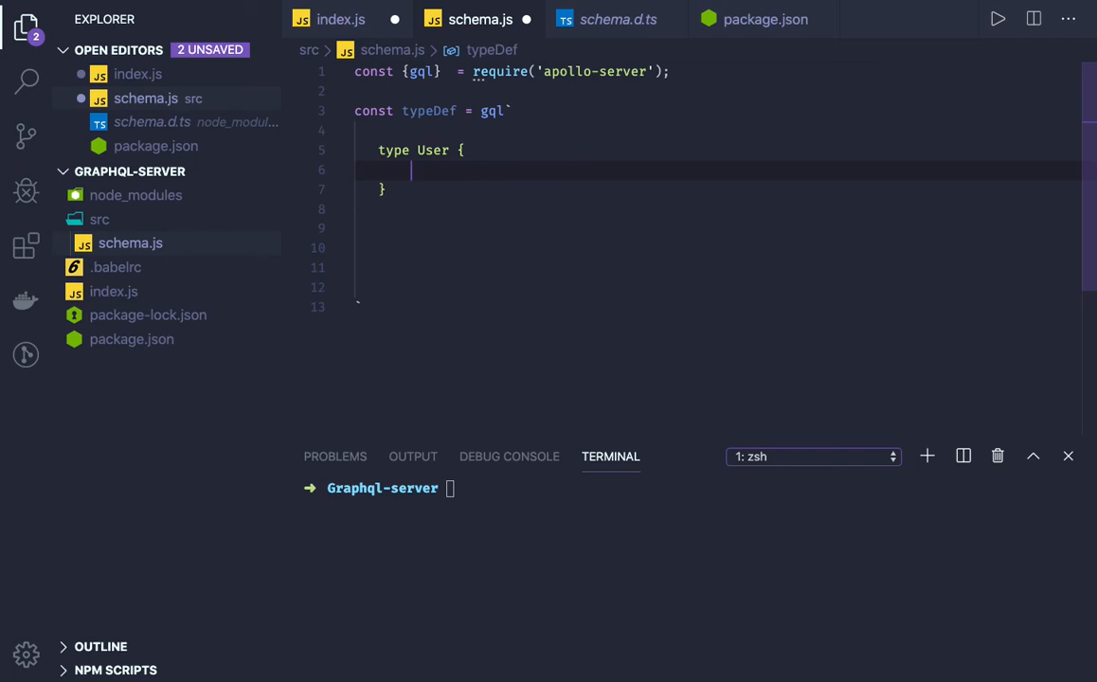
text(id)
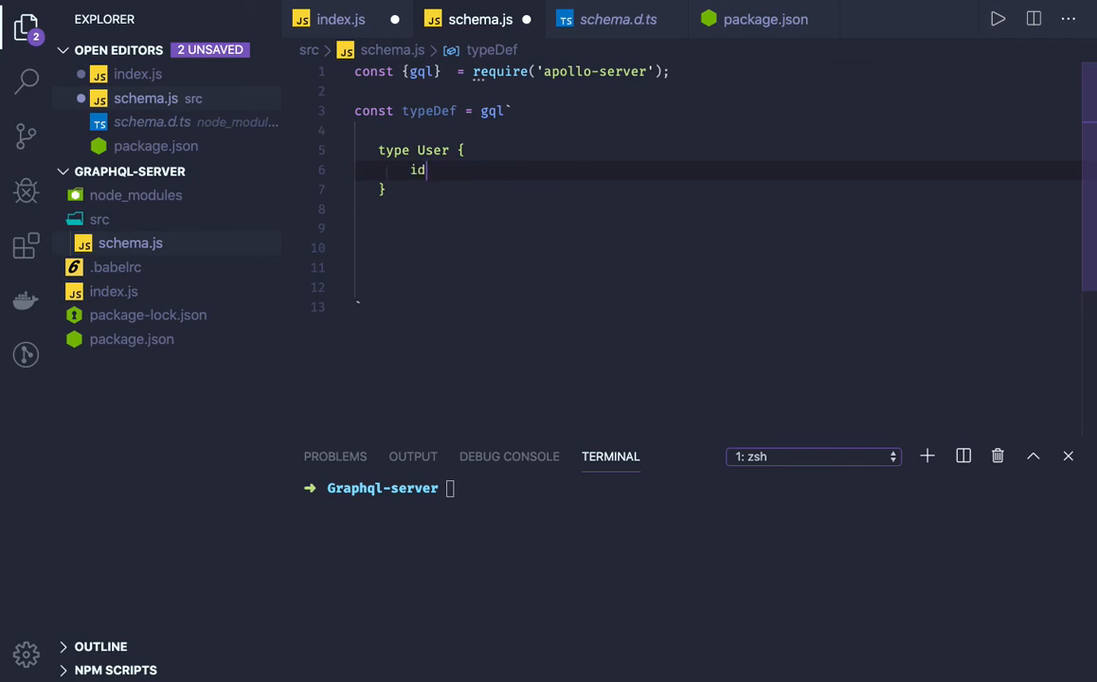
text(: In)
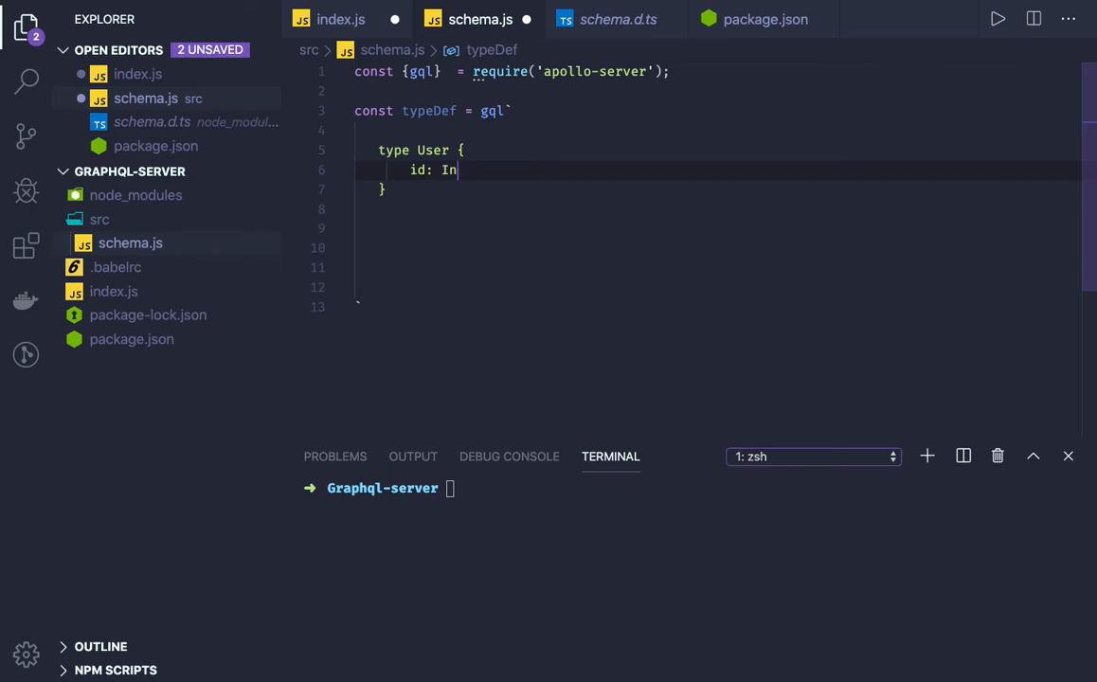
text(t;)
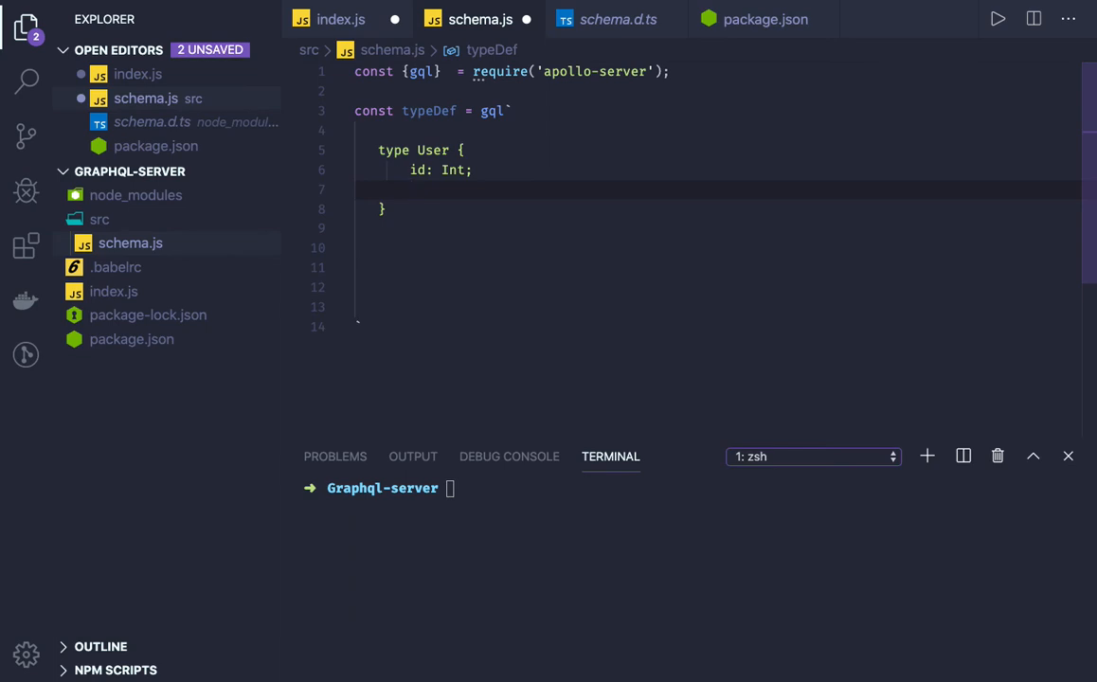
text(name: Stri)
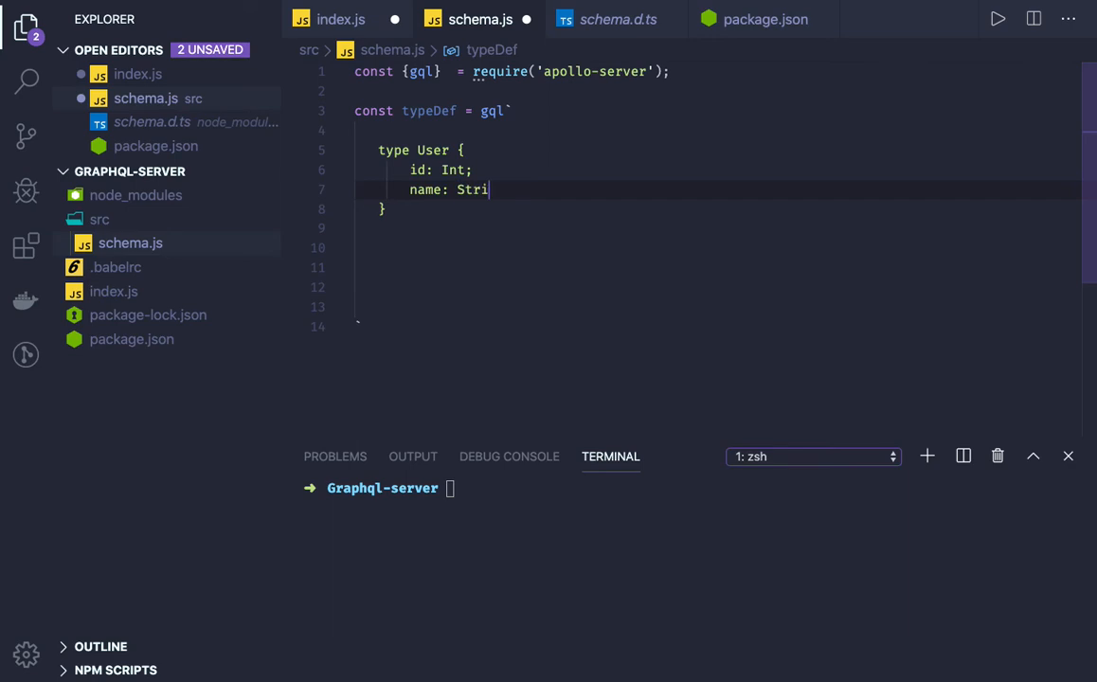
text(ng)
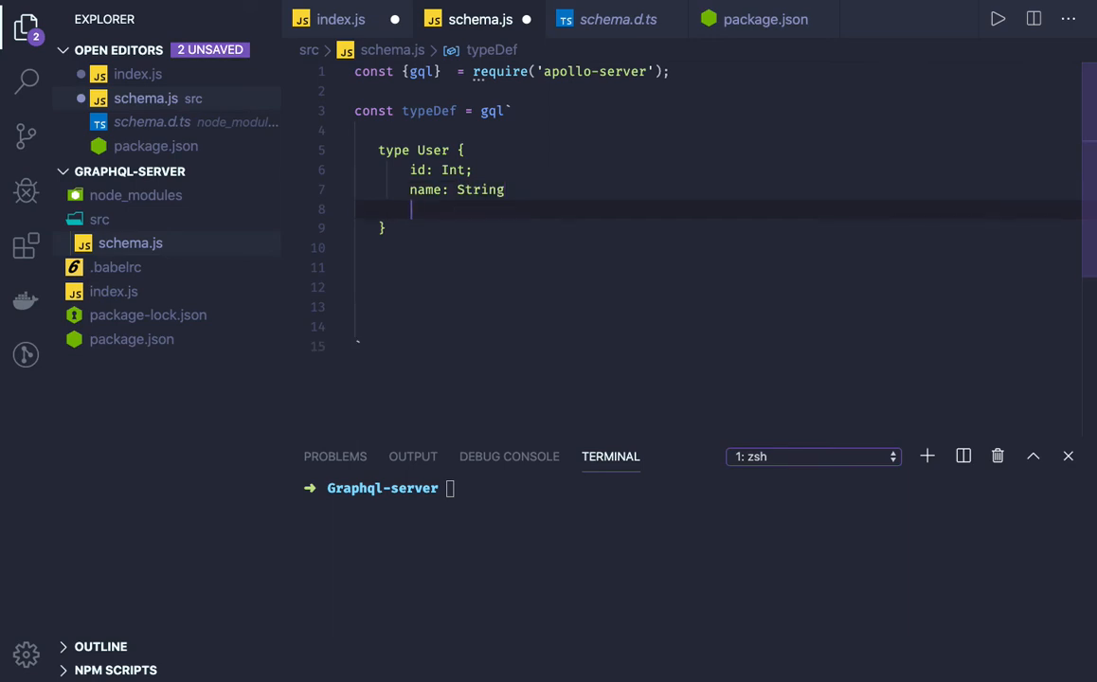
text(email:)
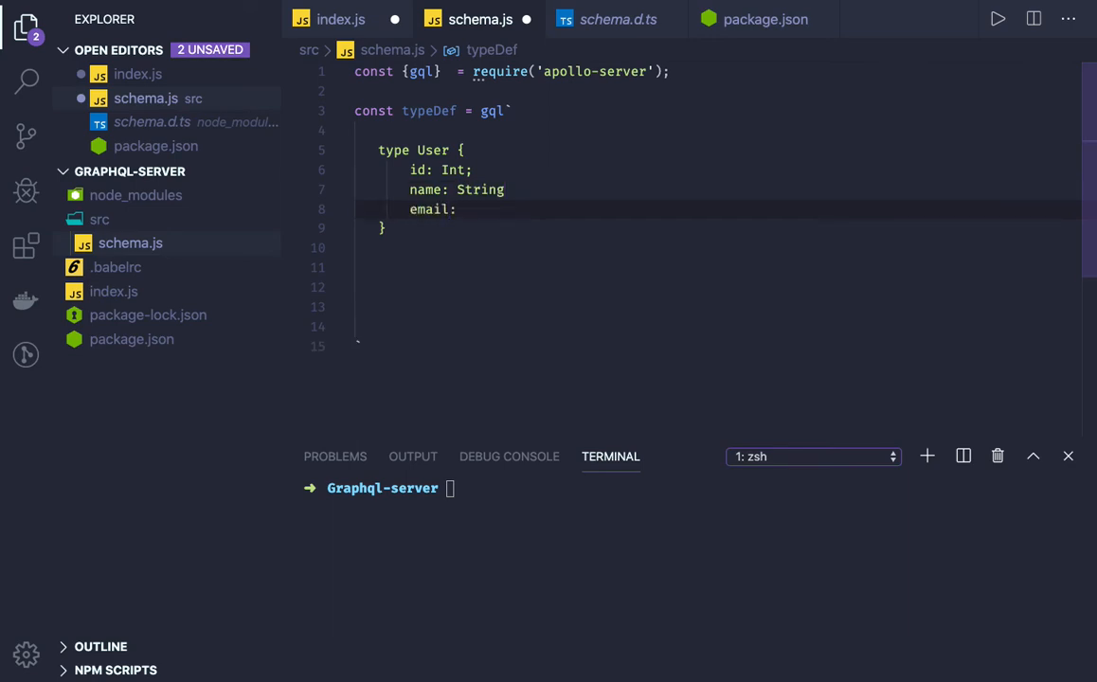
text(String)
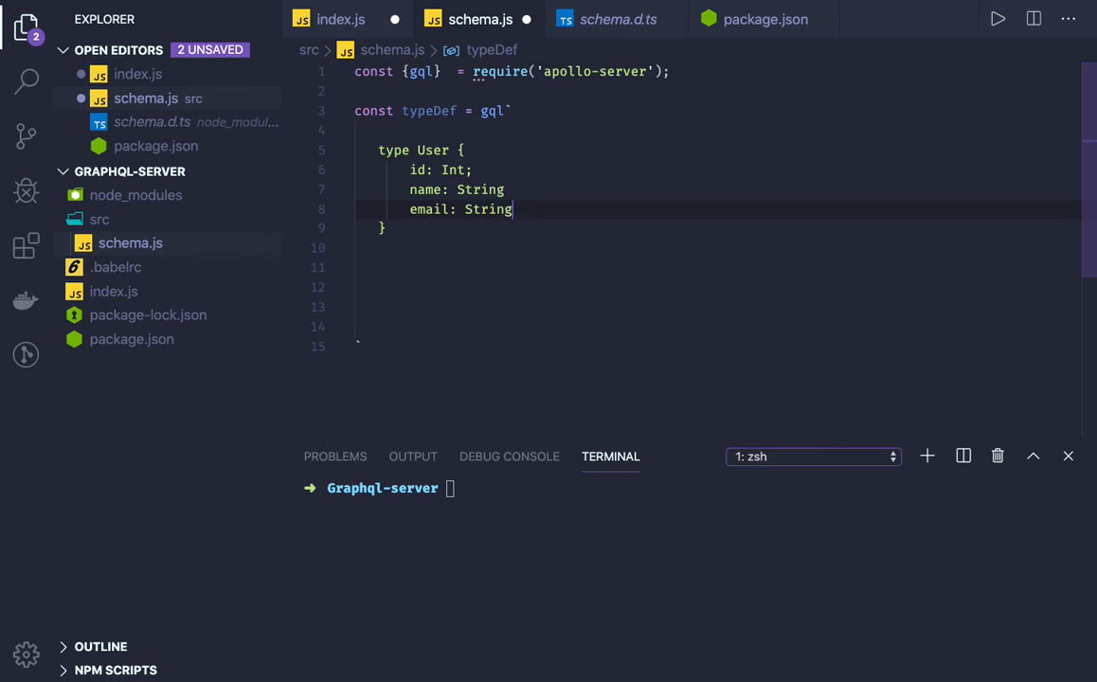
Add a menu field holding a list of Recipe to the User type.
key(Return)
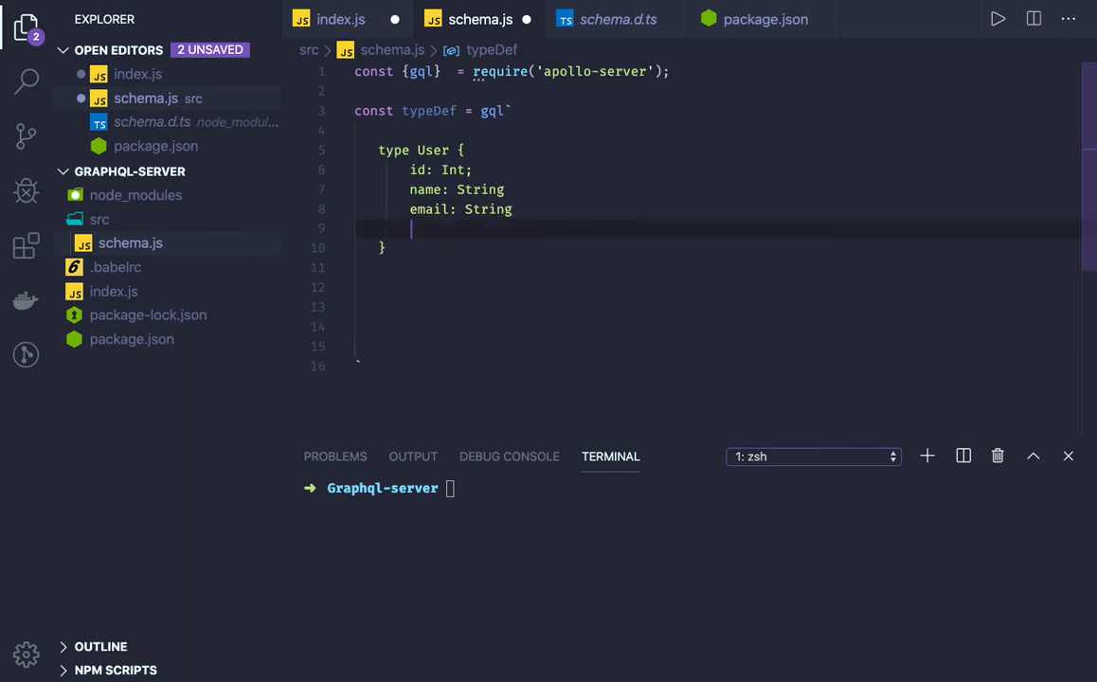
text(menu)
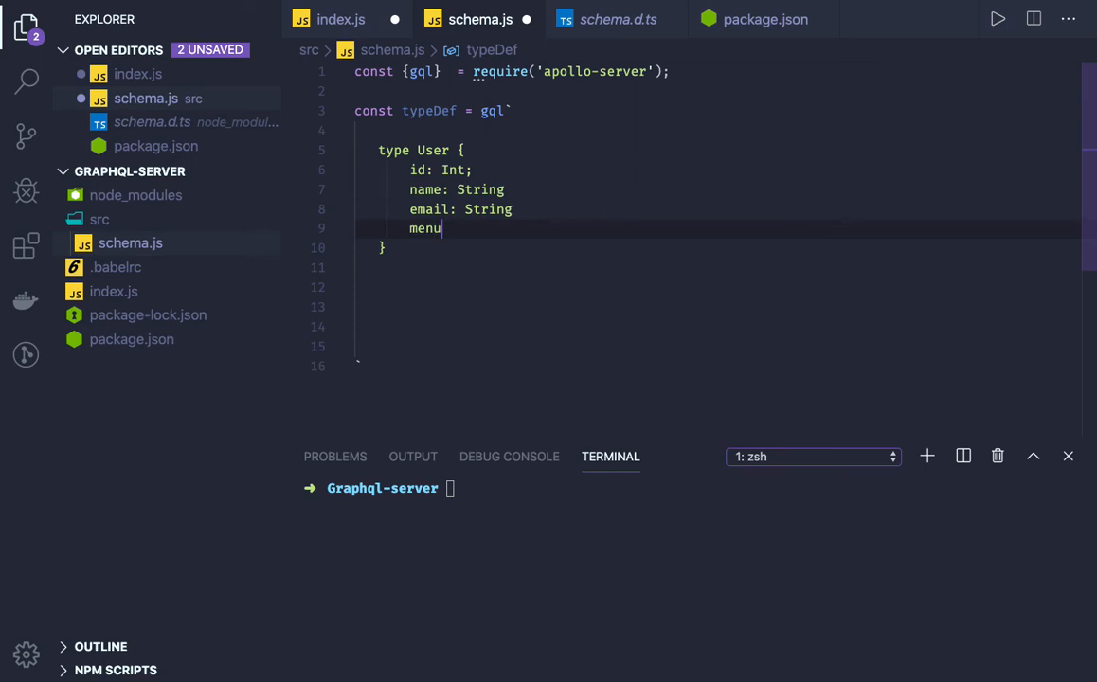
text(: [])
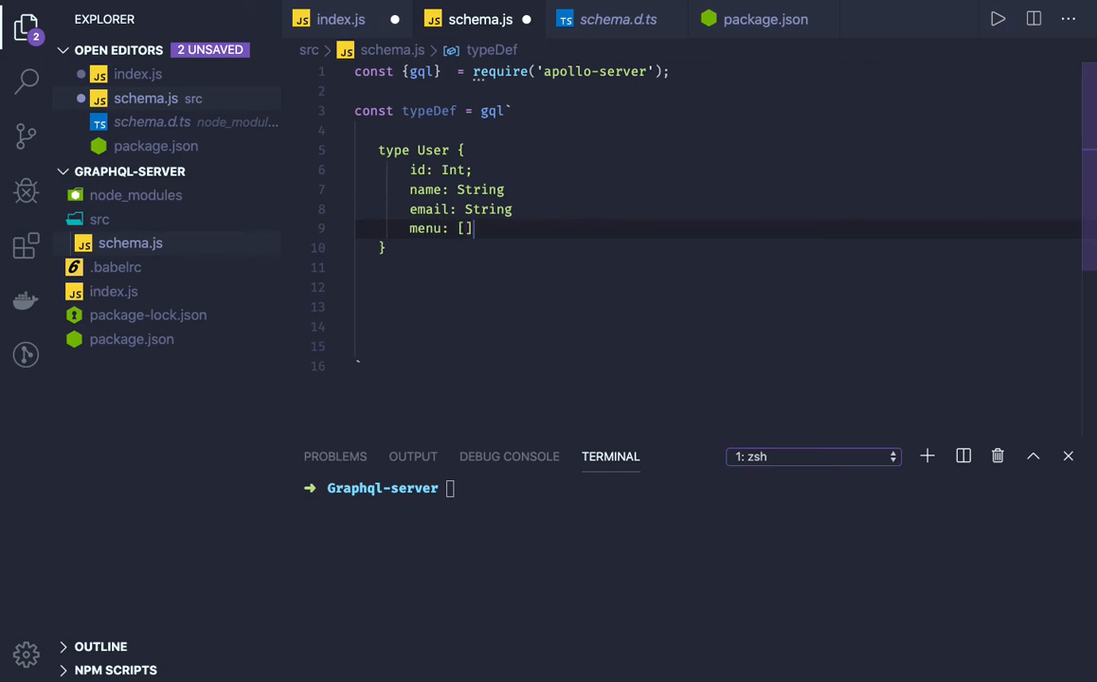
text(R)
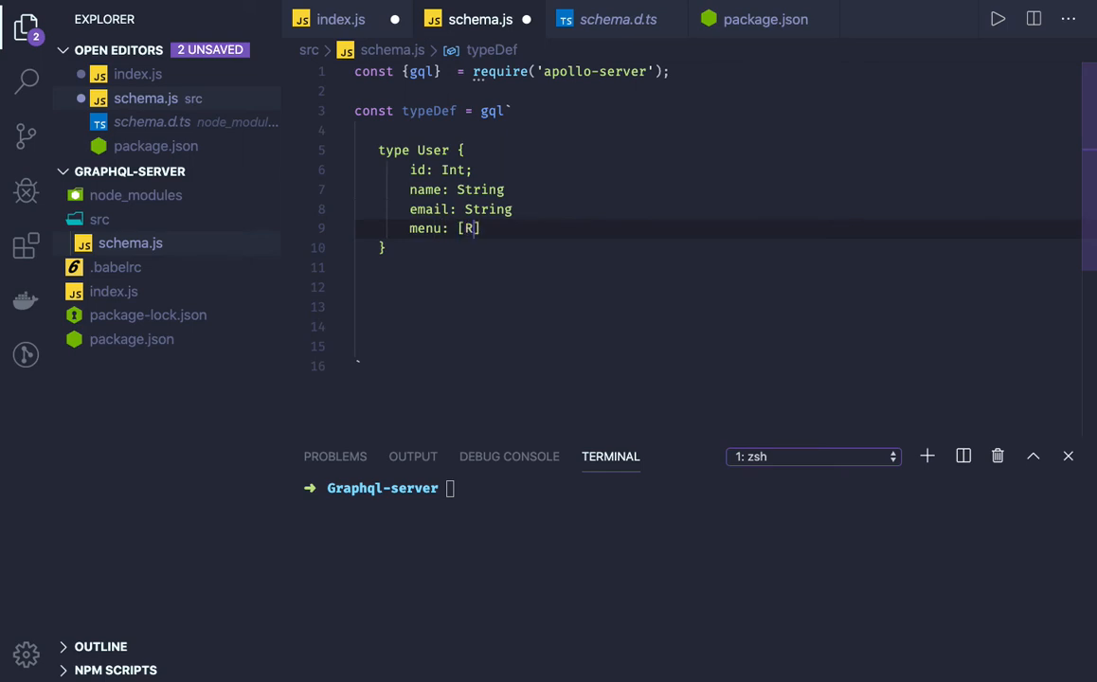
text(ecipe!)
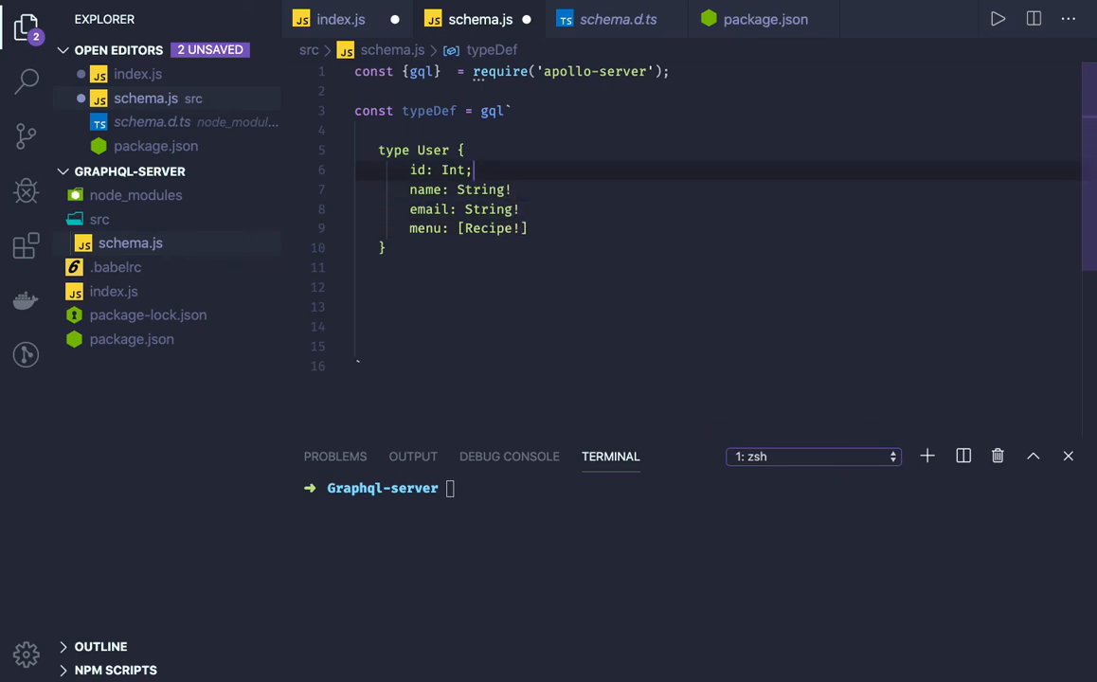
key(Backspace)
text(!)
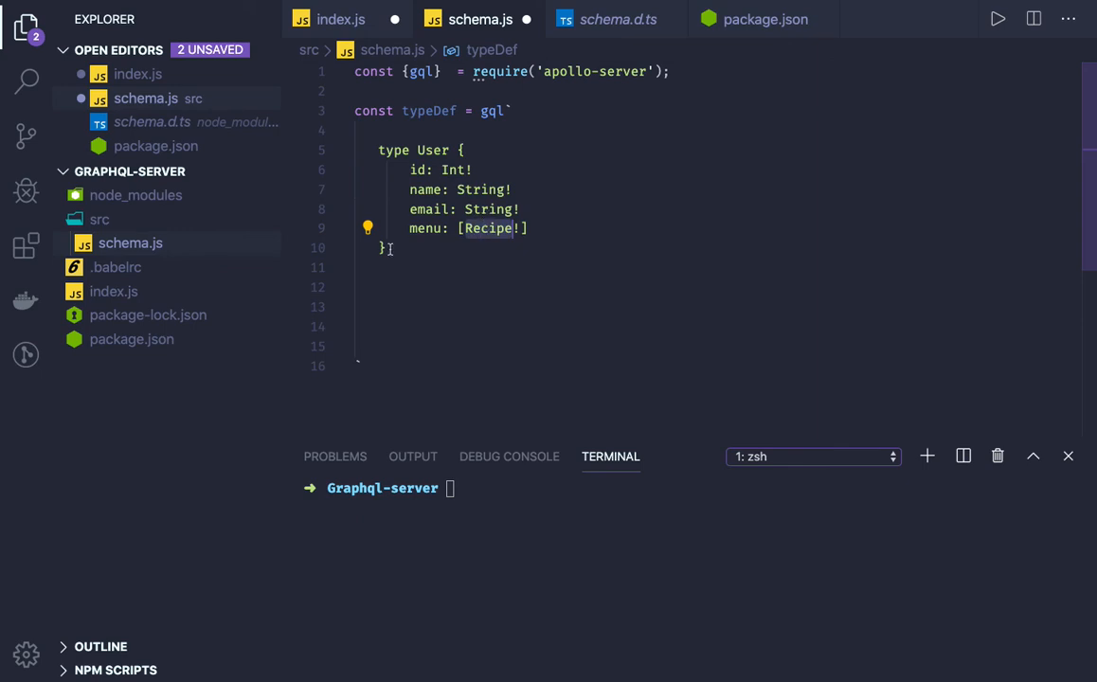
Start a Recipe type with id, title, ingredients, direction and user fields below User.
text(type)
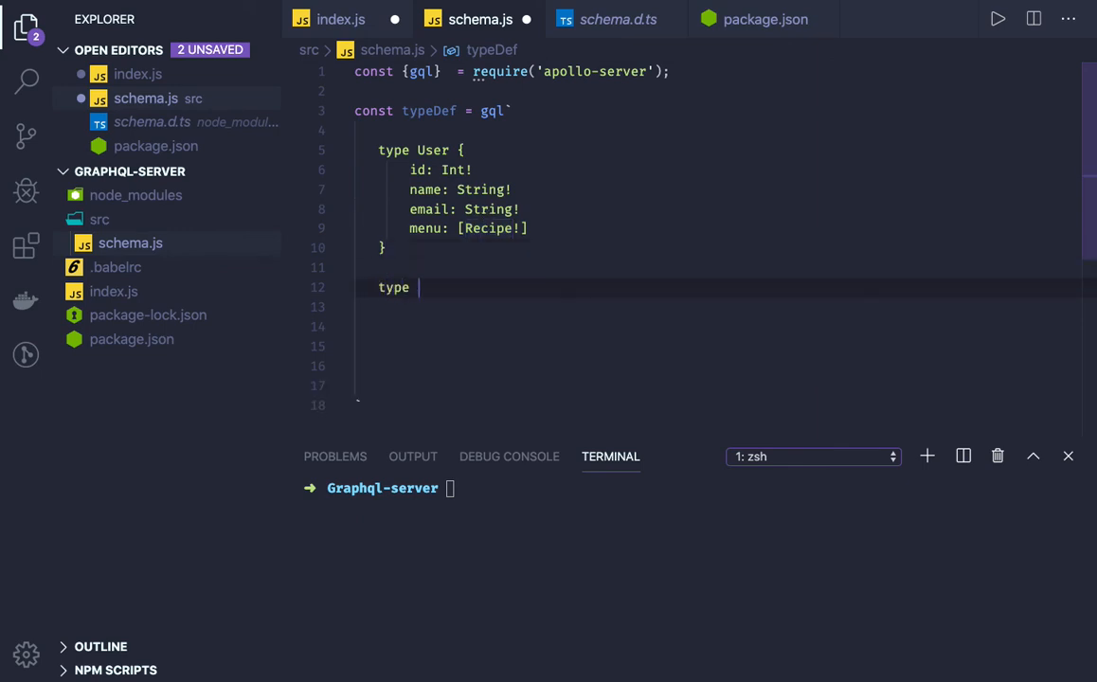
text(Recipe {)
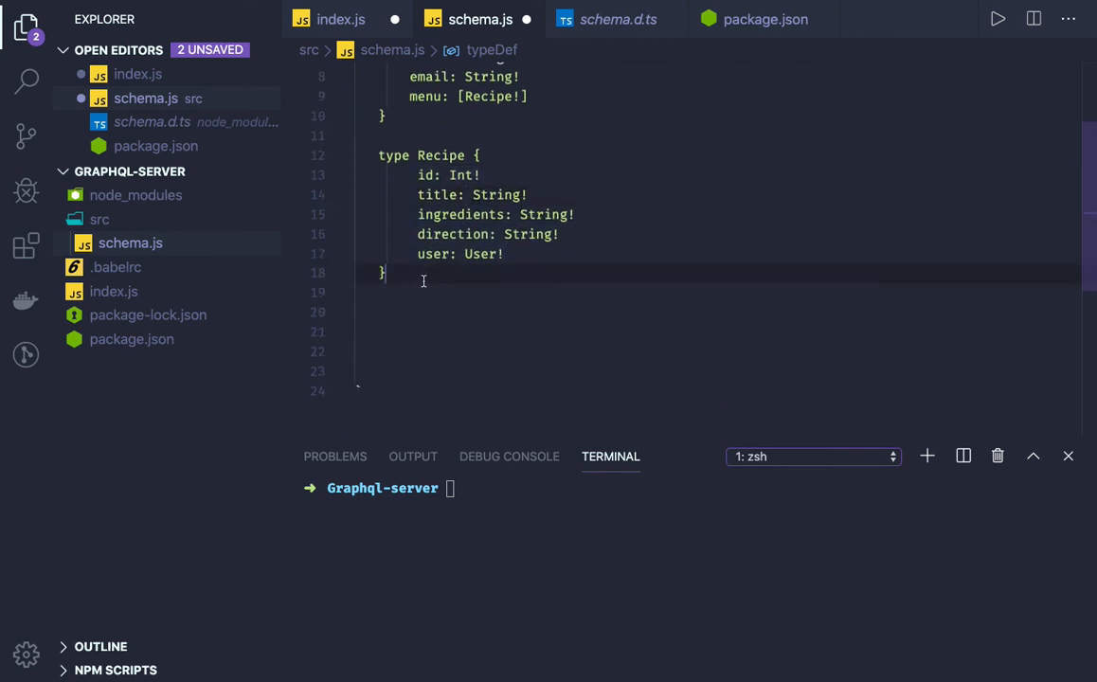
Remove blank lines so User and Recipe sit directly inside the gql template, ending after Recipe's brace.
scroll(up, 3)
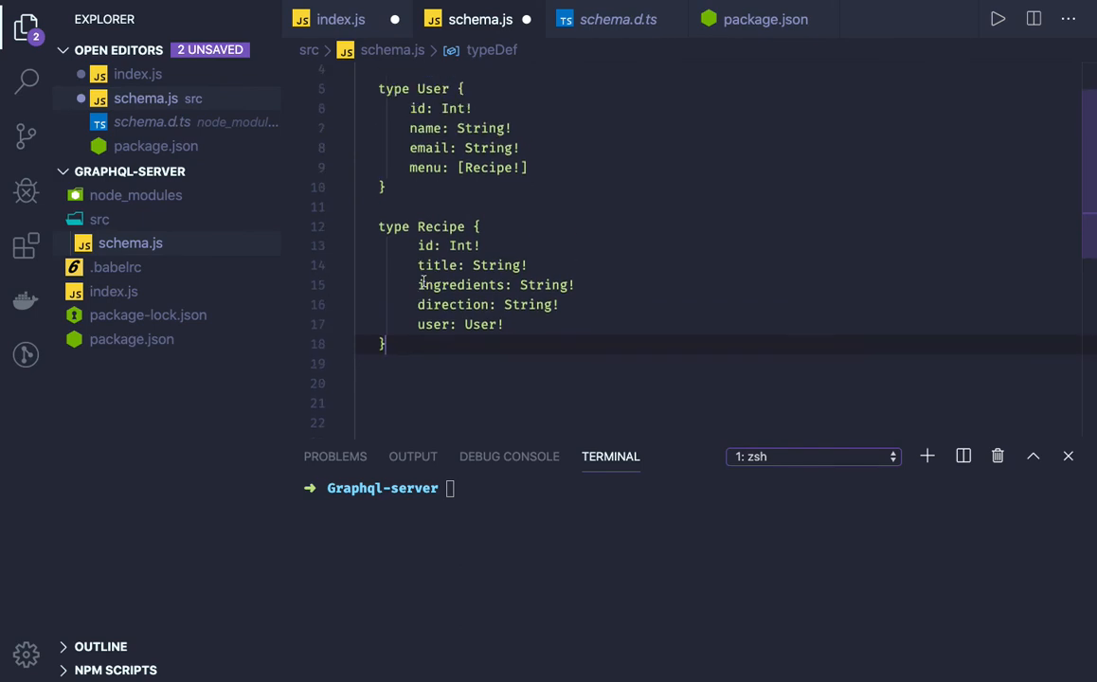
scroll(up, 3)
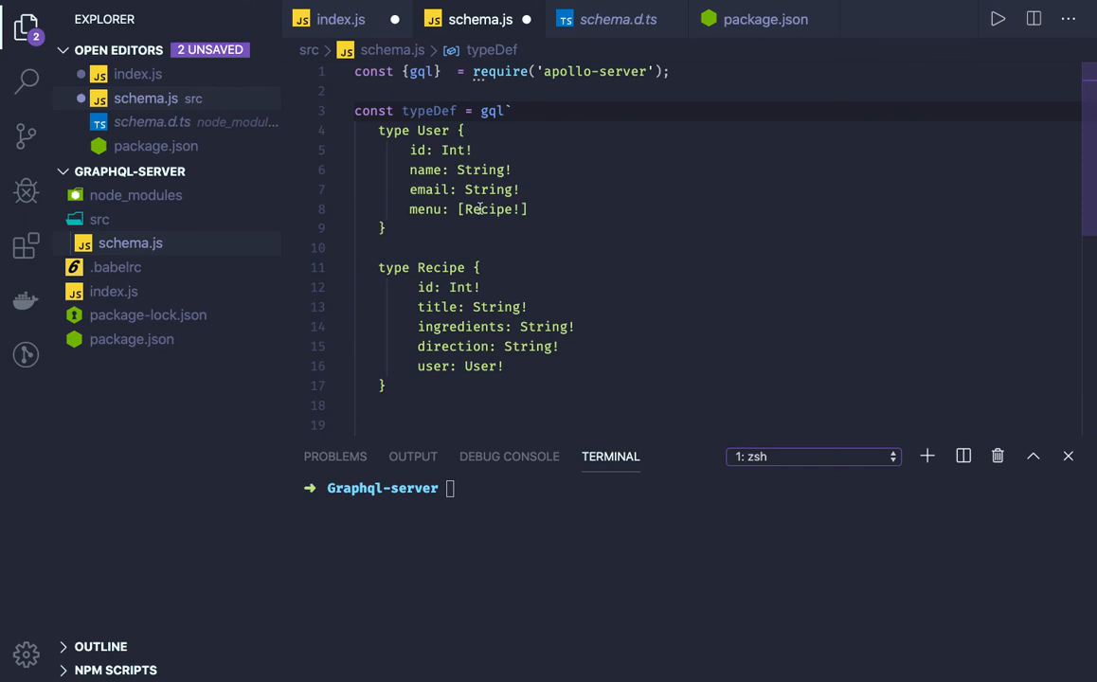
scroll(down, 3)
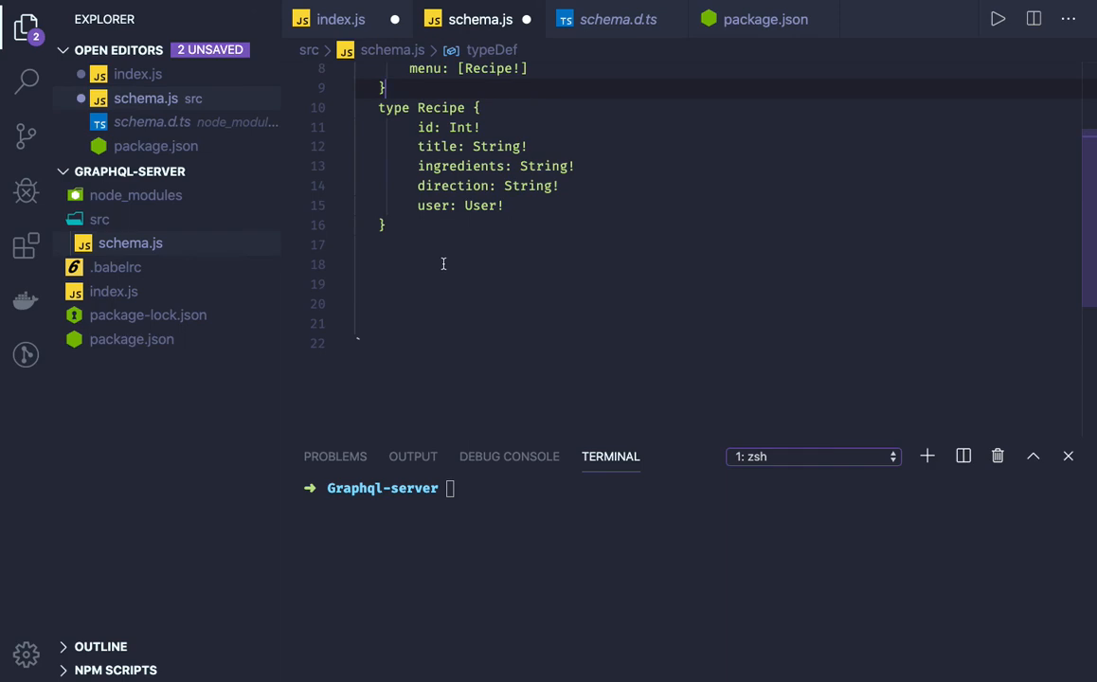
scroll(down, 3)
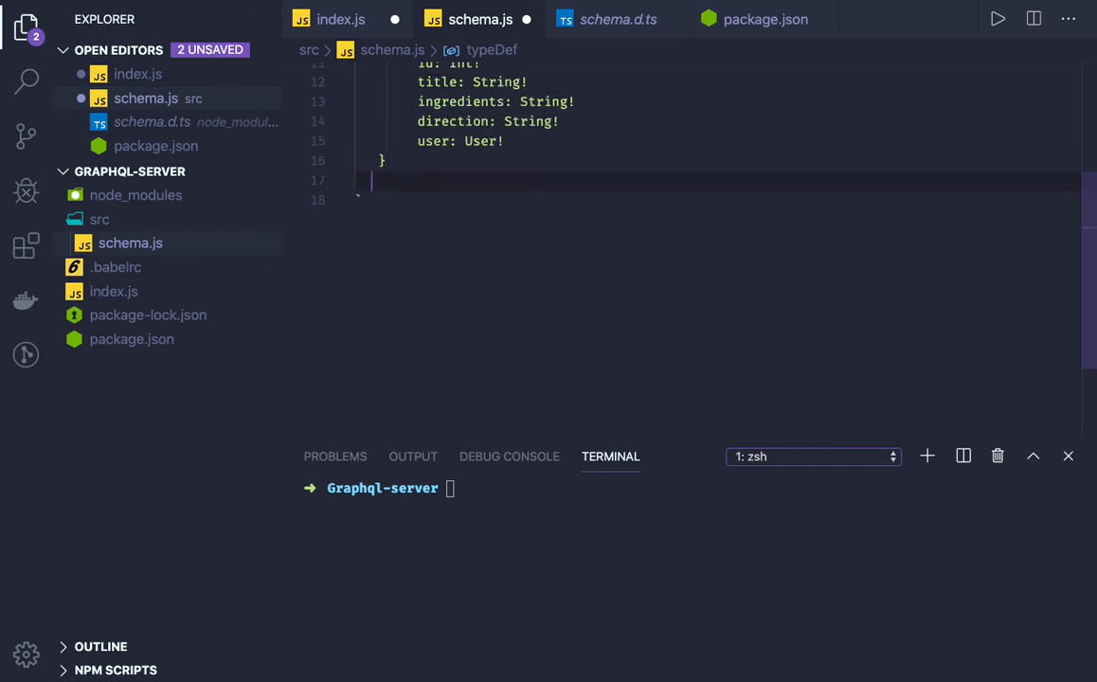
scroll(up, 3)
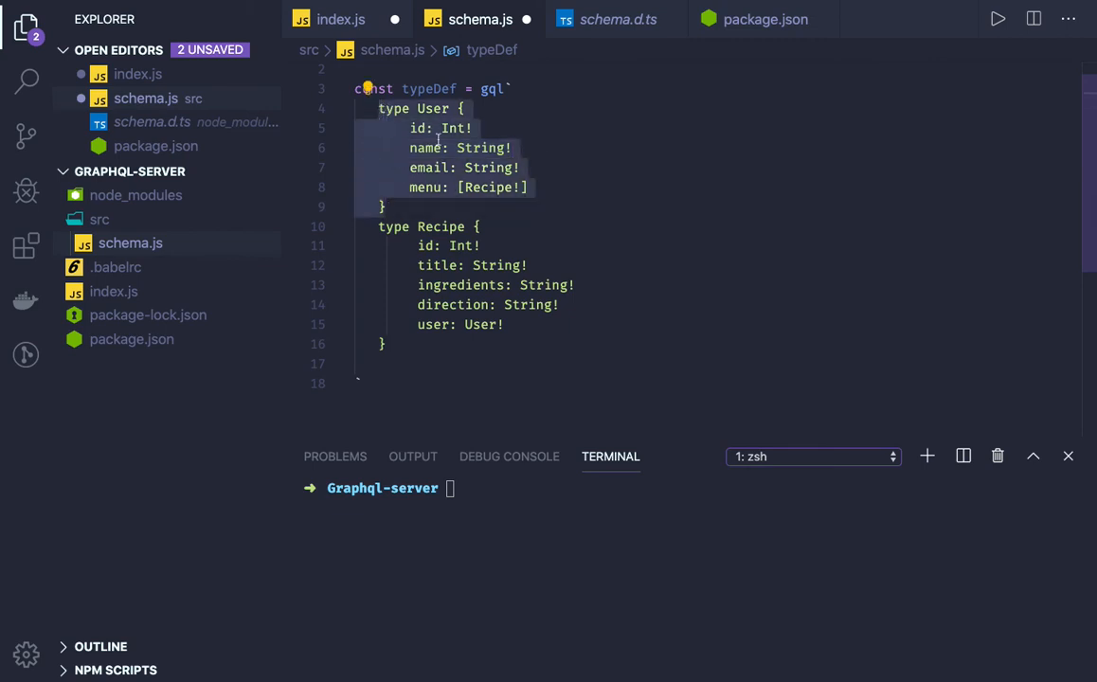
click(388, 343)
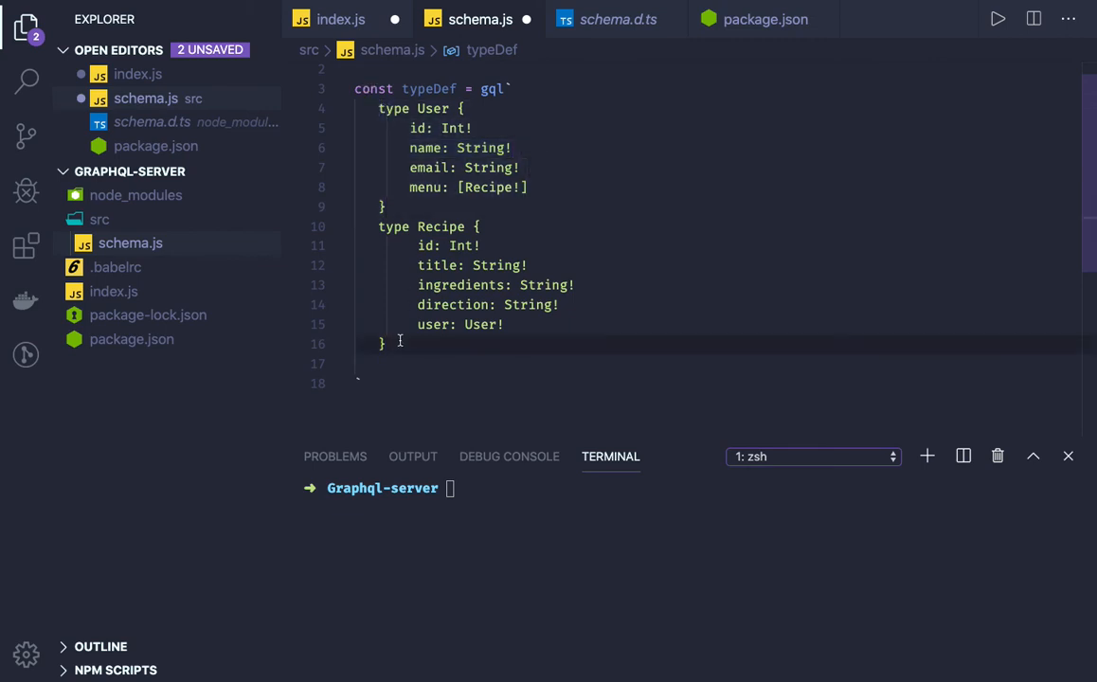
Add type Query with a user(id: Int!): User field after the Recipe type.
text(type)
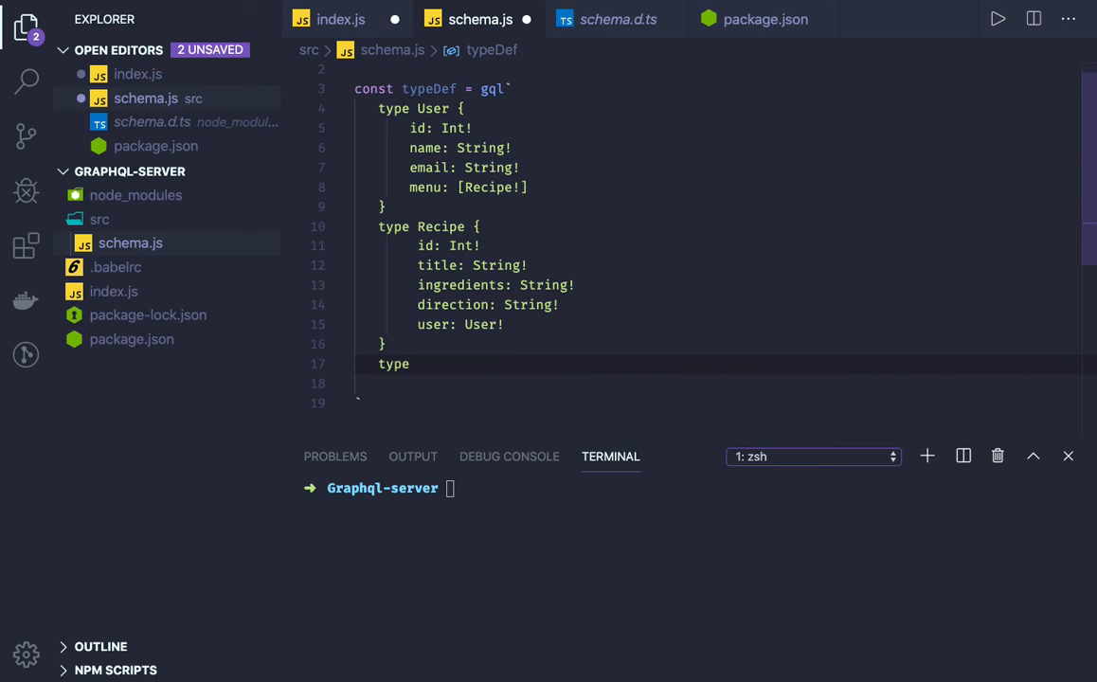
text(Query)
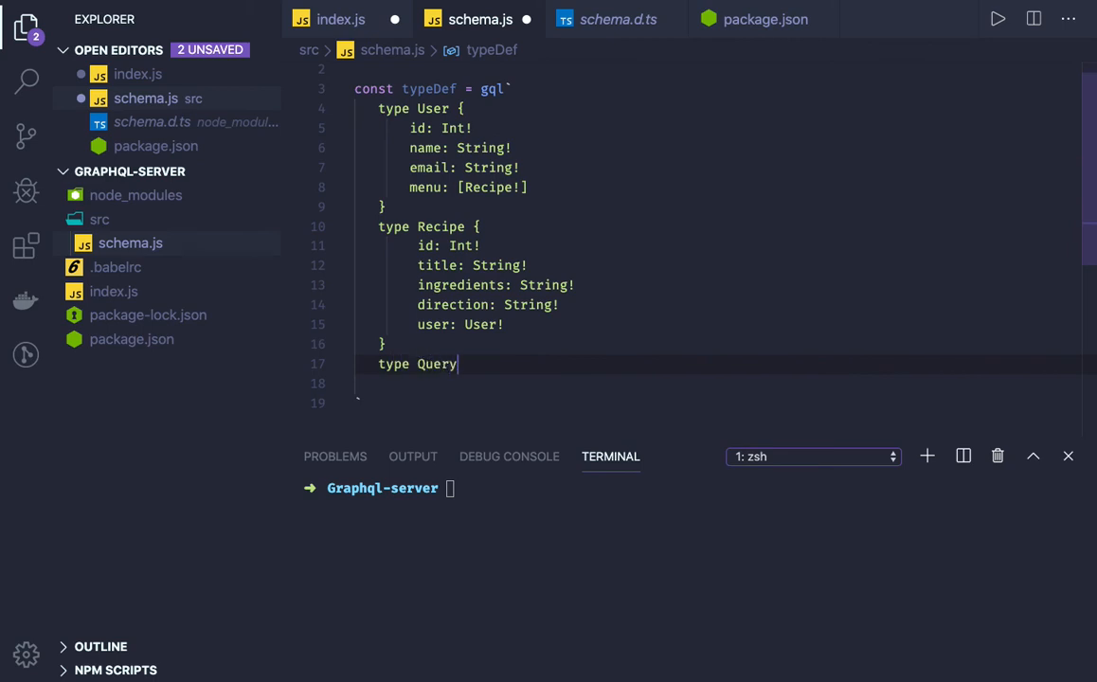
text({)
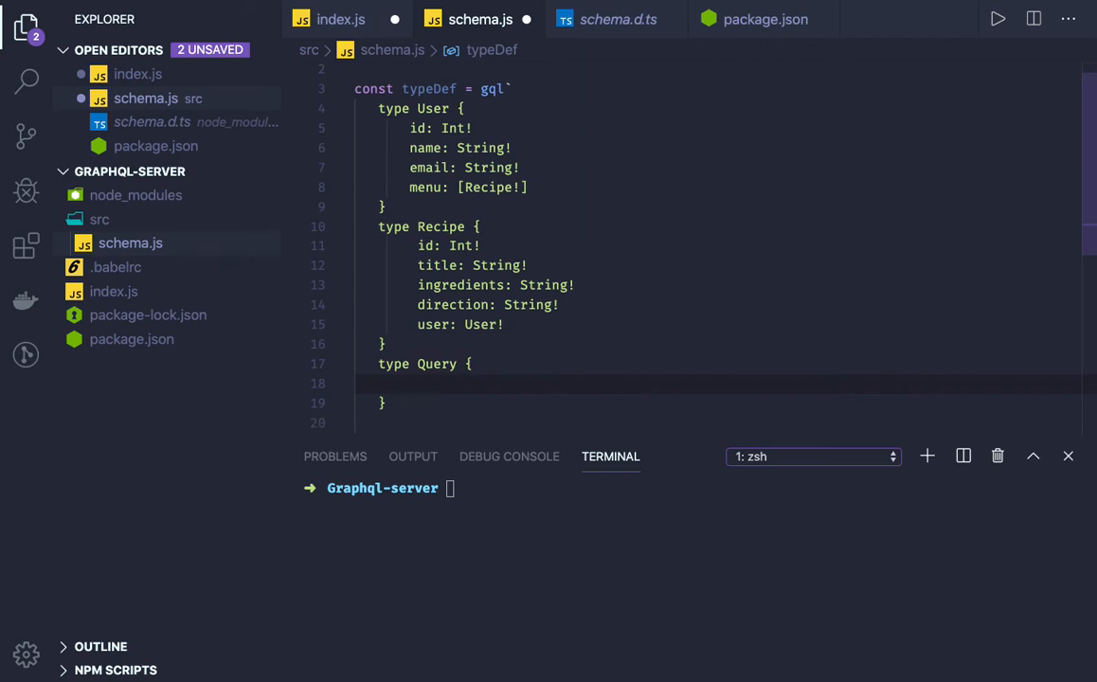
text(user(i)
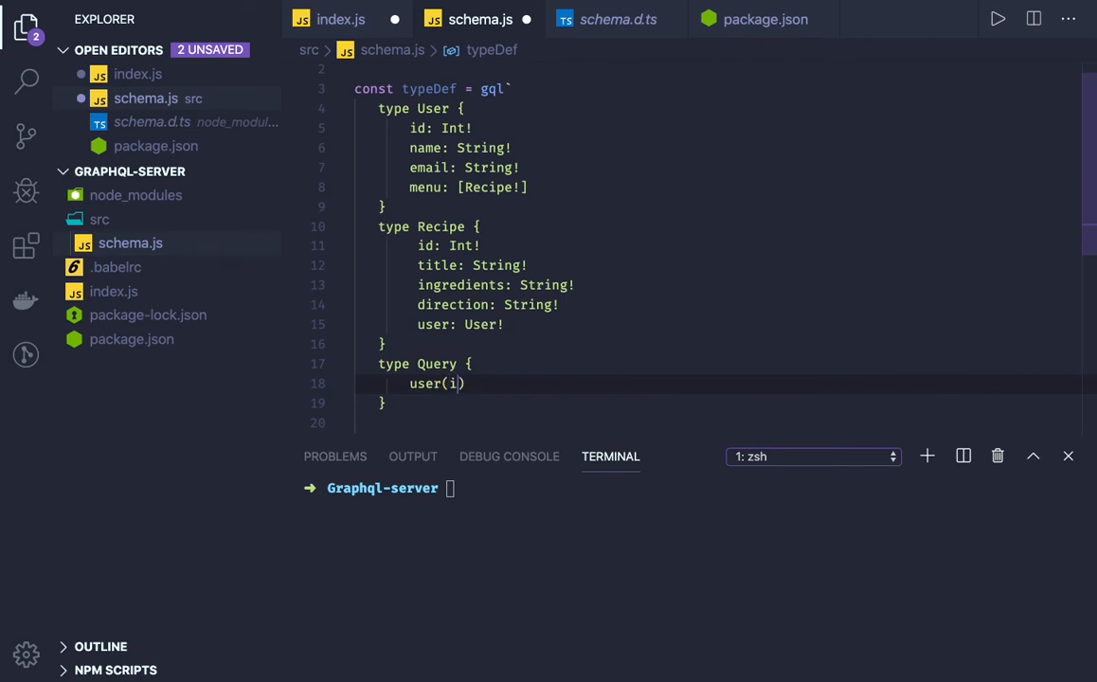
text(d: In)
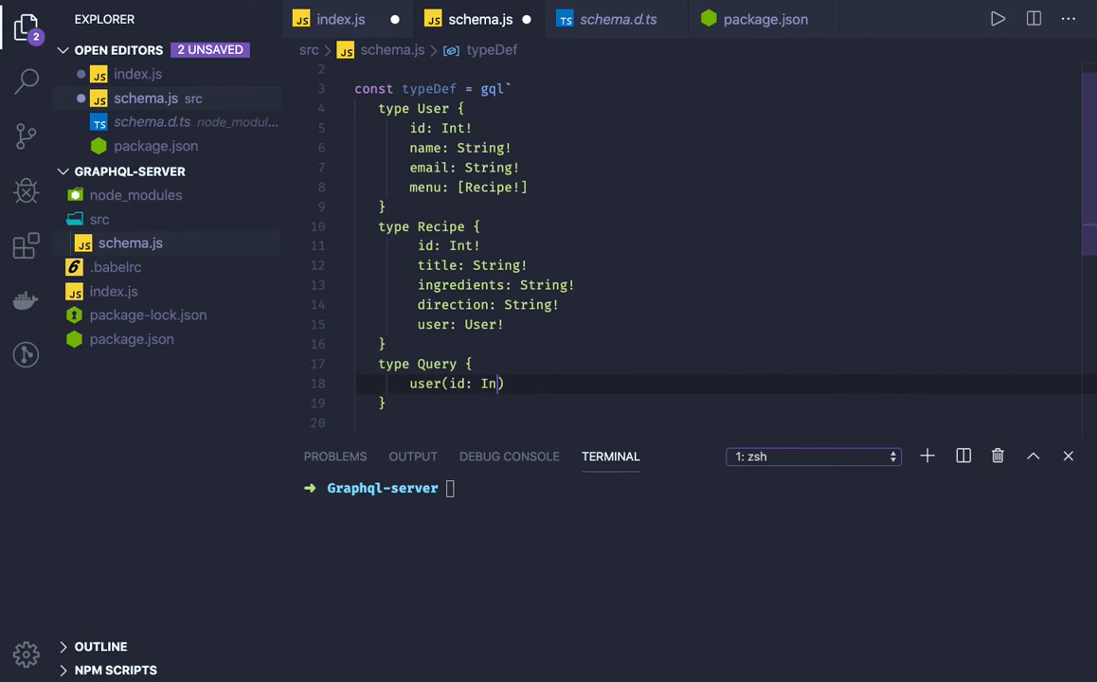
text(t!)
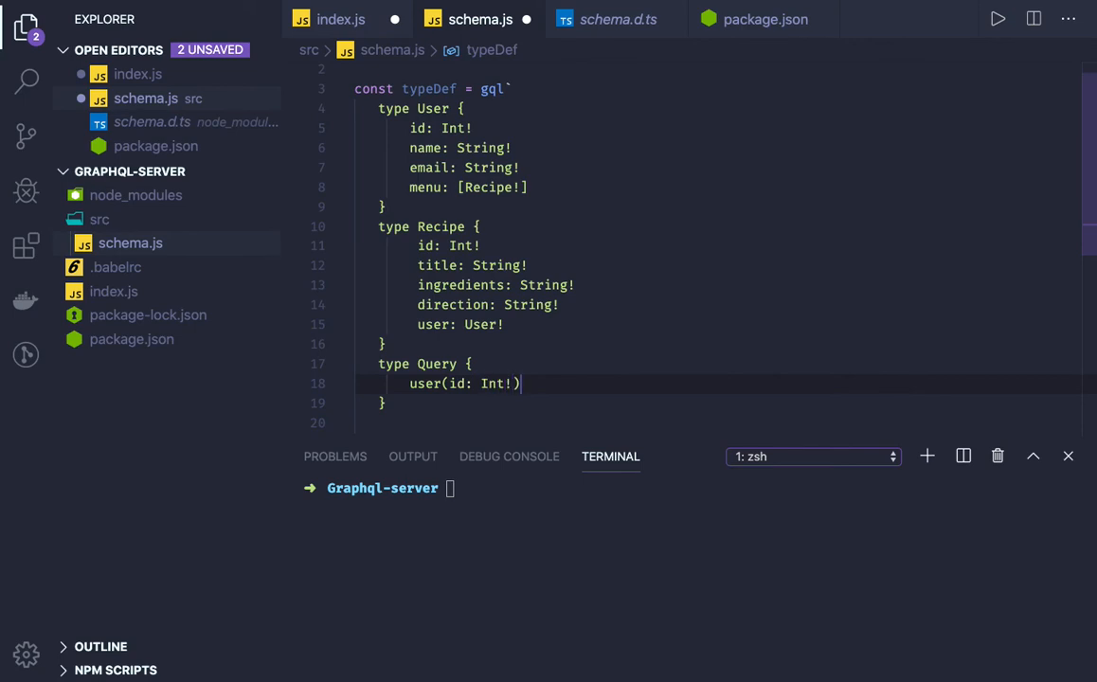
text(: User;)
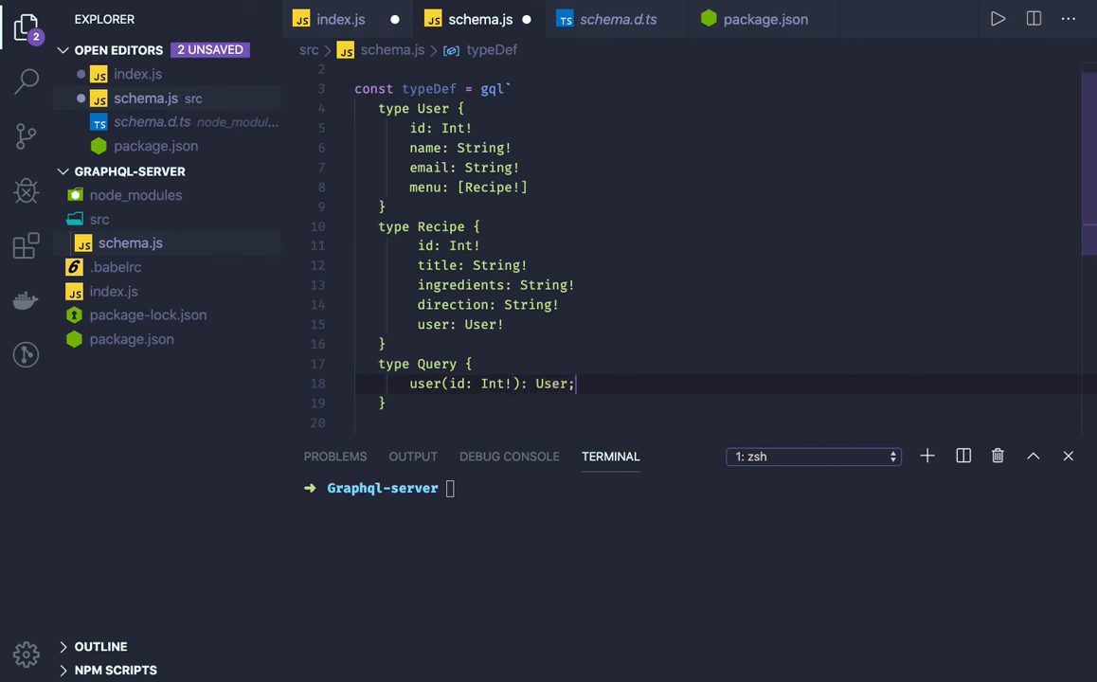
key(Enter)
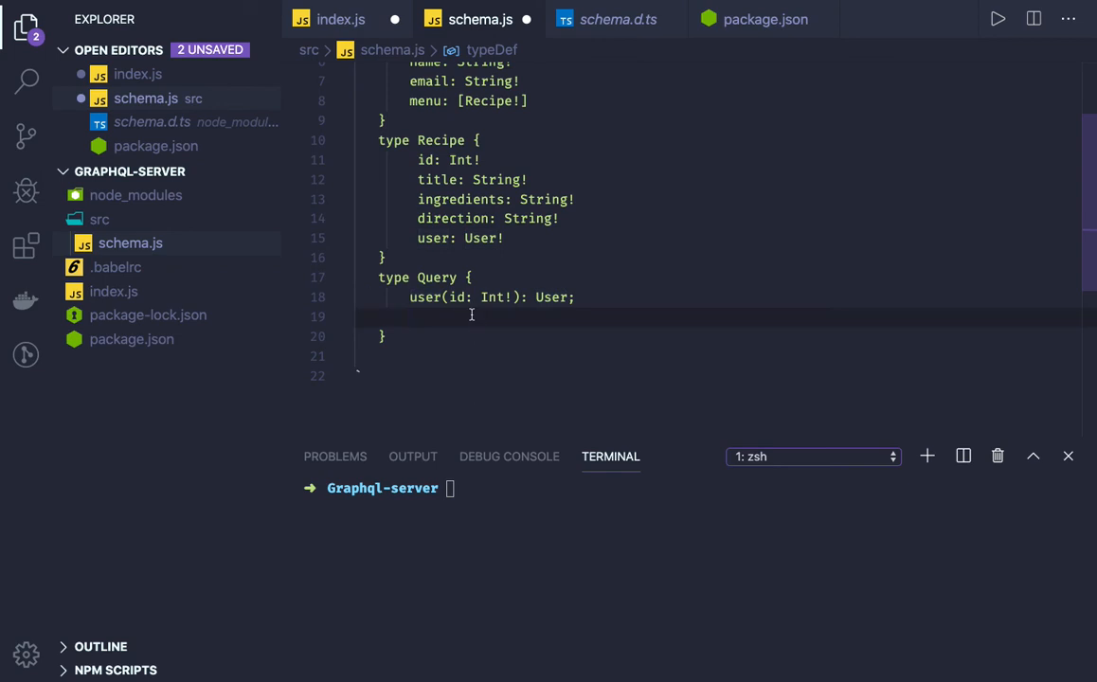
Add allUsers: [User!] and allRecipe: [Recipe] list queries to the Query type.
text(all)
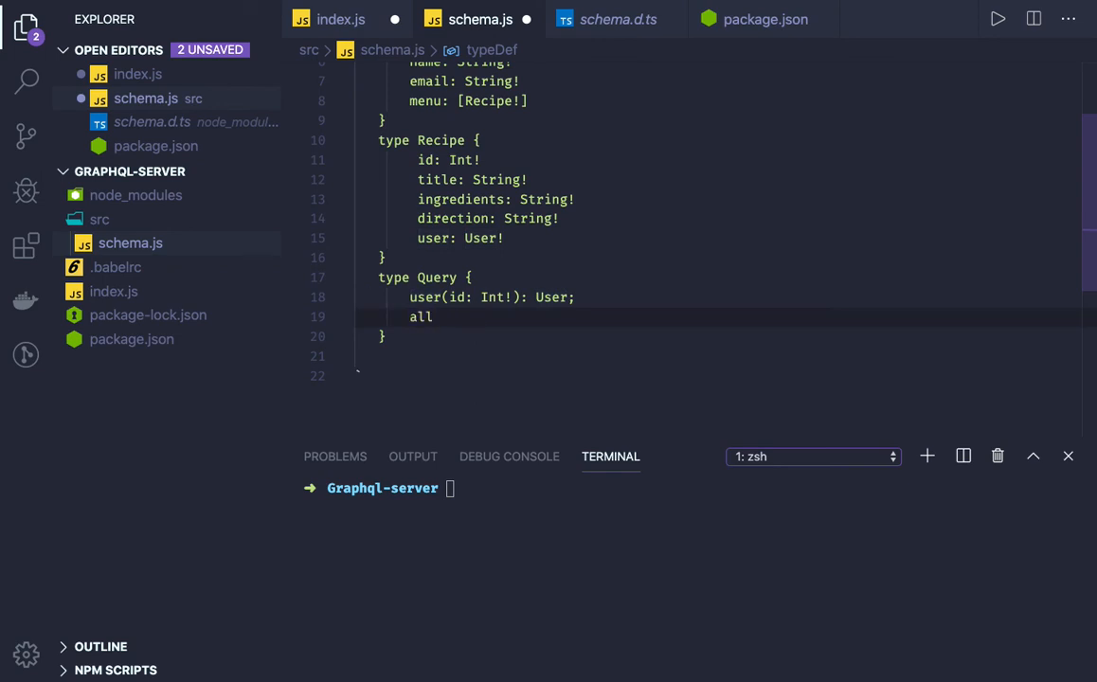
text(Users())
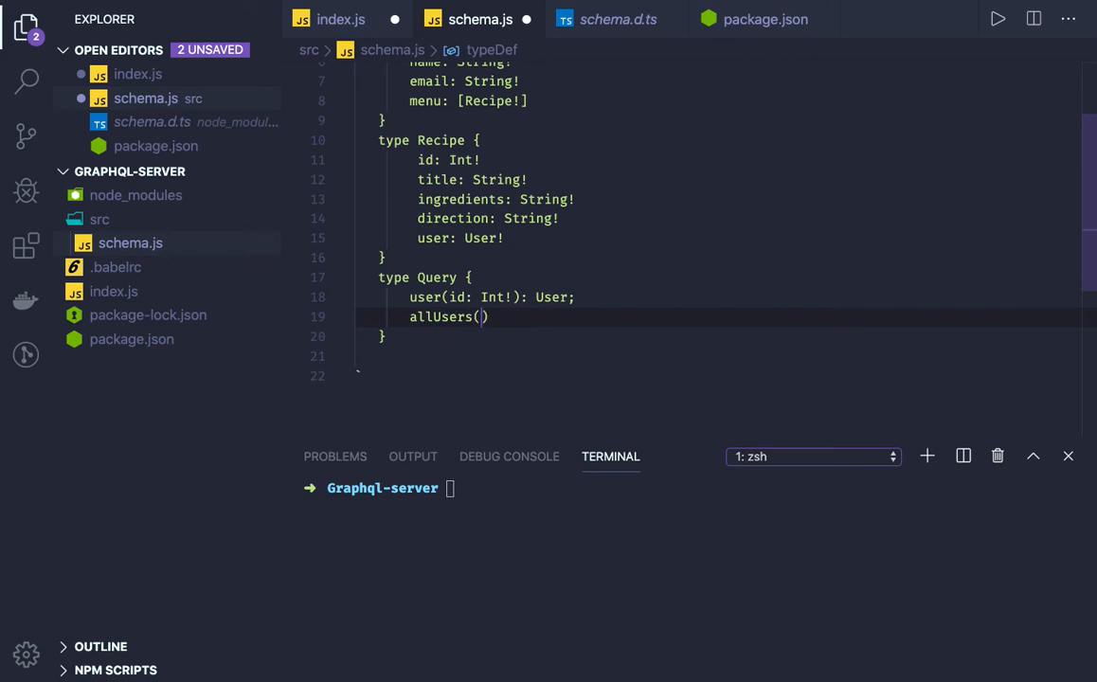
text(: [])
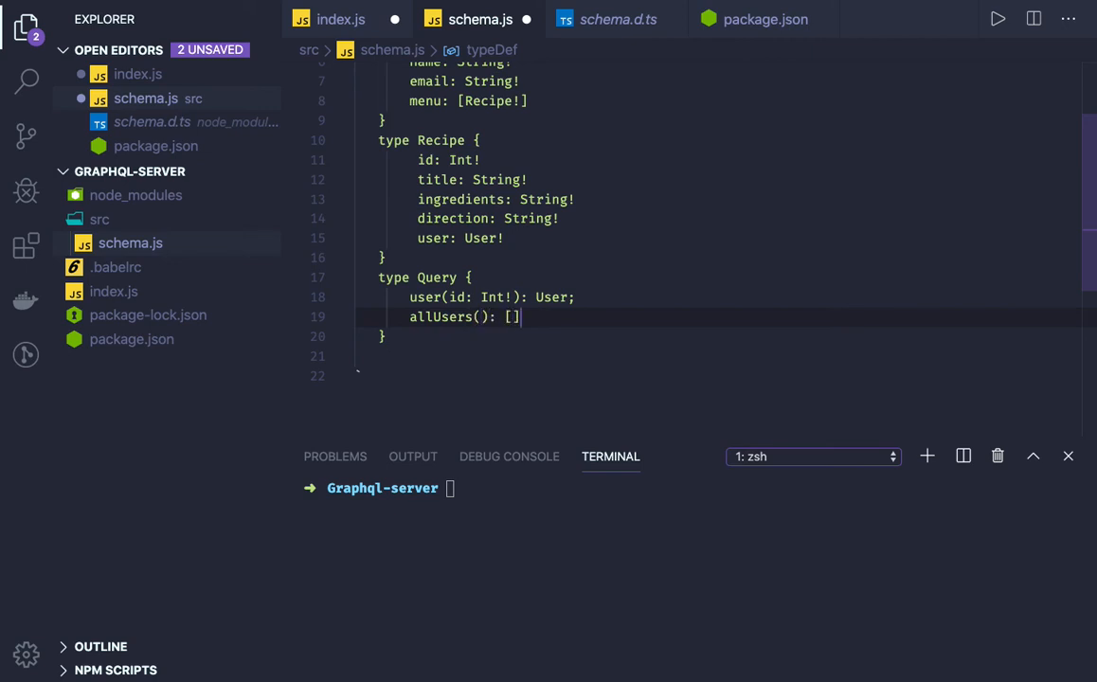
text(User)
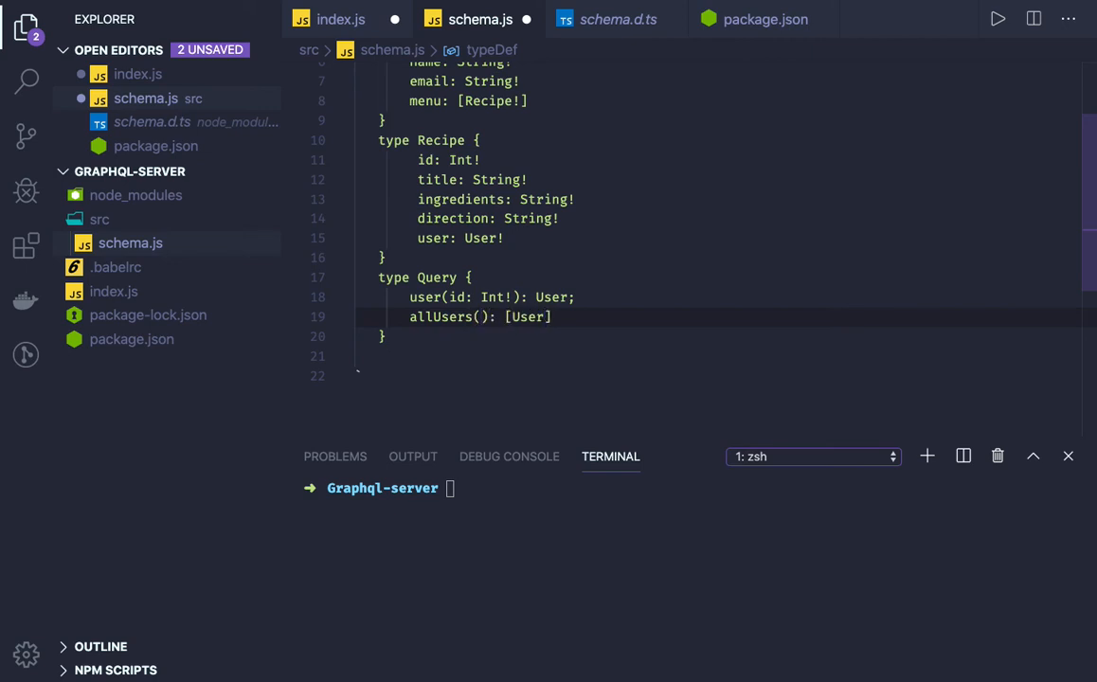
text(!)
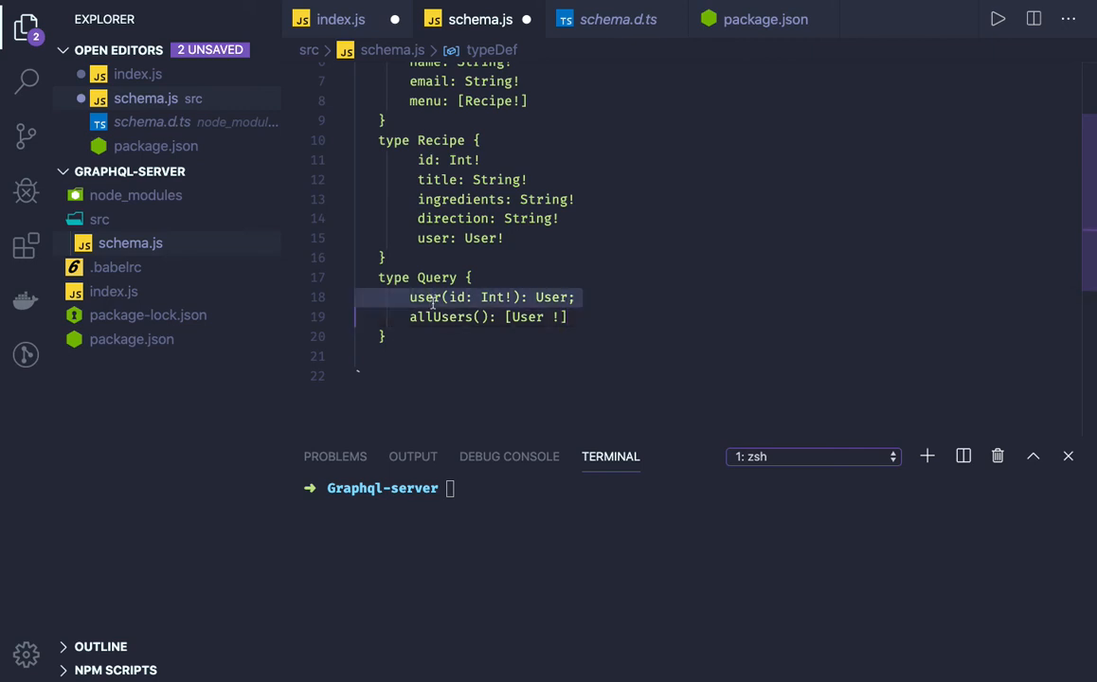
click(568, 317)
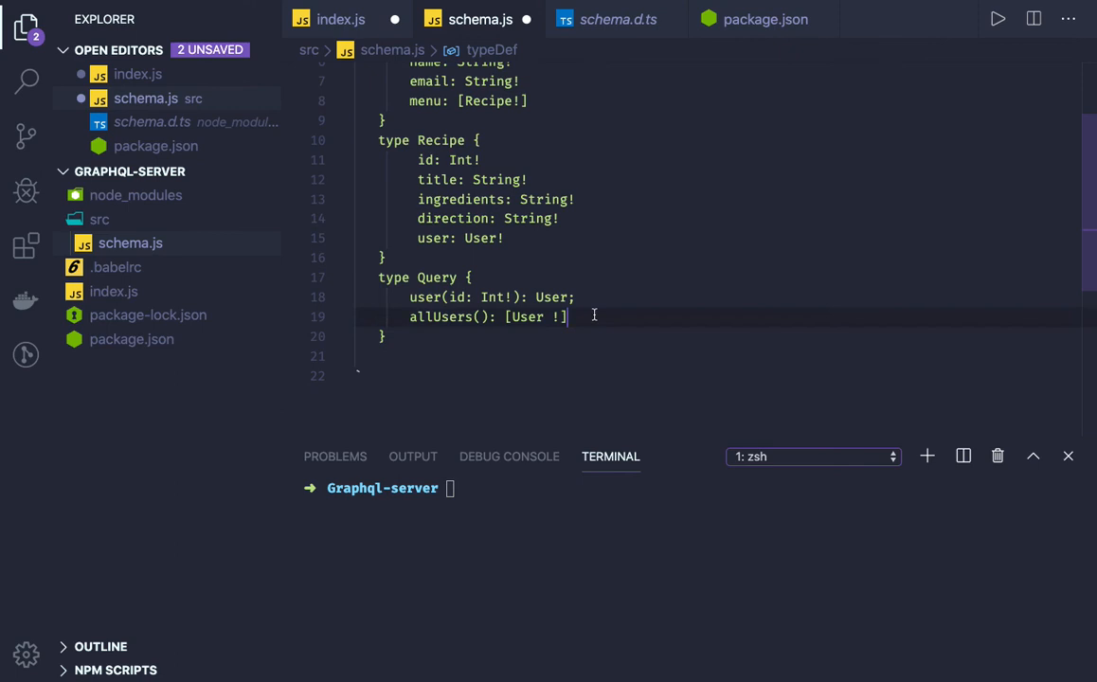
key(Enter)
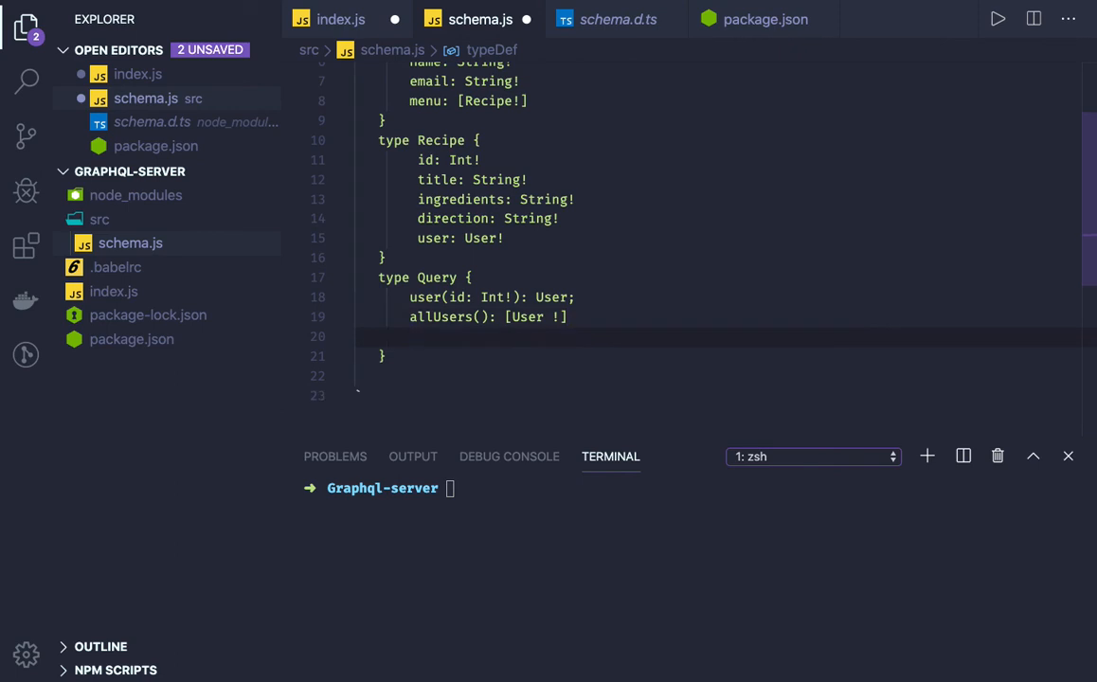
text(allRec)
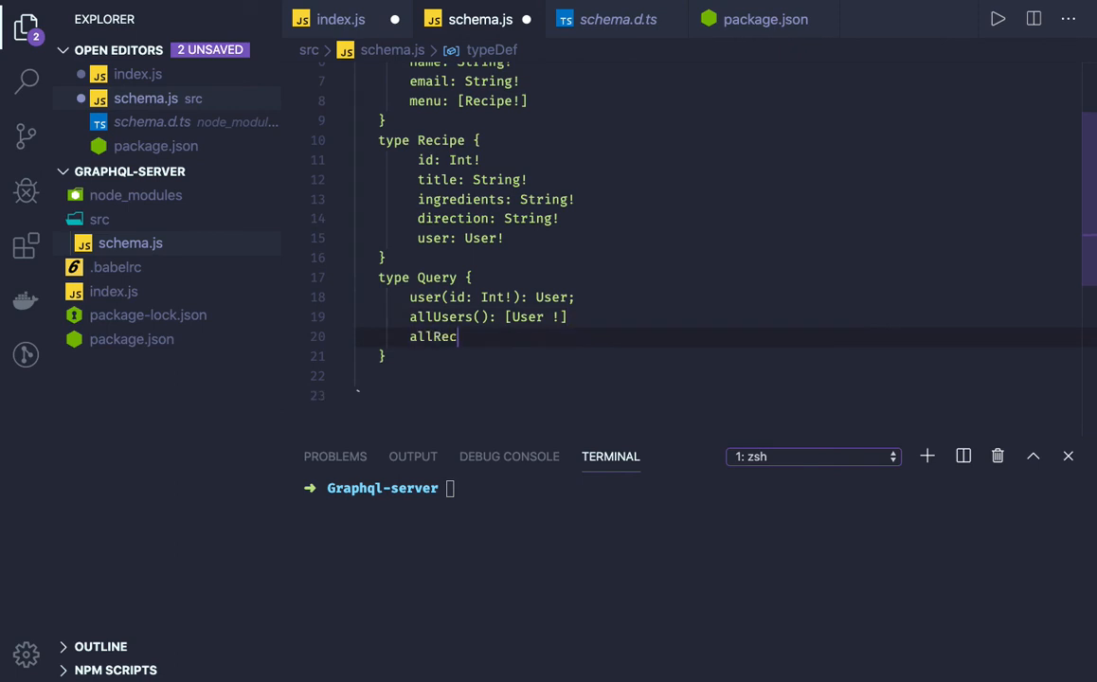
text(ipe:)
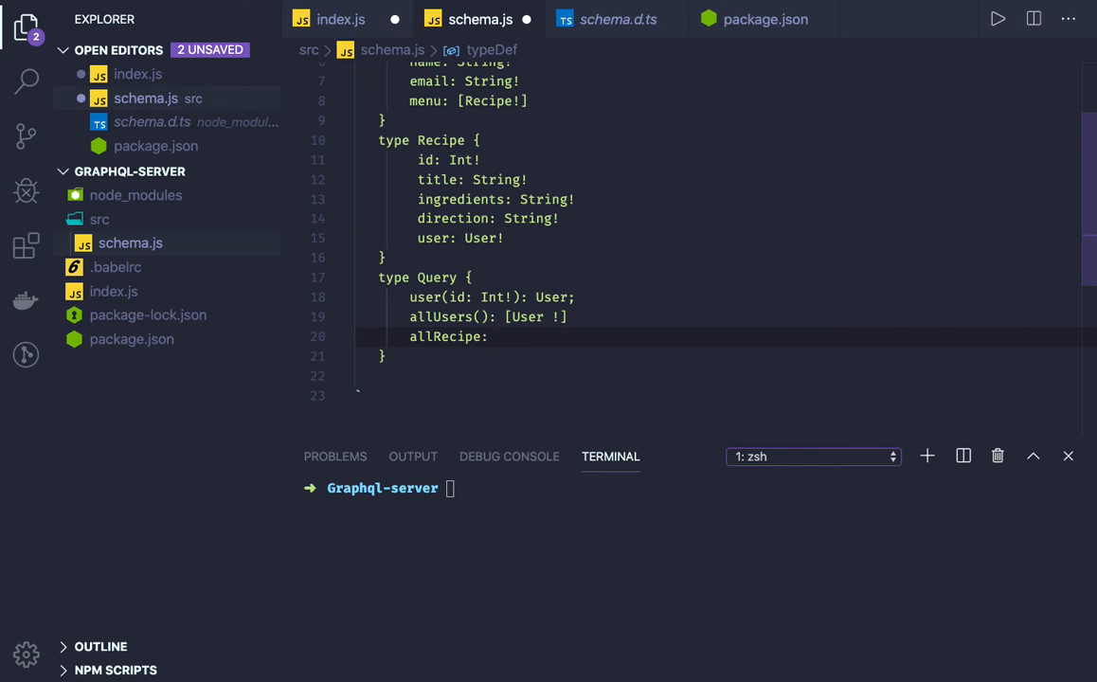
text([])
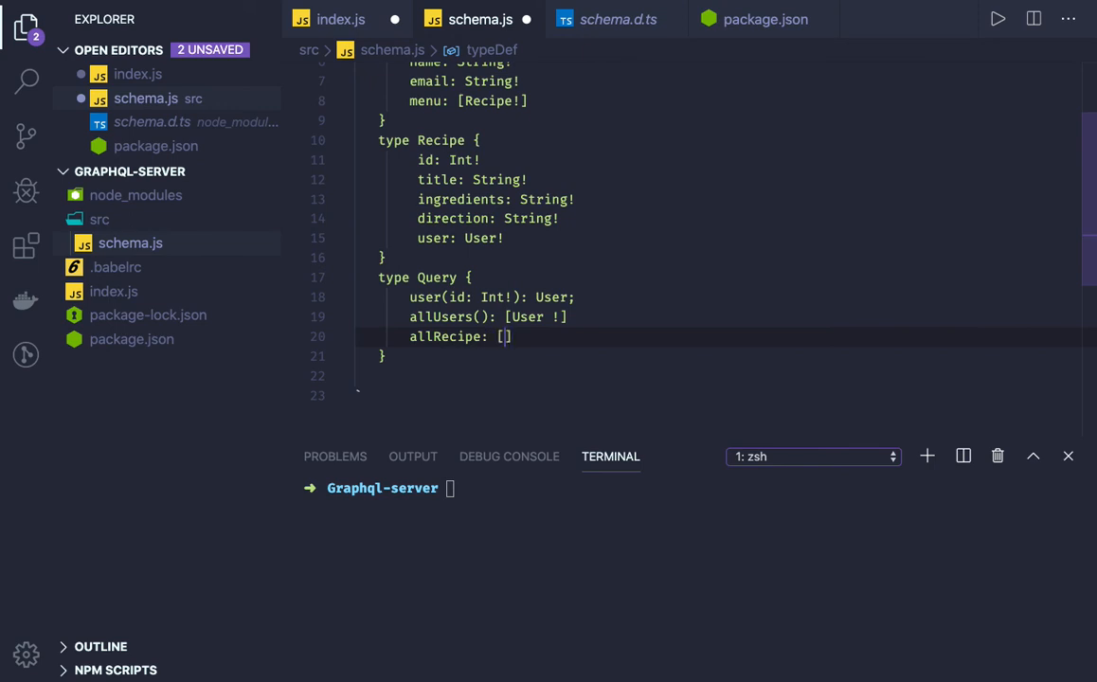
text(Recipe !)
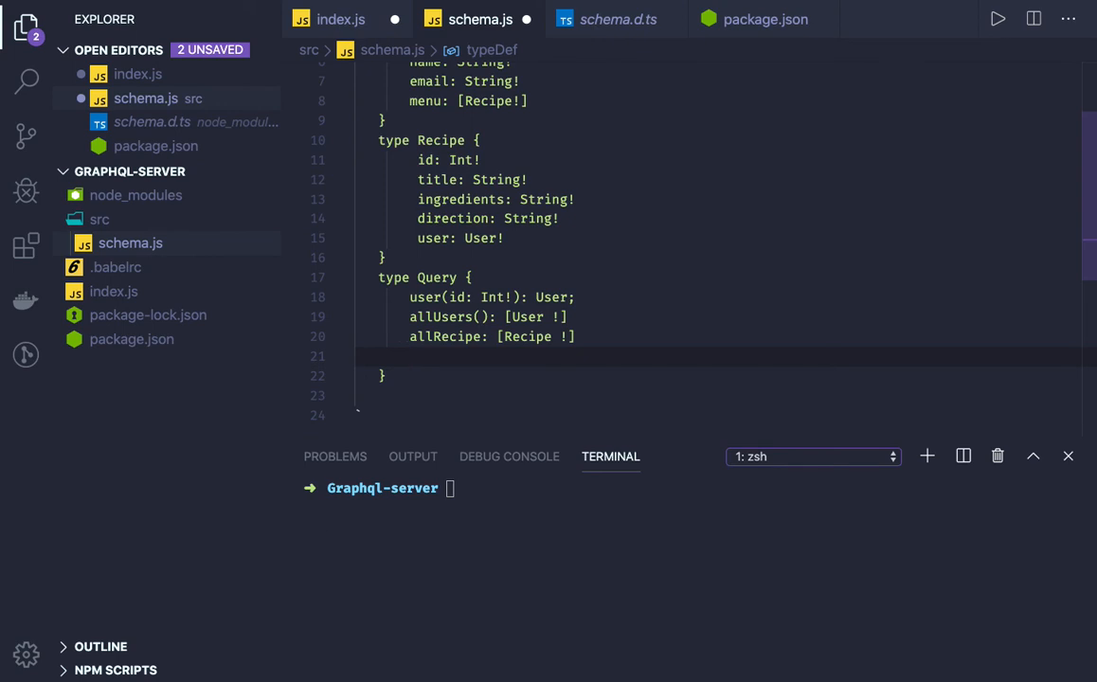
Add recipe(id: Int!): Recipe to the Query type and move below it.
text(recip)
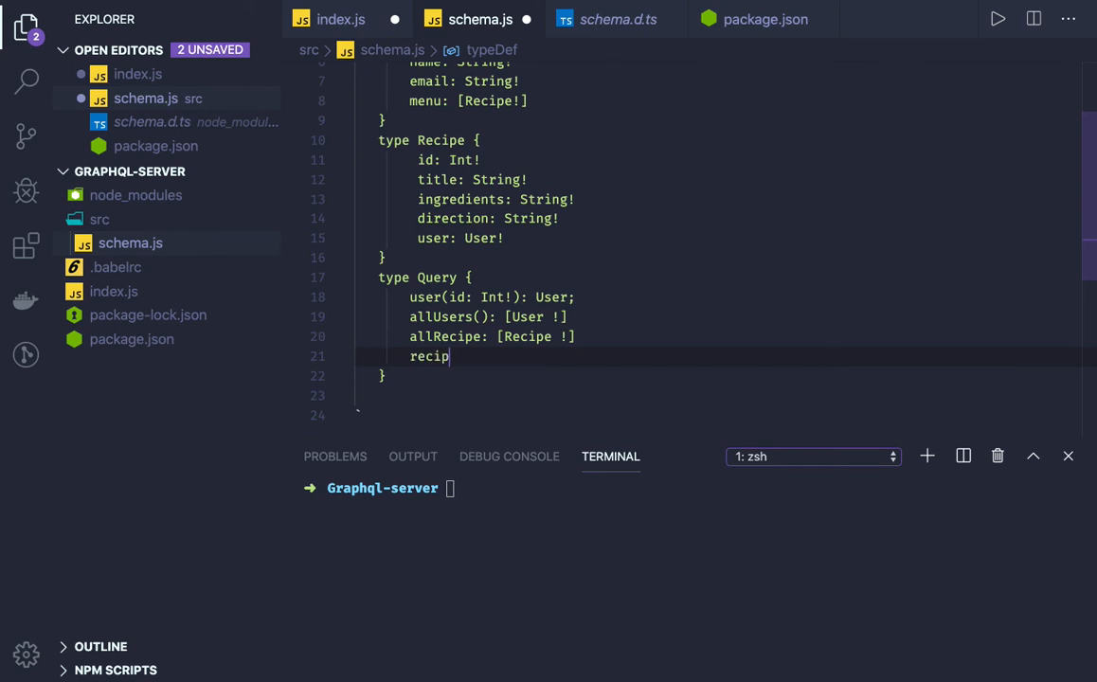
text(e())
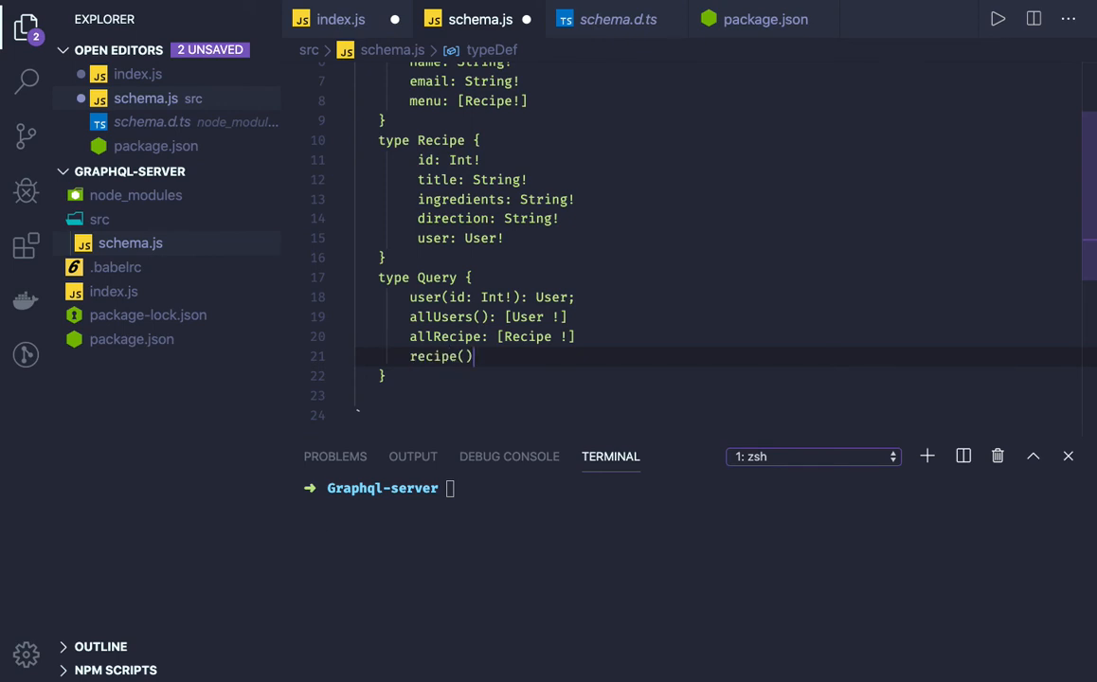
text(id:)
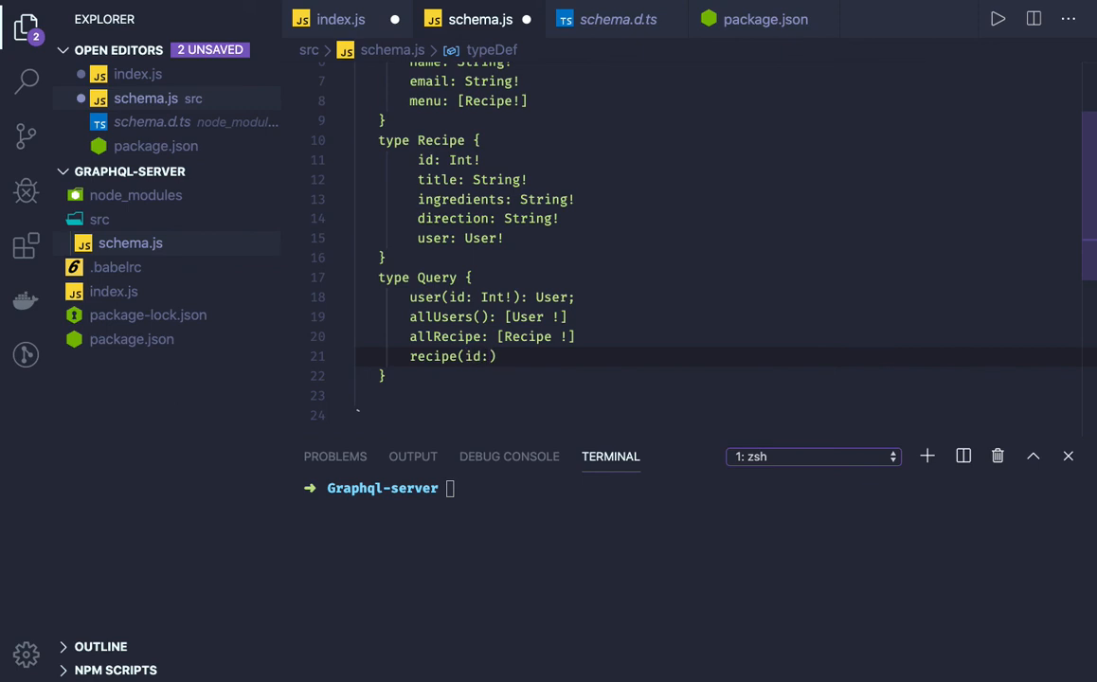
text(Int!)
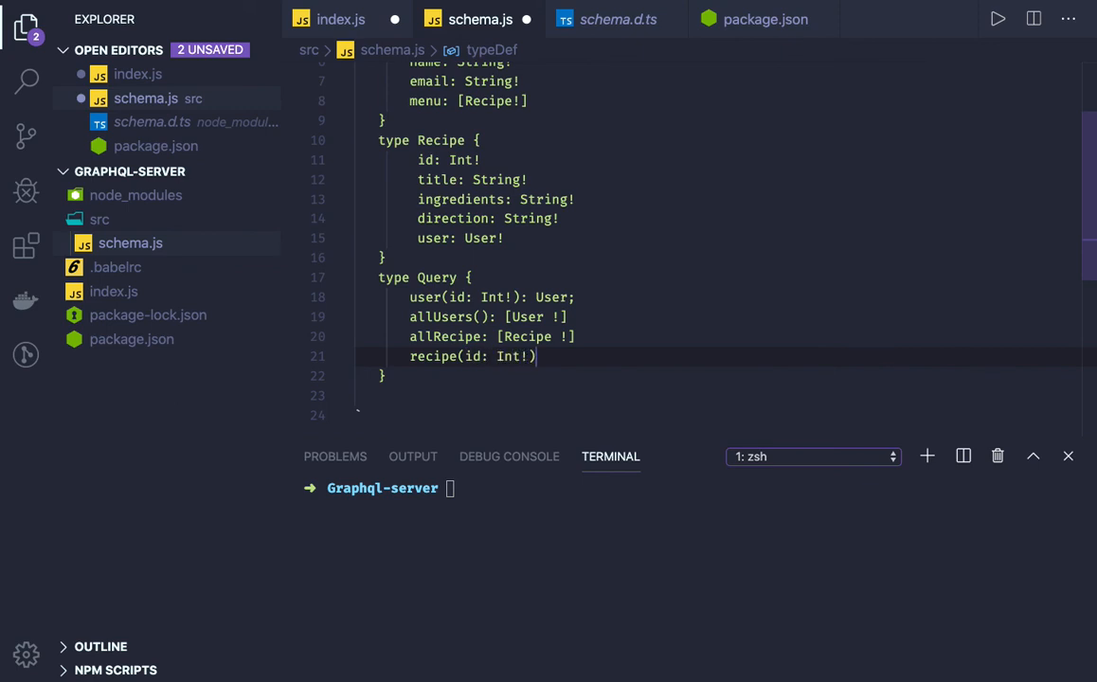
text(: R)
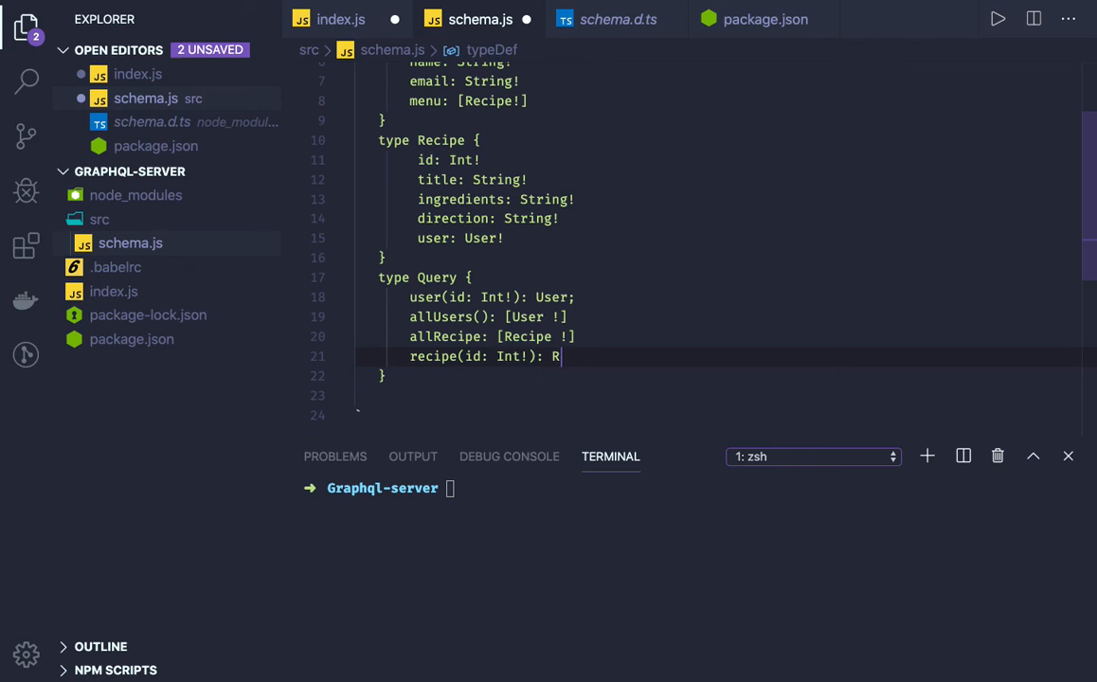
text(ec)
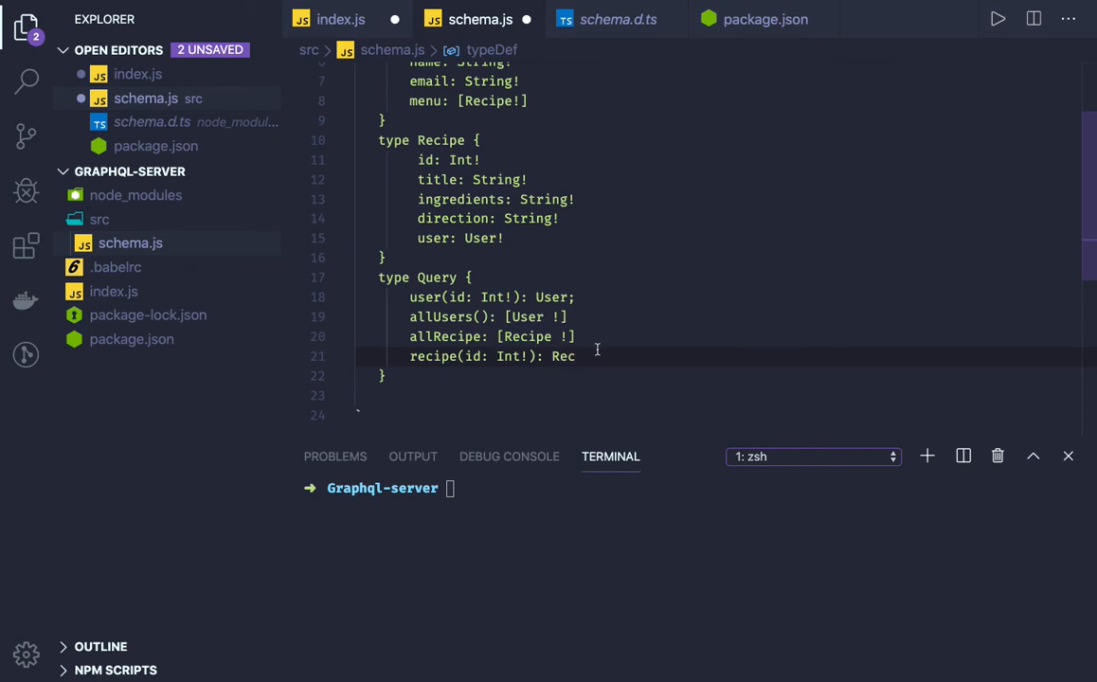
text(ipe)
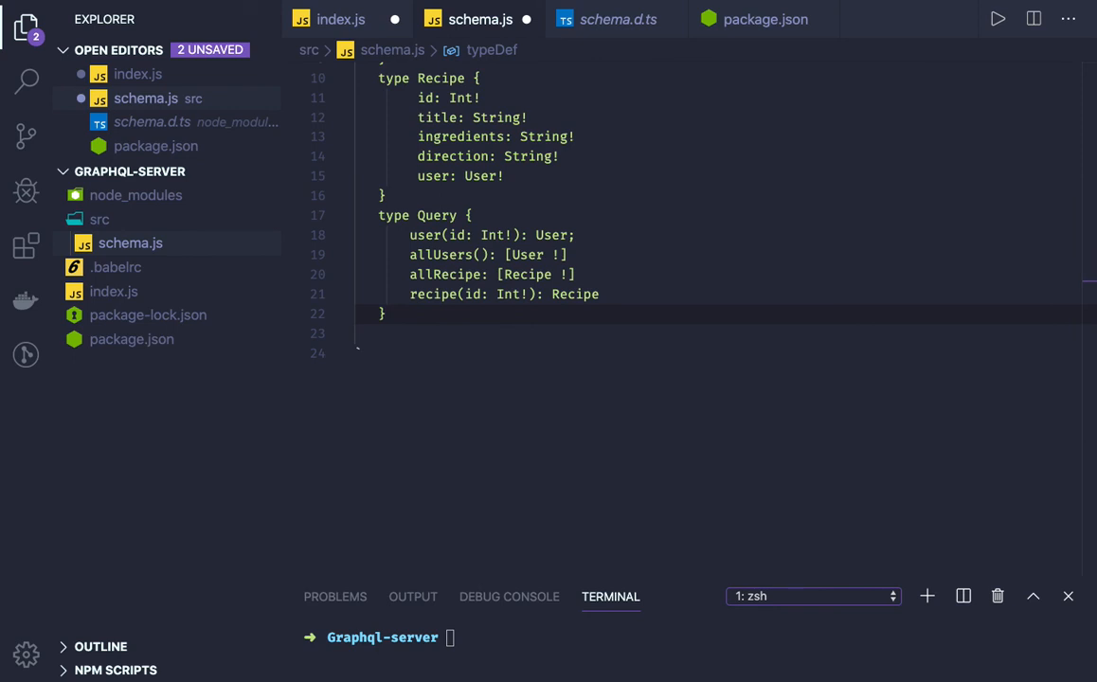
click(389, 333)
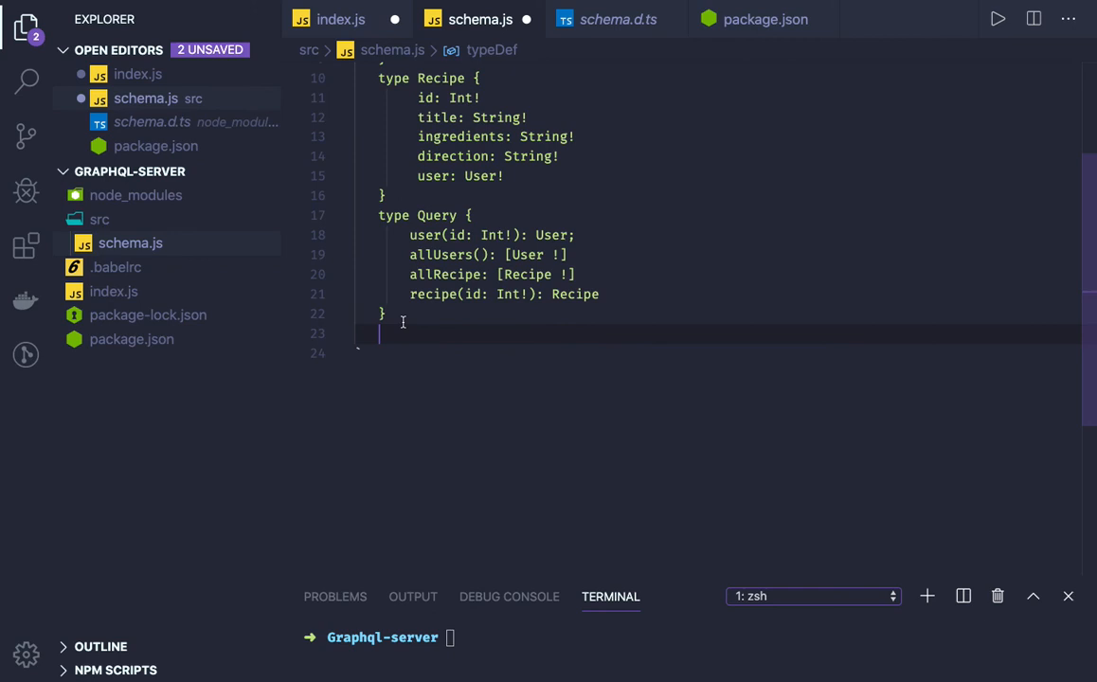
Declare a Mutation type in schema.js, dropping the stray parentheses before its opening brace.
text(t)
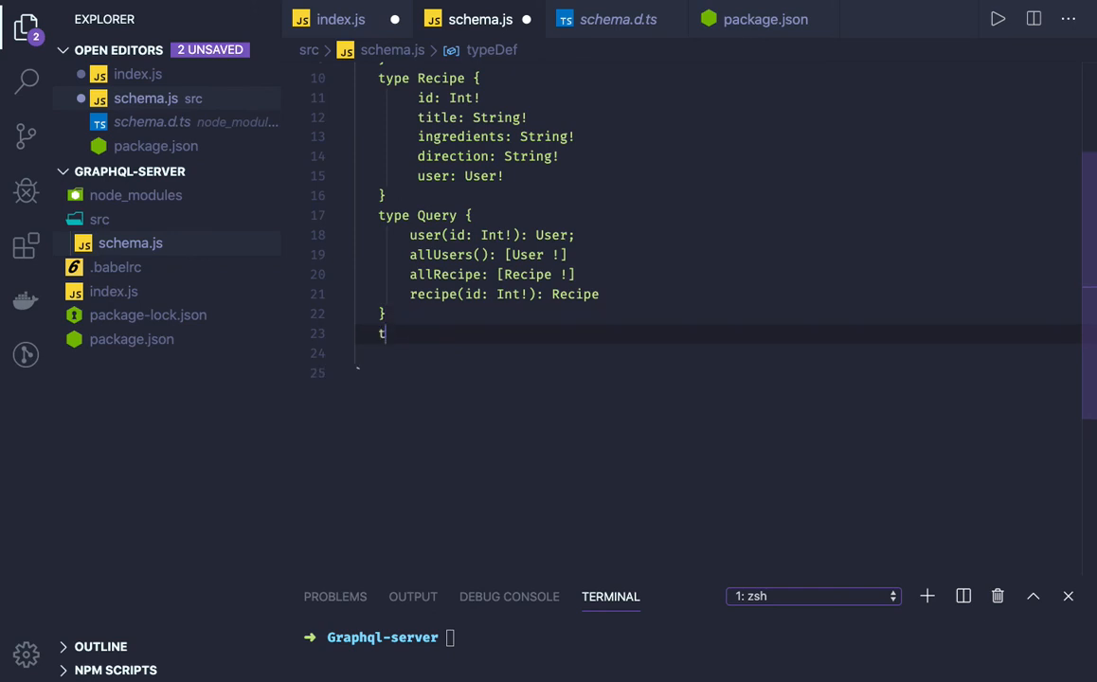
text(ype)
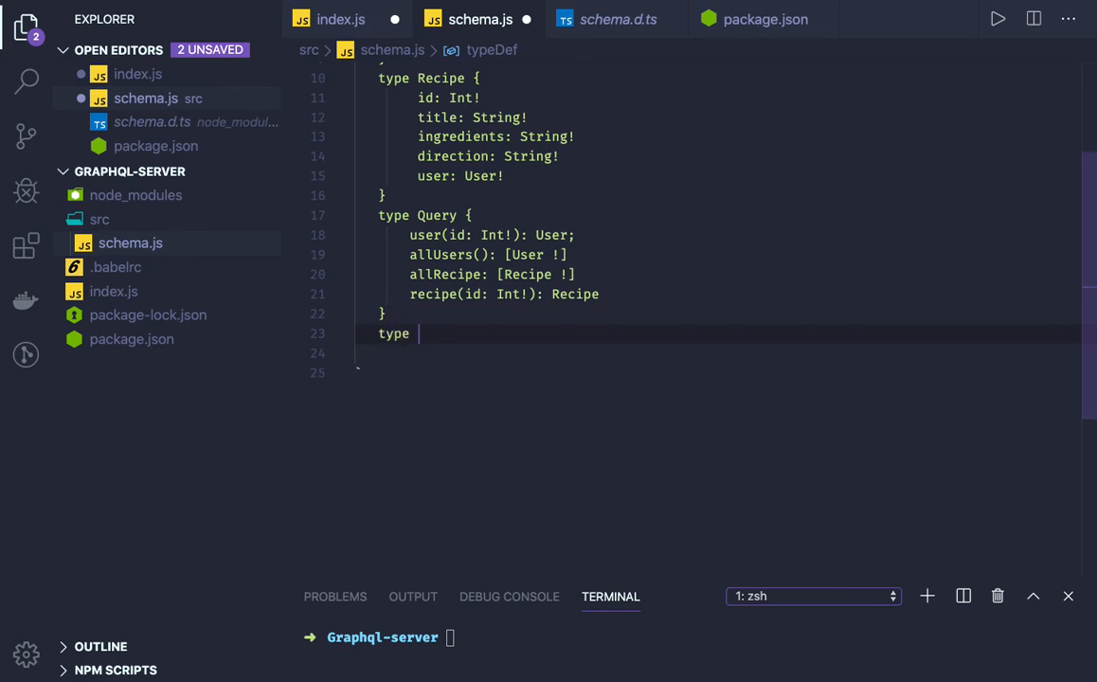
text(Mutation)
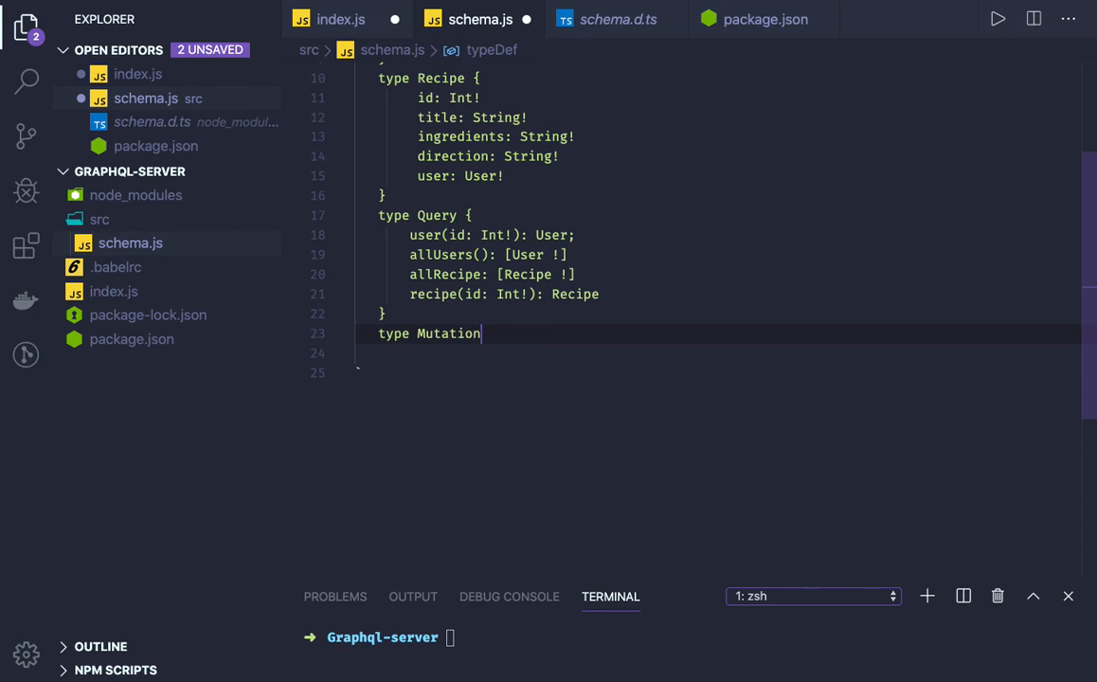
text(())
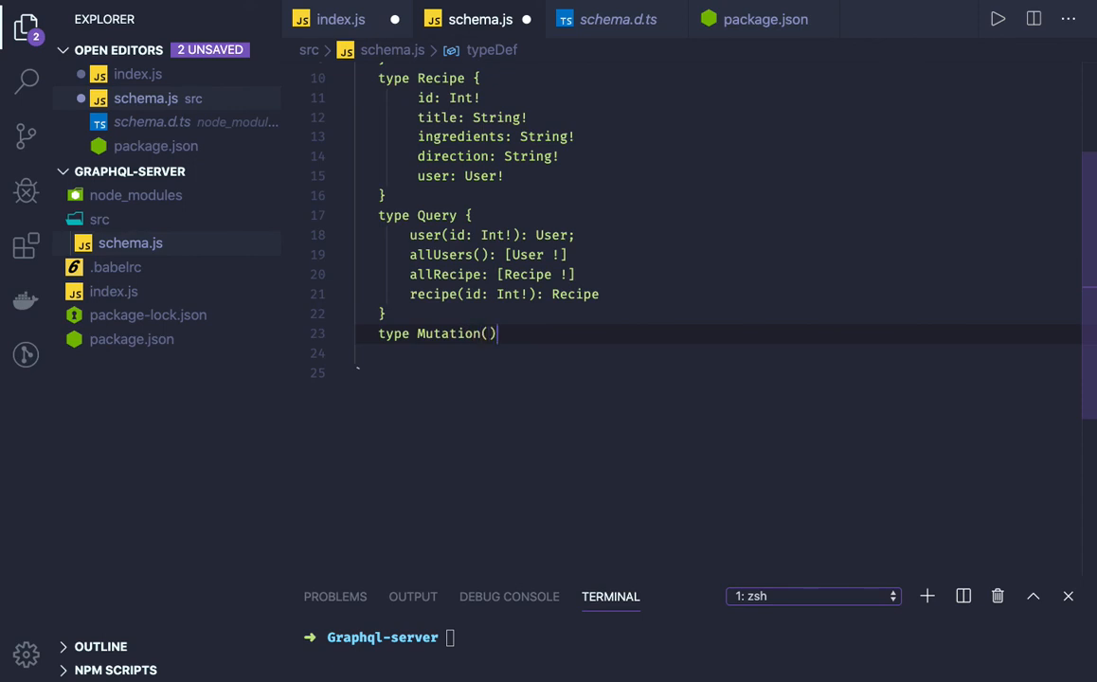
key(Backspace)
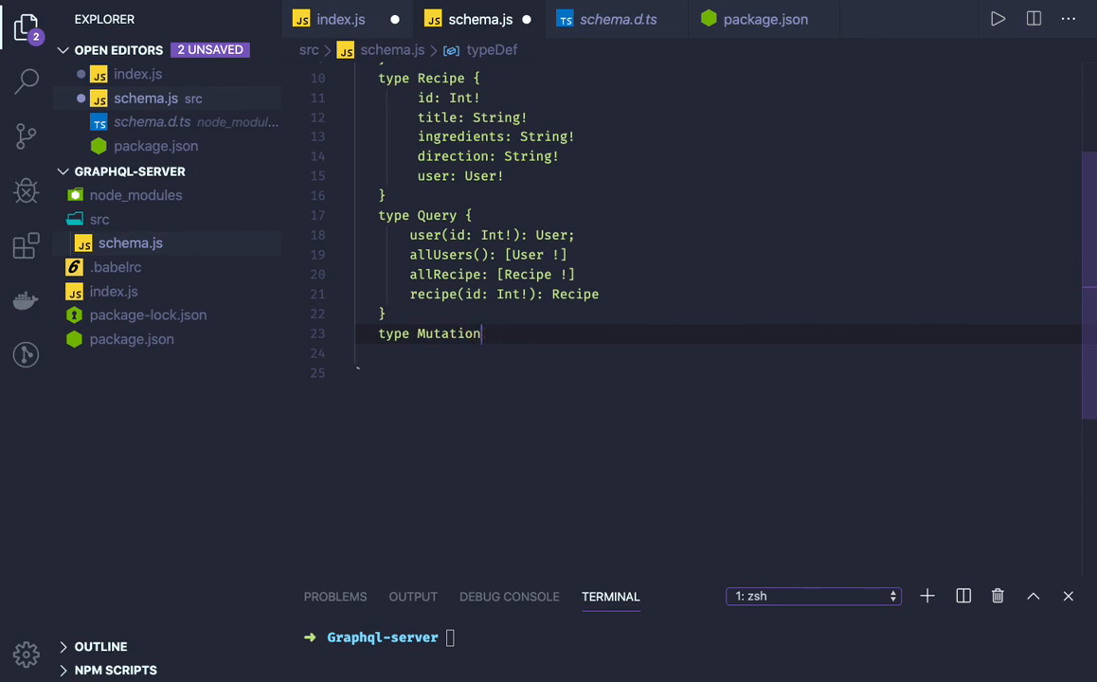
text({)
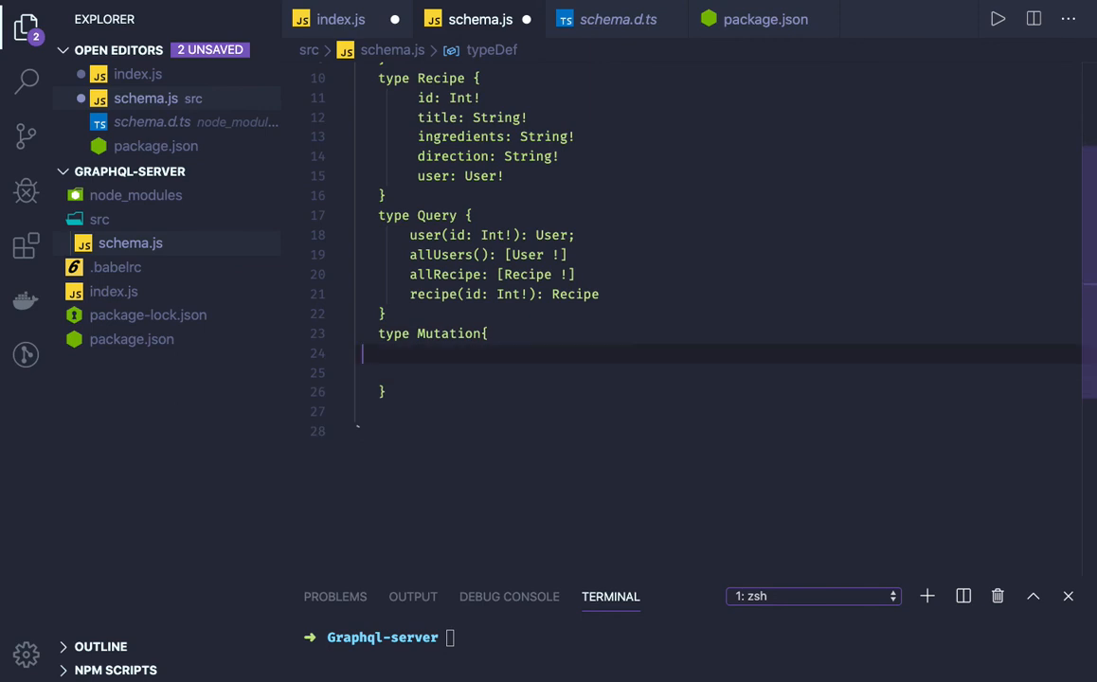
Add createUser(name: String!, email: String!, password: String!): User! inside Mutation.
text(createUse)
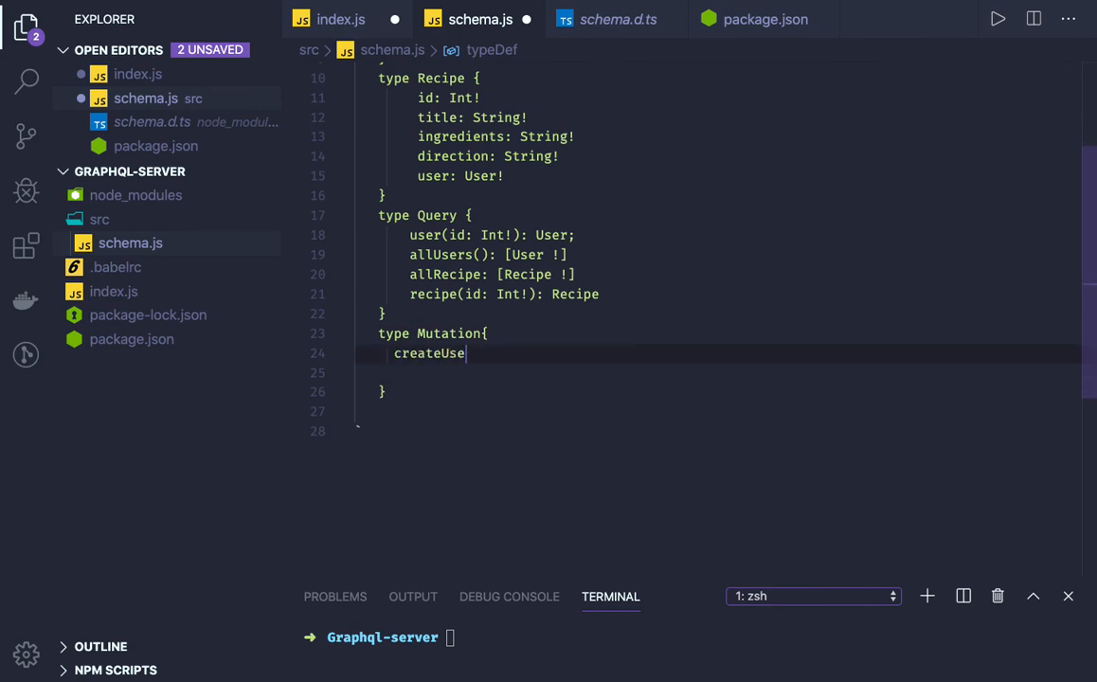
text(r())
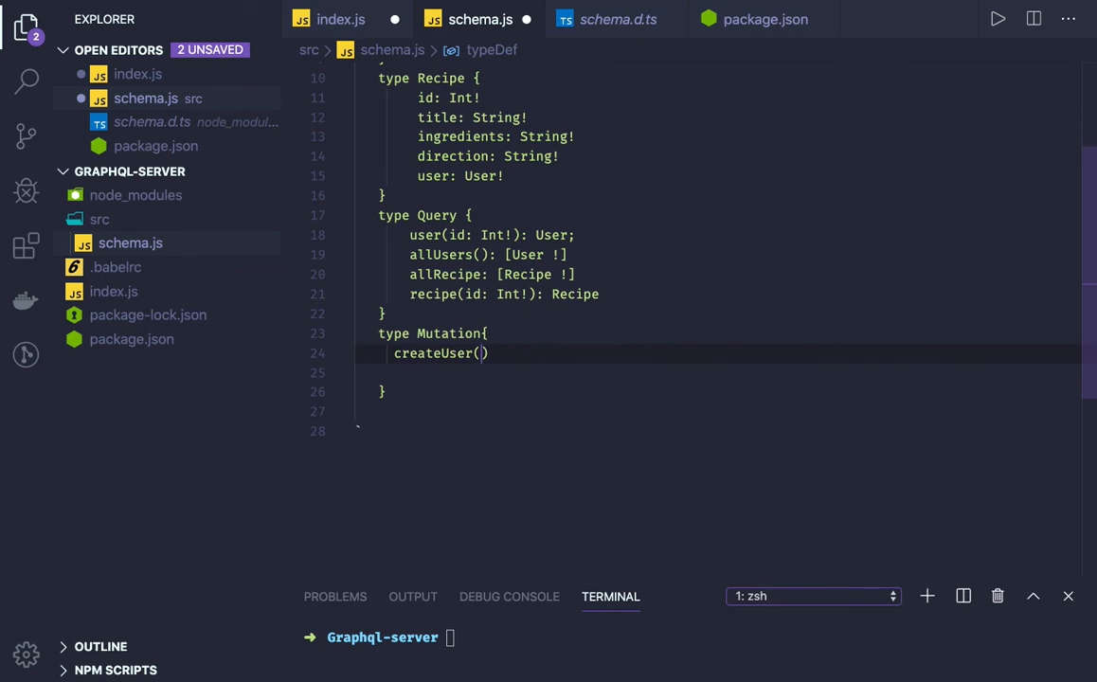
text(name:)
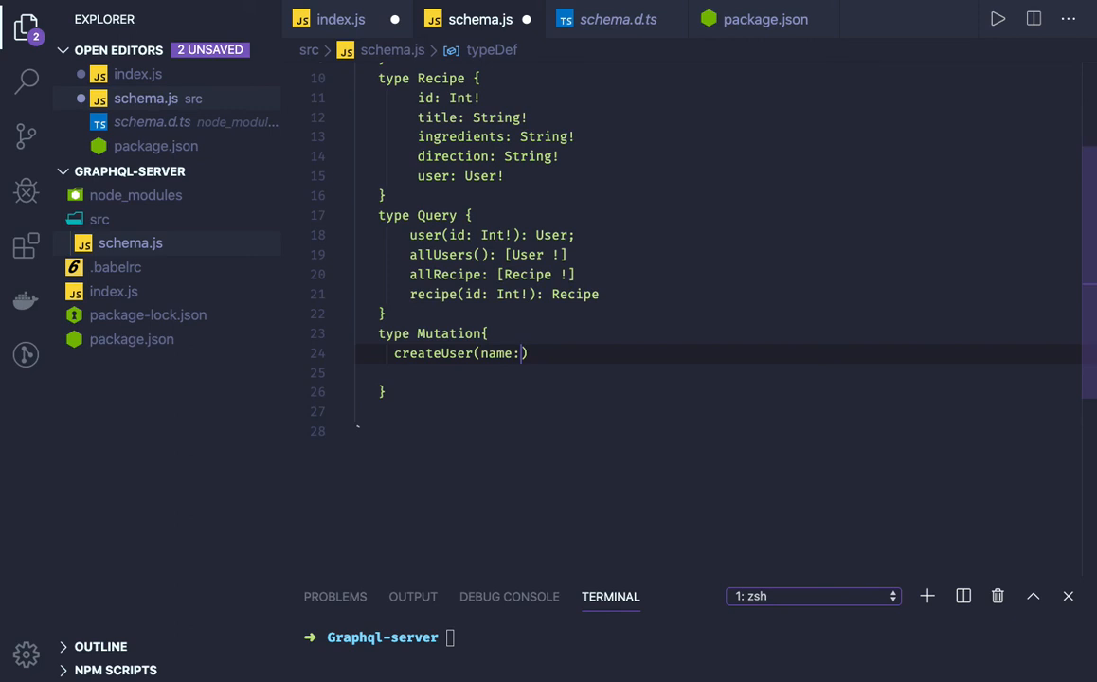
text(String!, email :)
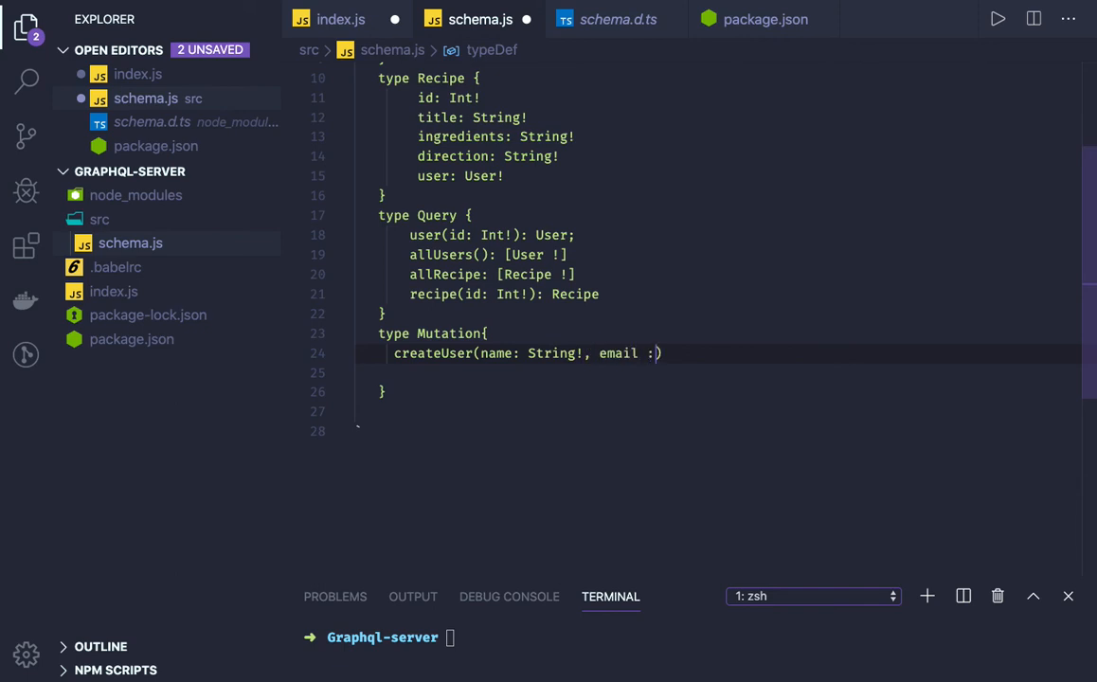
text(String!)
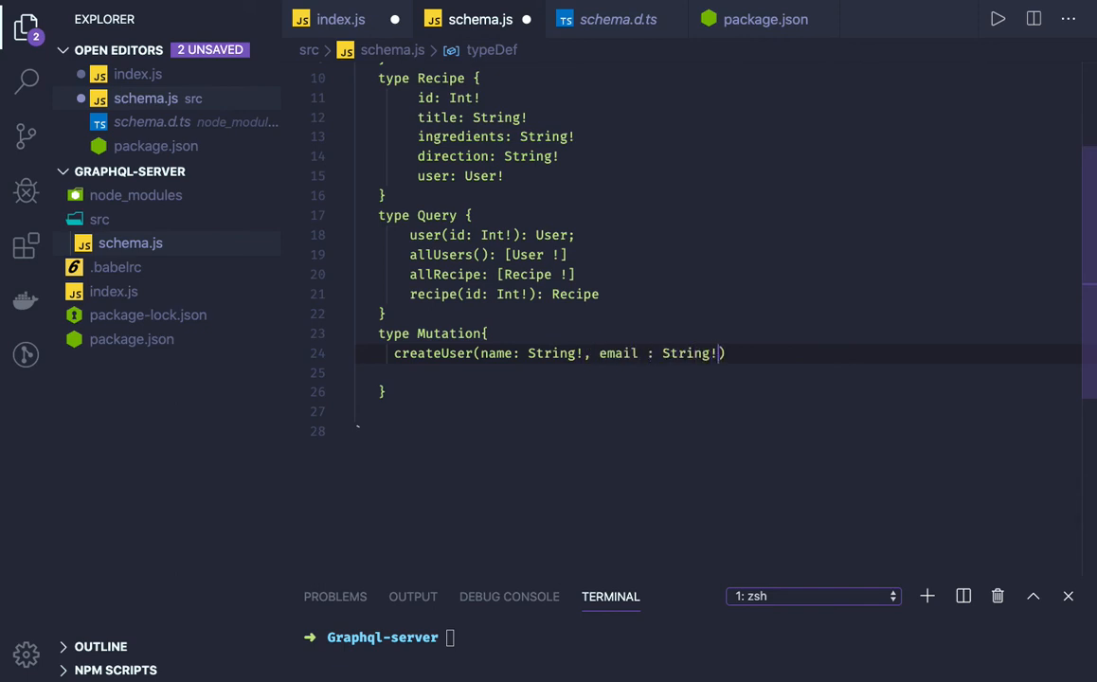
text(, password: Strin)
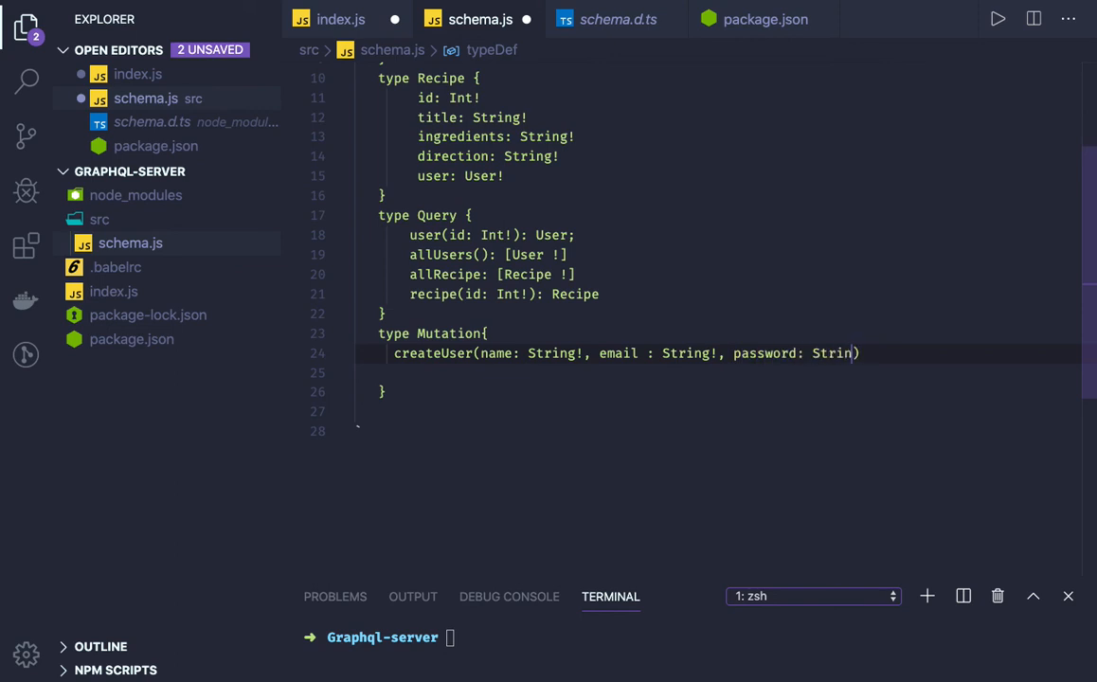
text(g!))
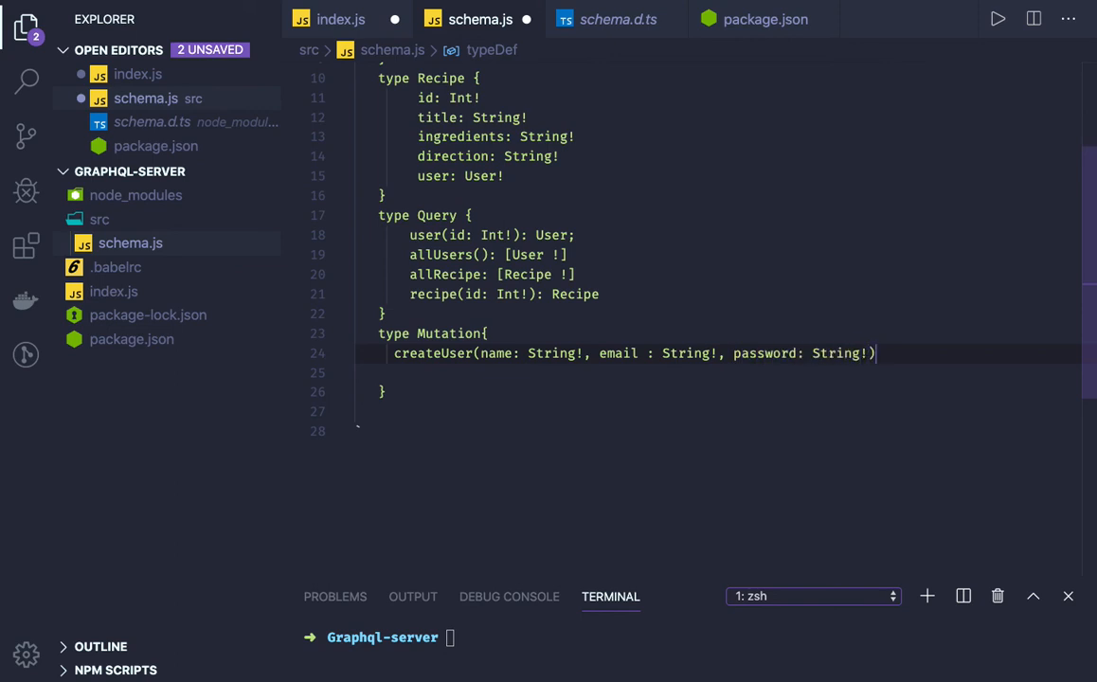
text(: User!)
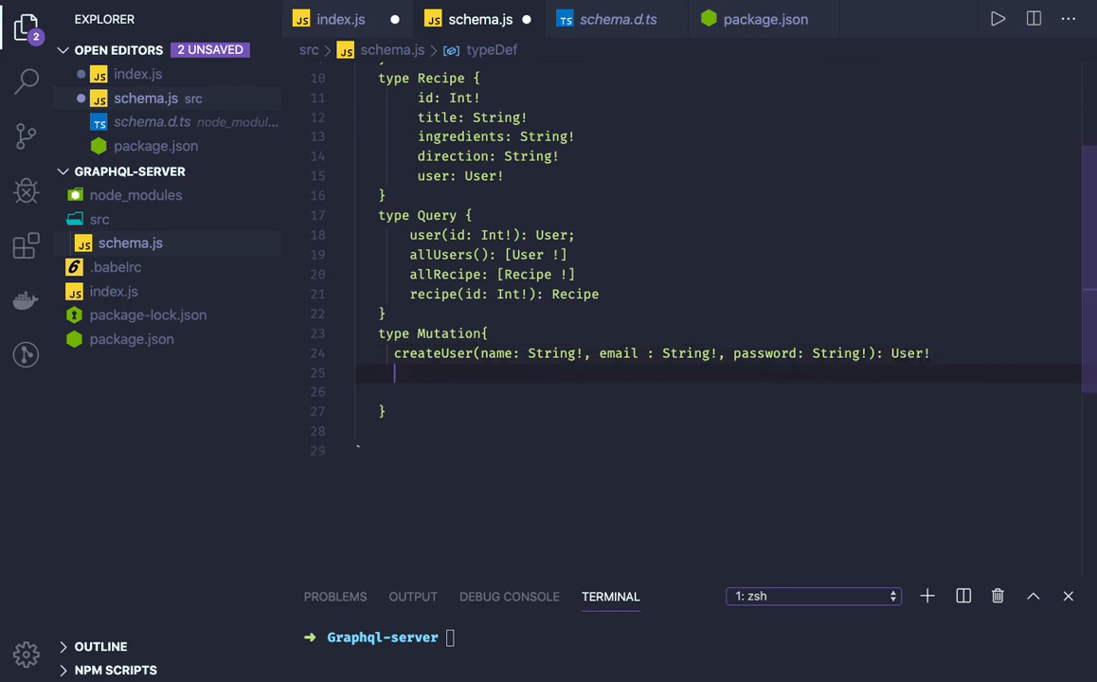
Start a createRecipe mutation with userId: Int! and title arguments.
text(cre)
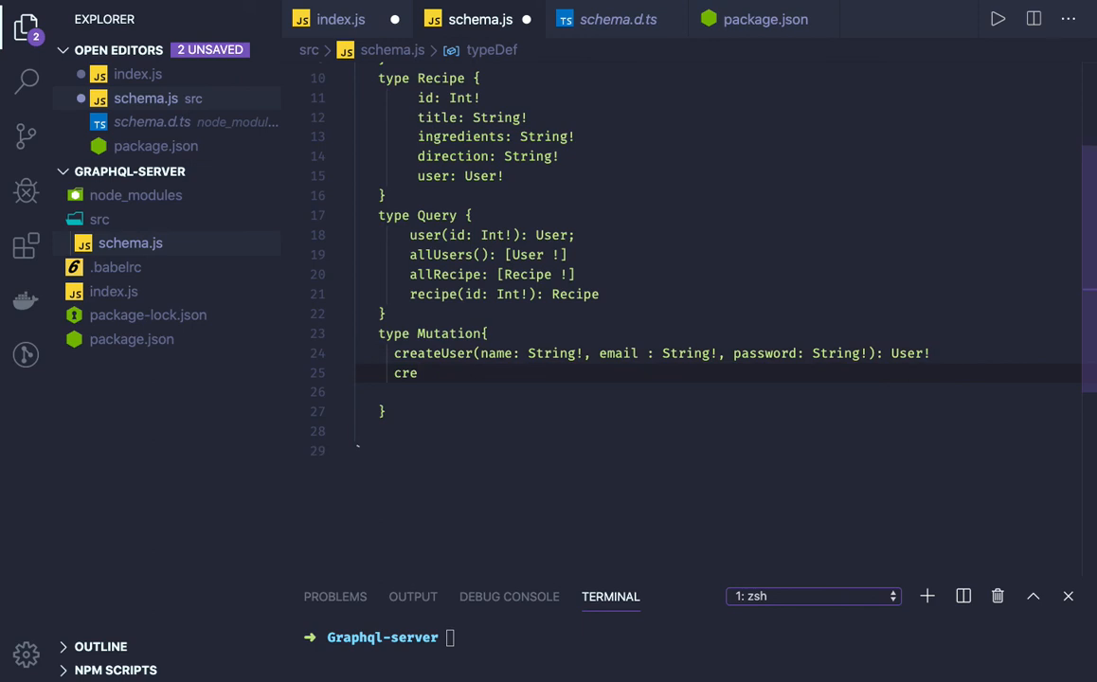
text(at)
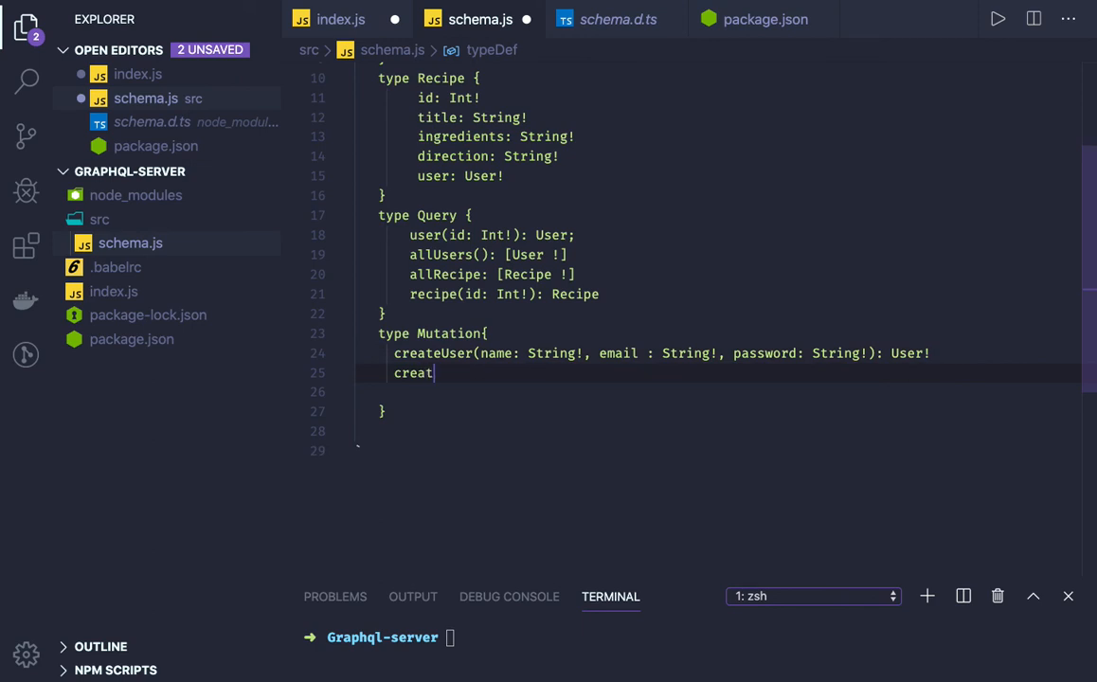
text(eRecipe)
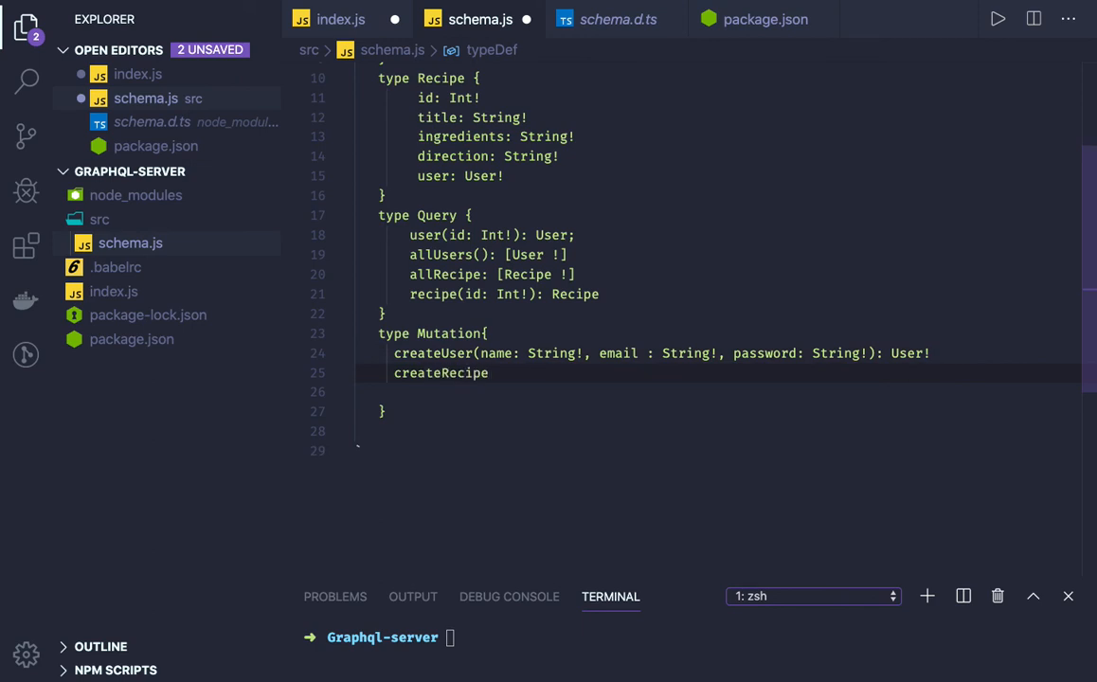
text(())
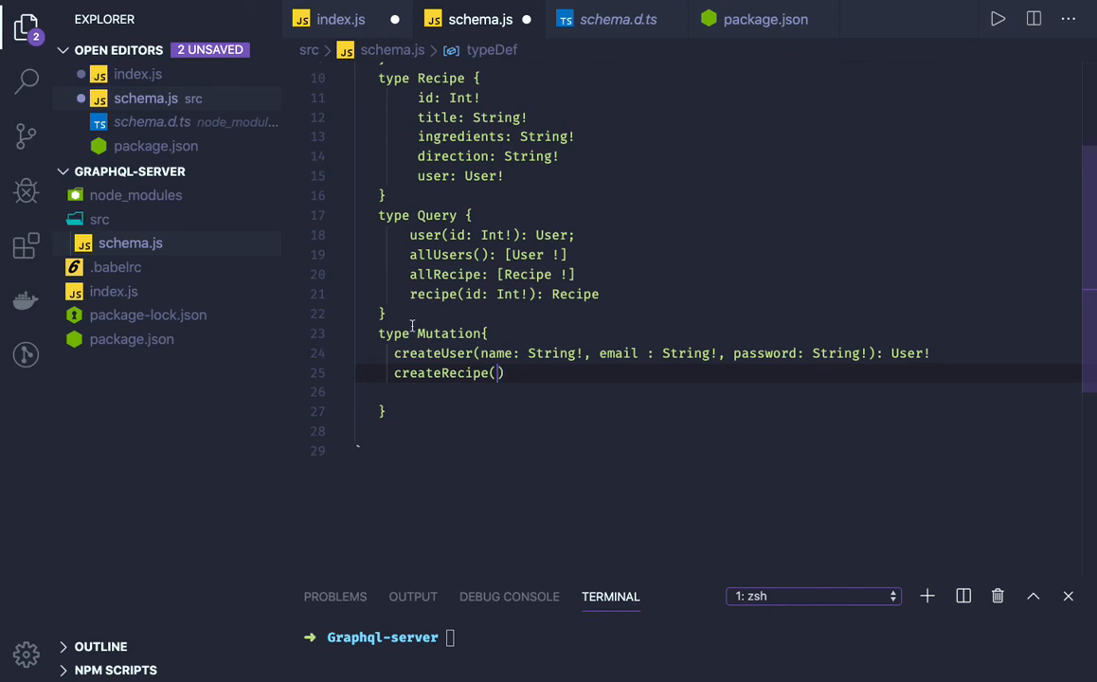
text(use)
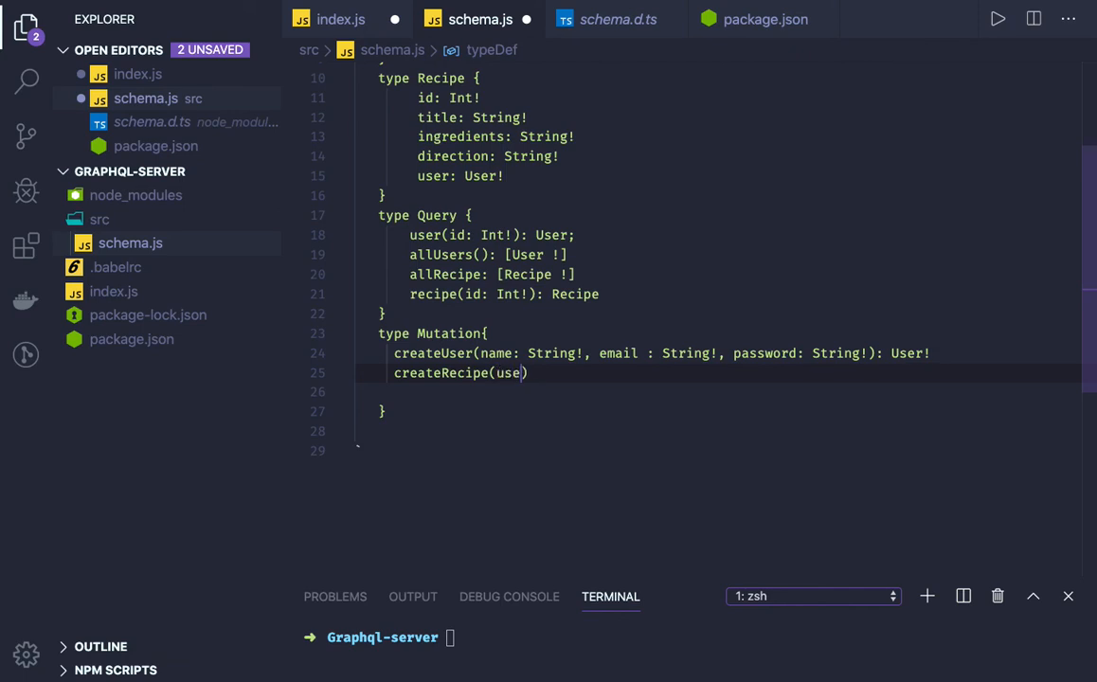
text(rId:)
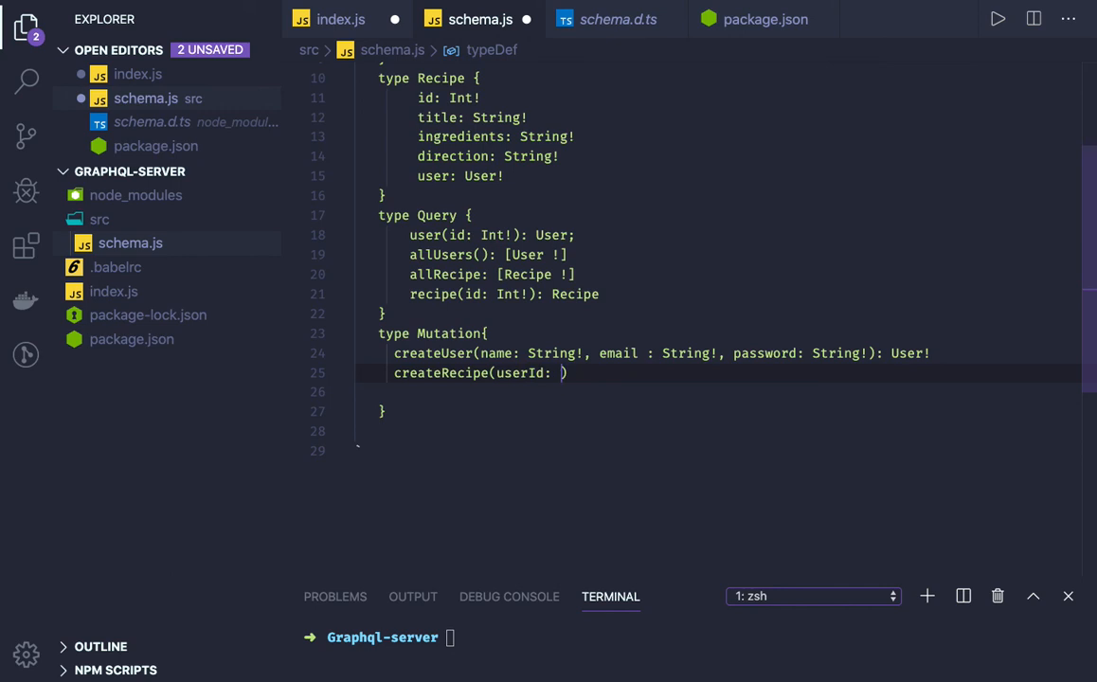
text(Int!,)
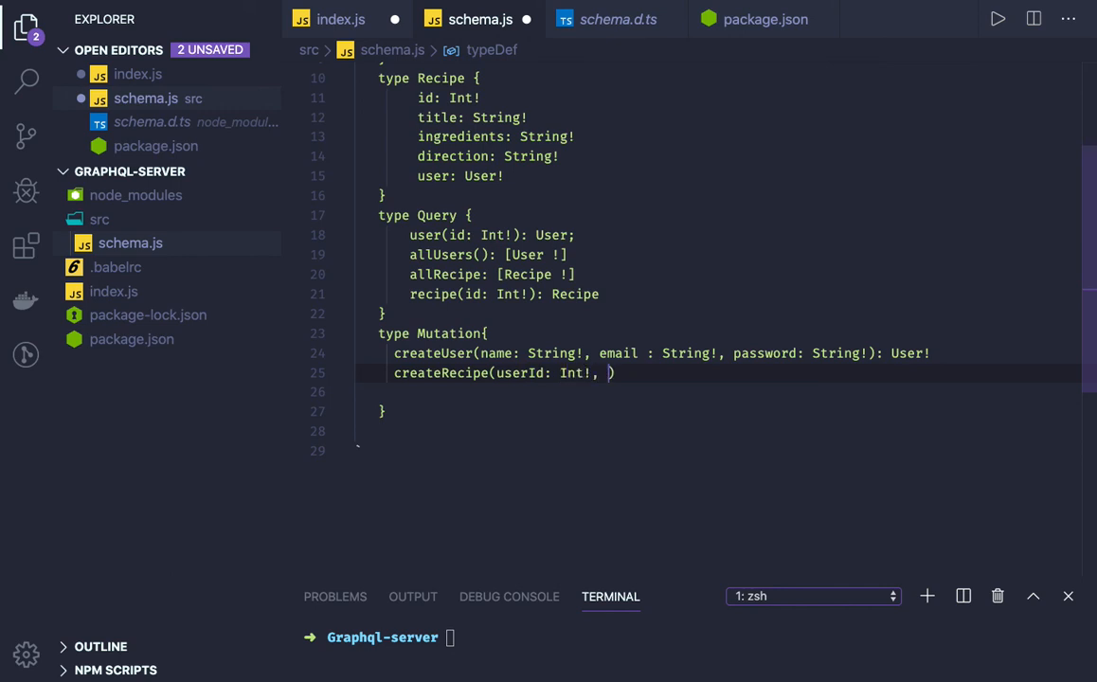
text(ttitl)
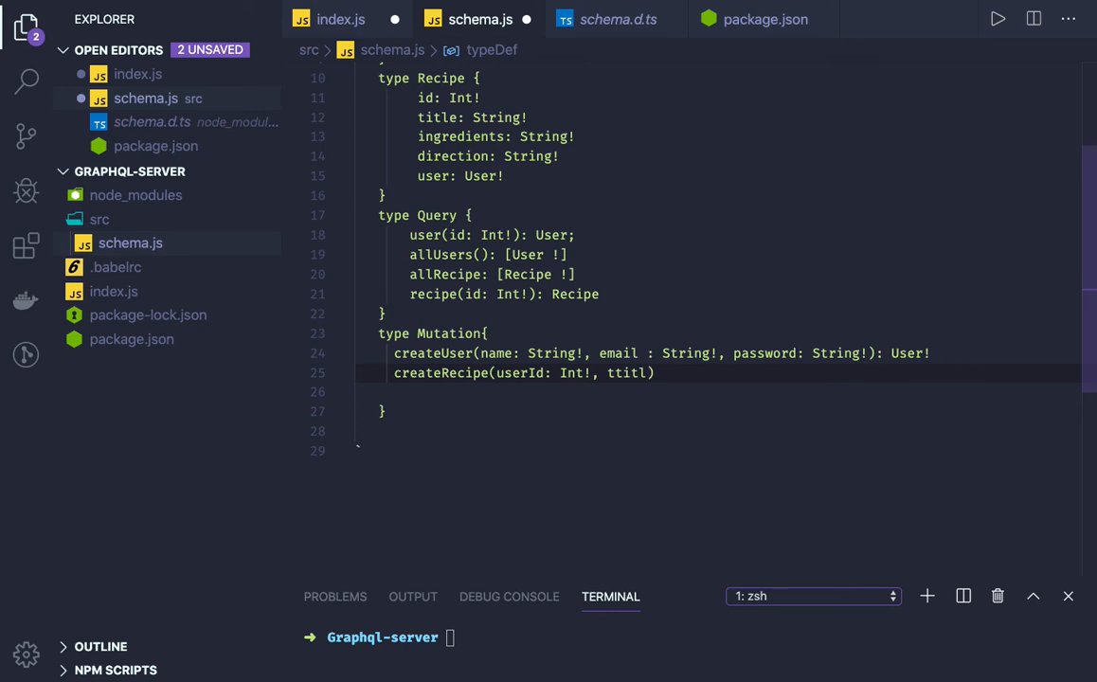
text(title: String!)
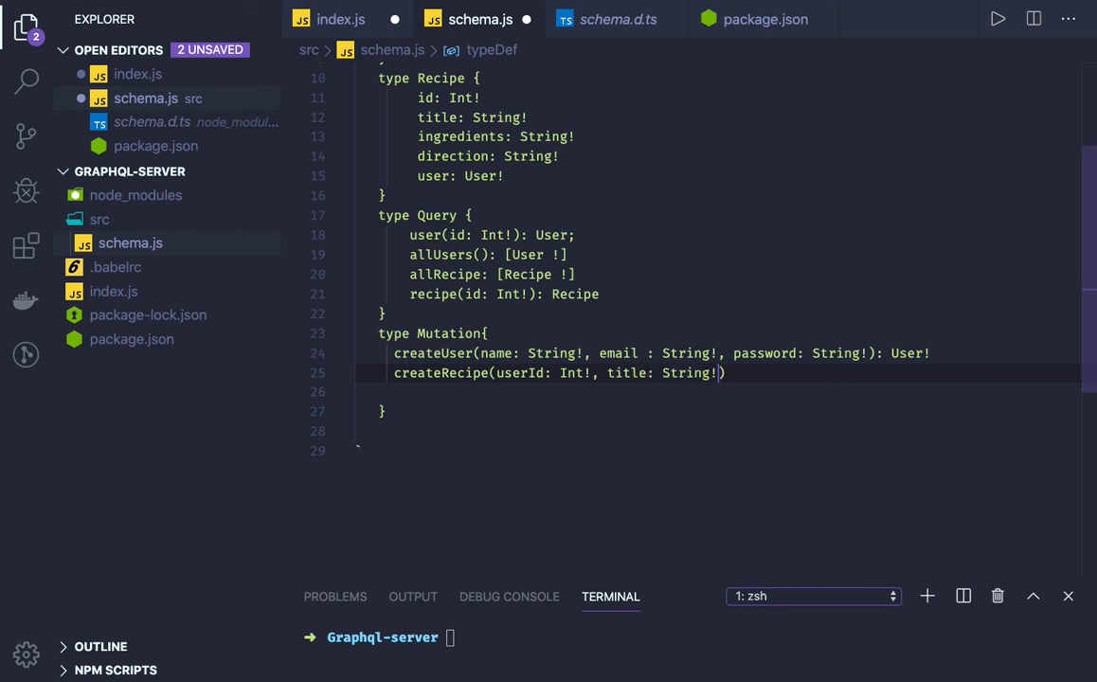
text(,)
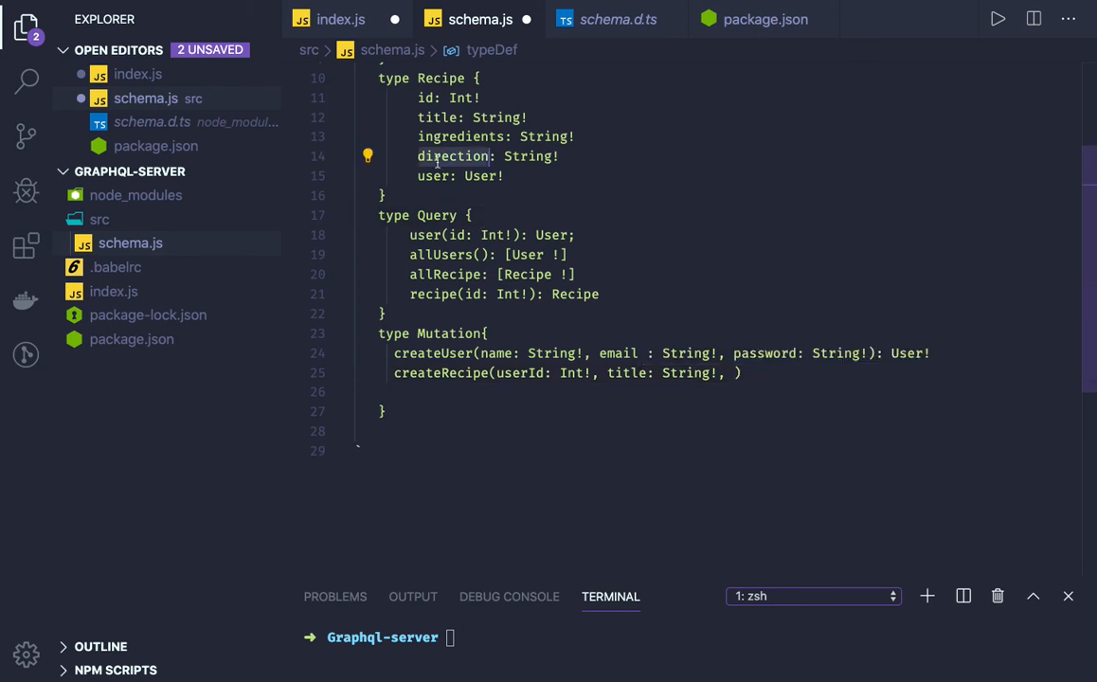
Add direction: String and ingredients: String! to createRecipe's arguments.
text(direction)
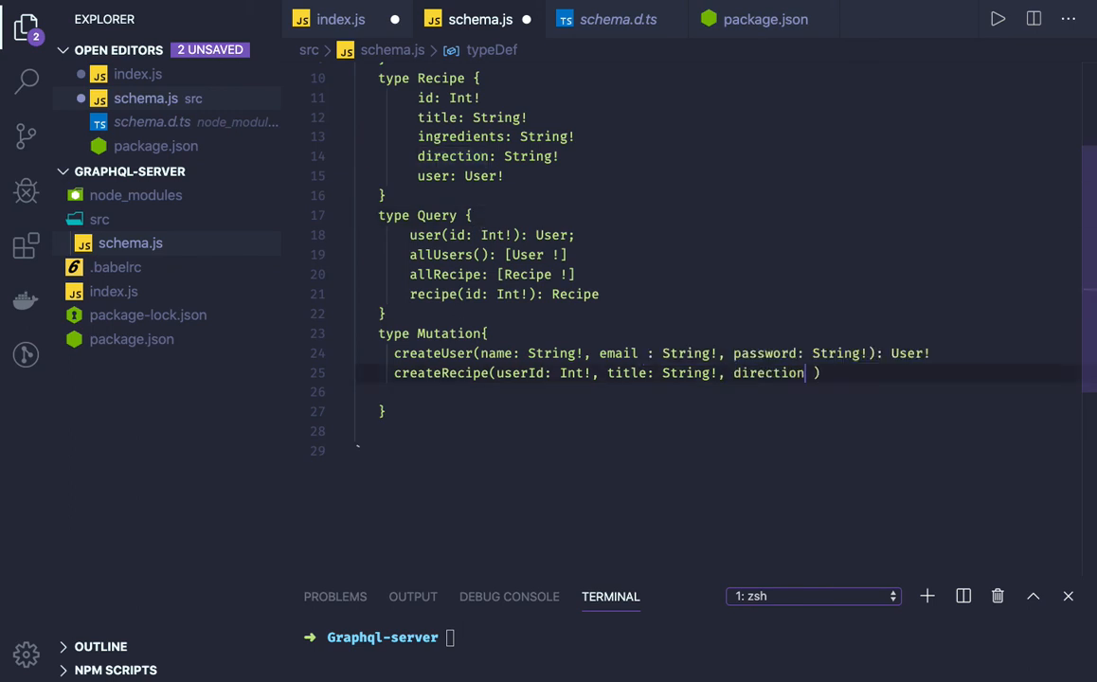
text(: String)
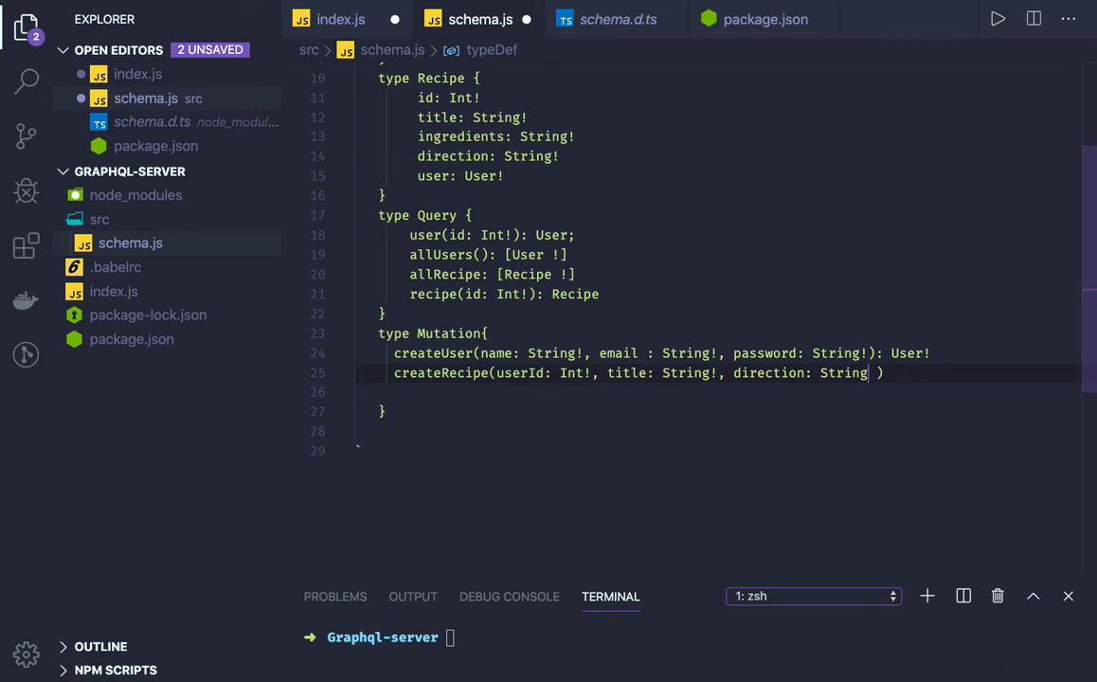
text(,)
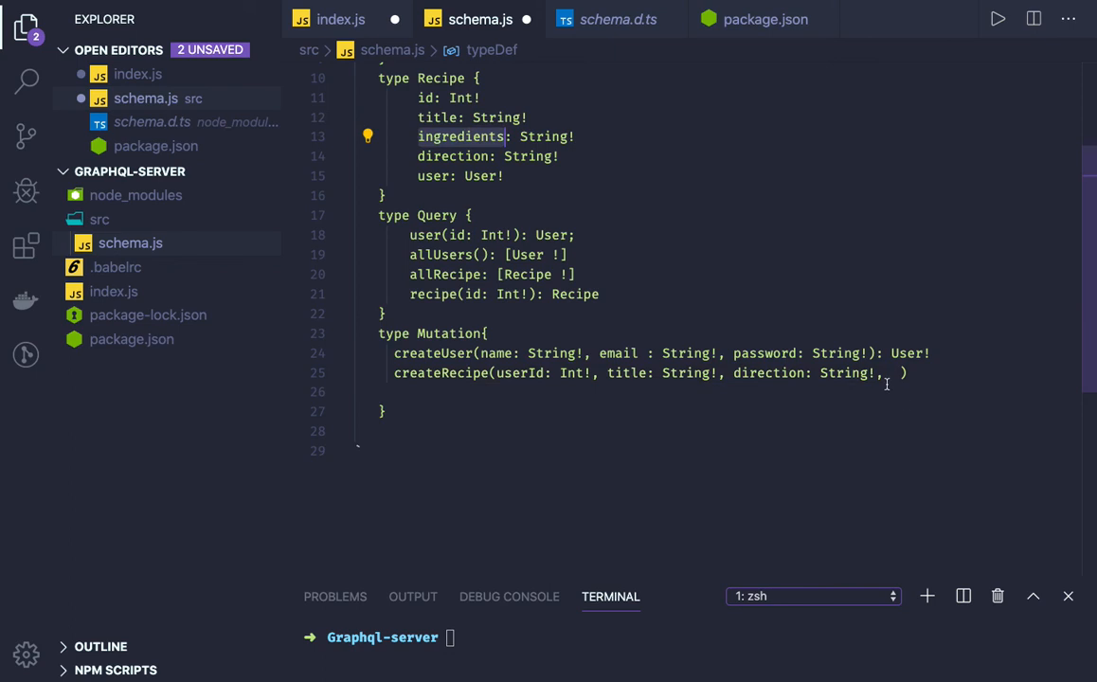
text(ingredients :)
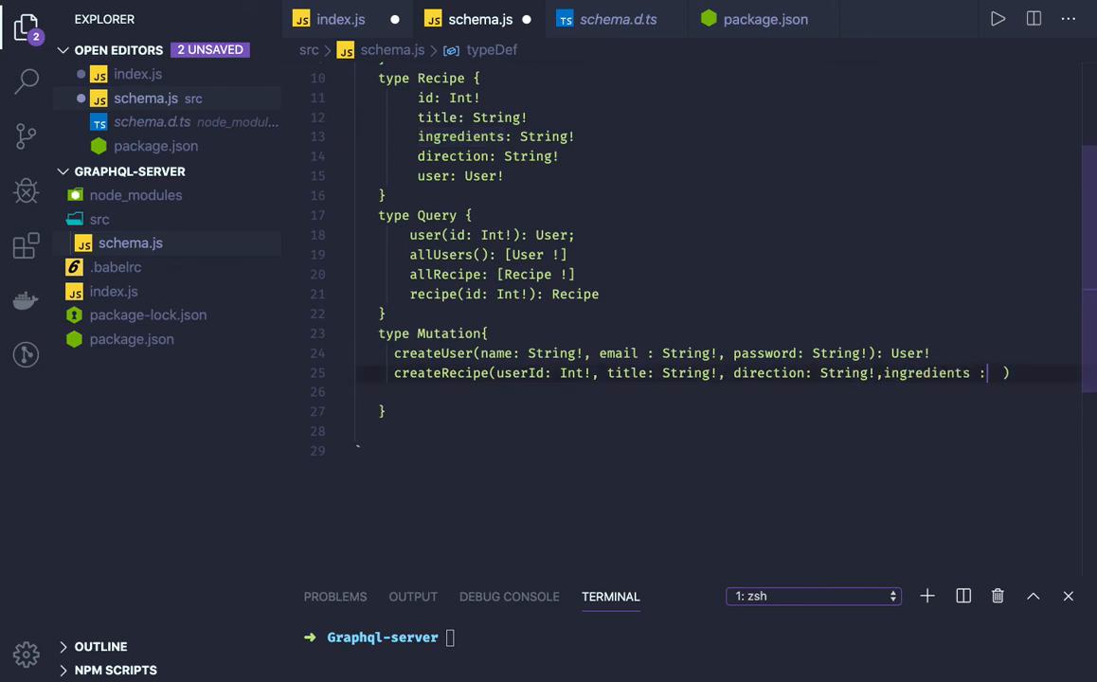
text(String!)
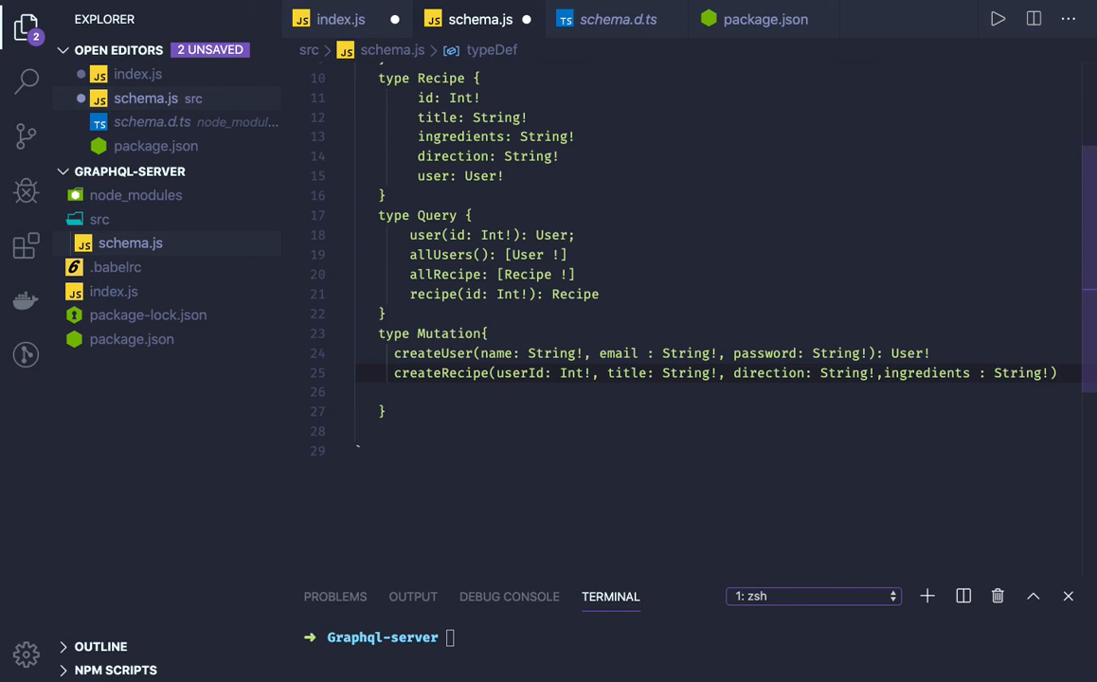
Make createRecipe return Recipe! and remove the empty line before the closing brace.
click(1064, 373)
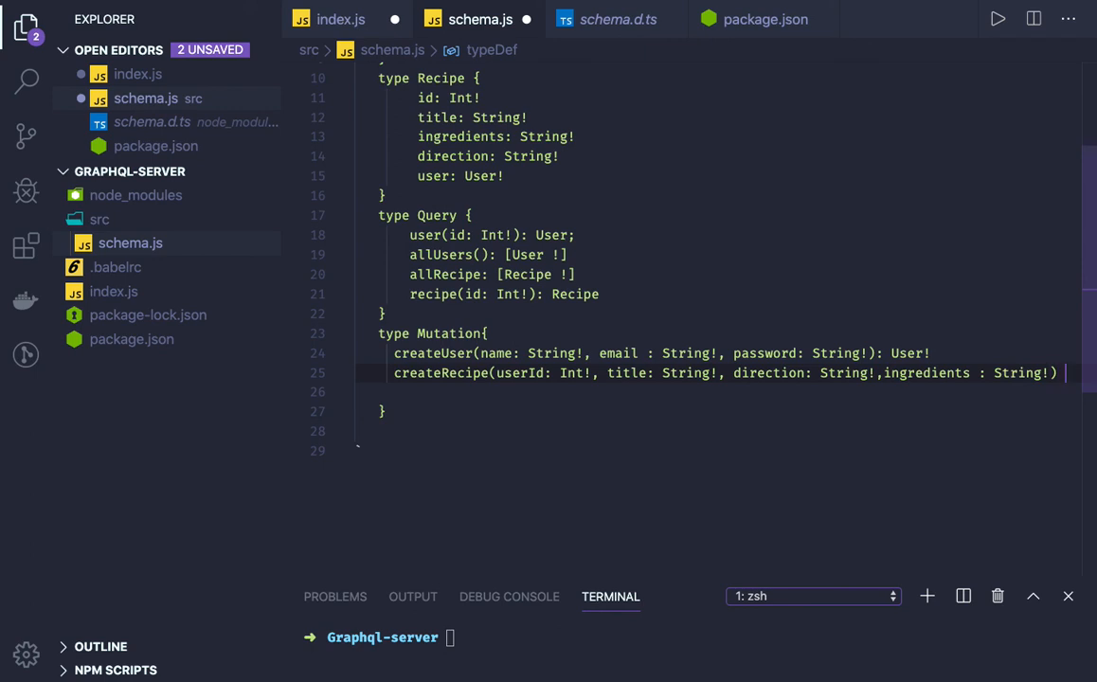
text(Re)
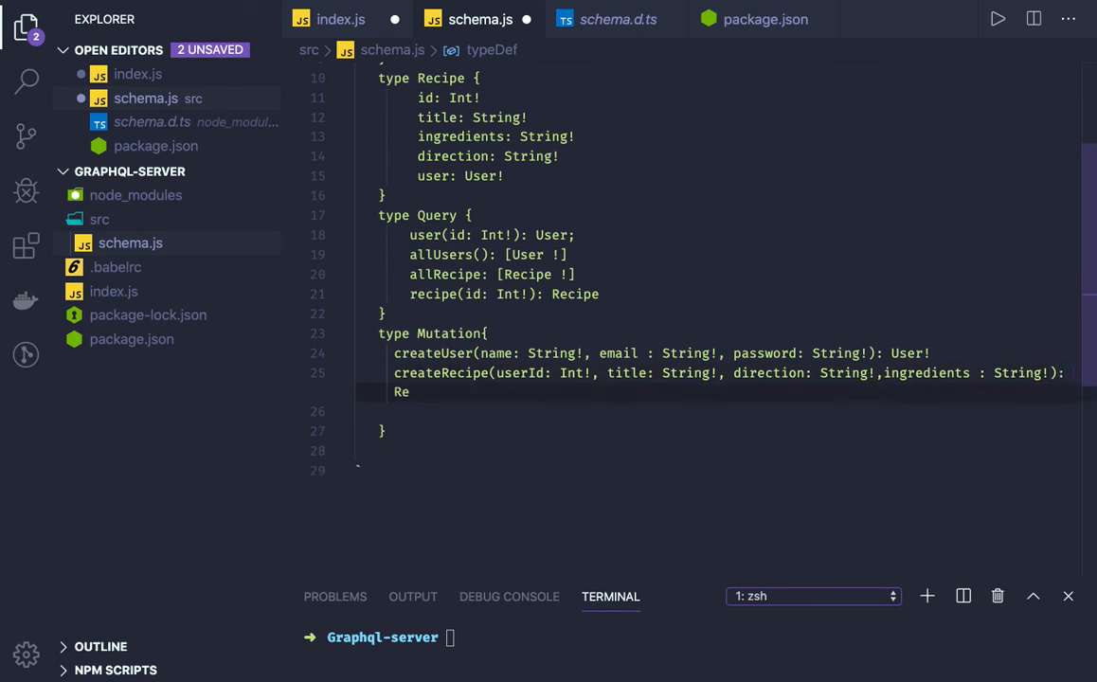
text(cipe!)
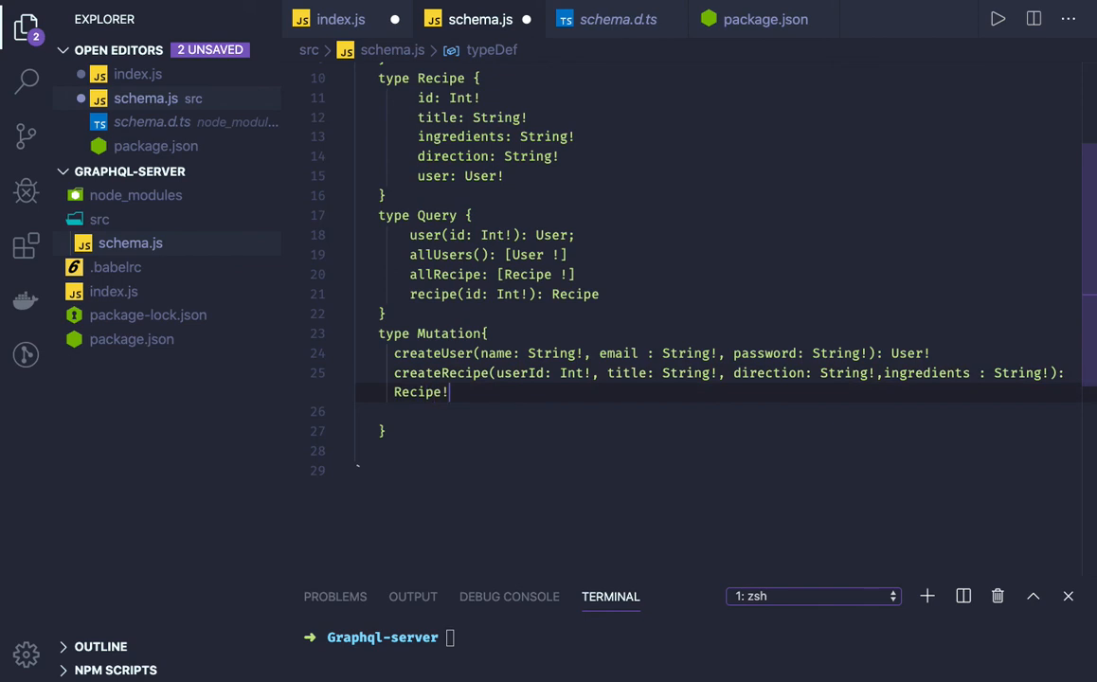
key(Backspace)
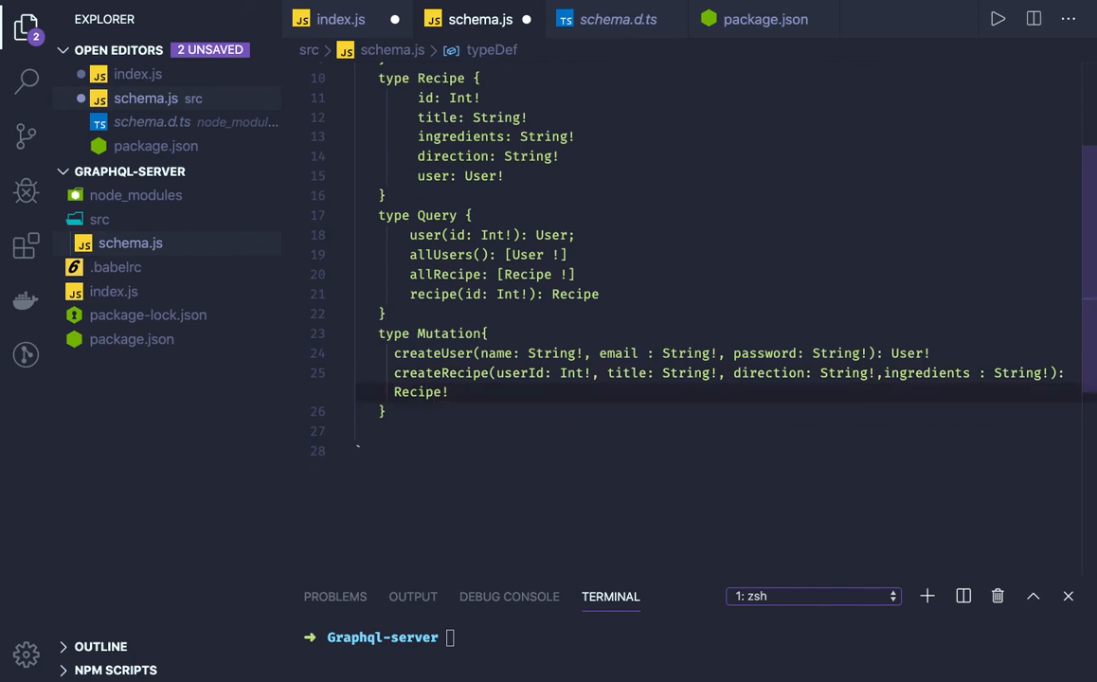
scroll(up, 3)
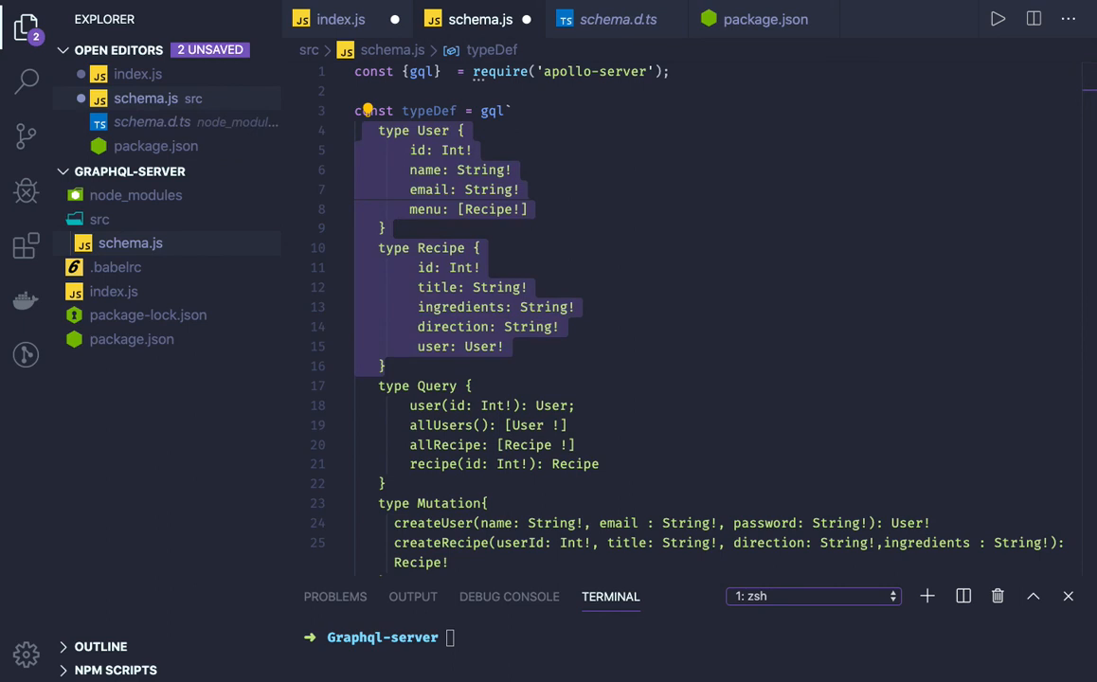
mouse_move(503, 352)
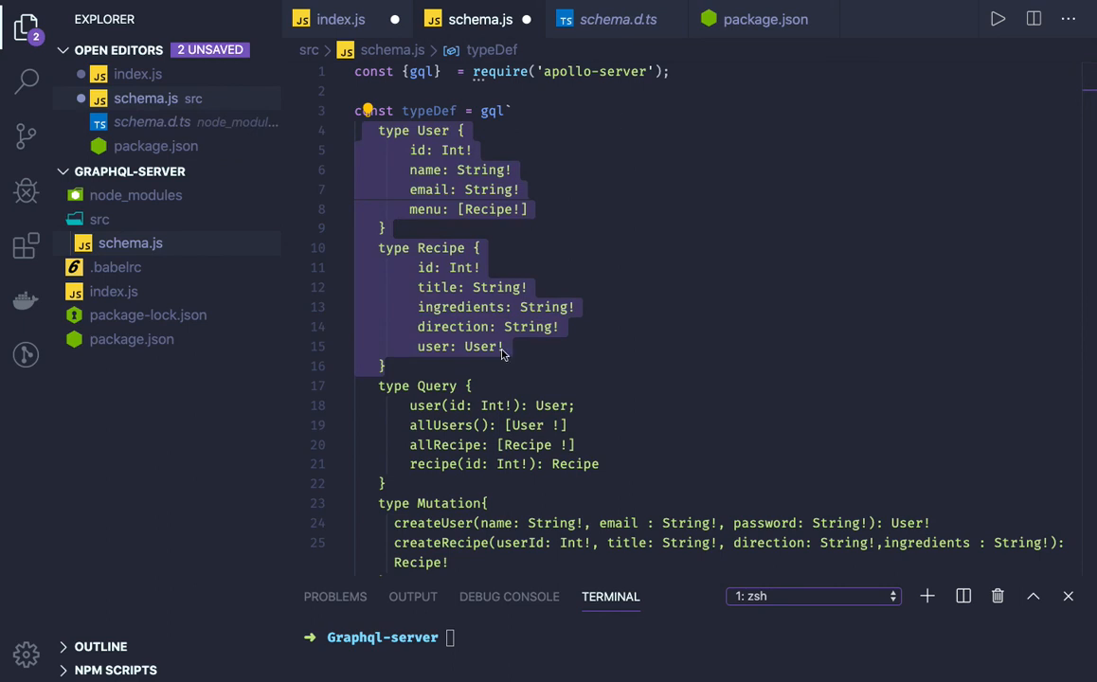
mouse_move(411, 416)
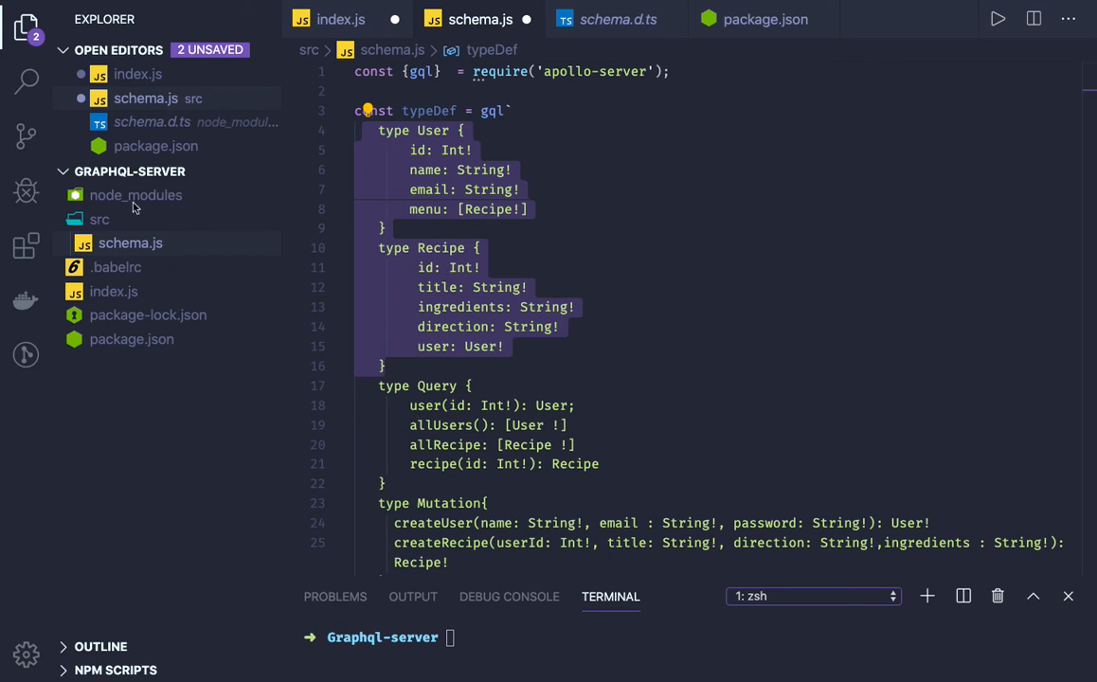
Create resolver.js inside src and begin 'const resolvers = {' in it.
right_click(100, 219)
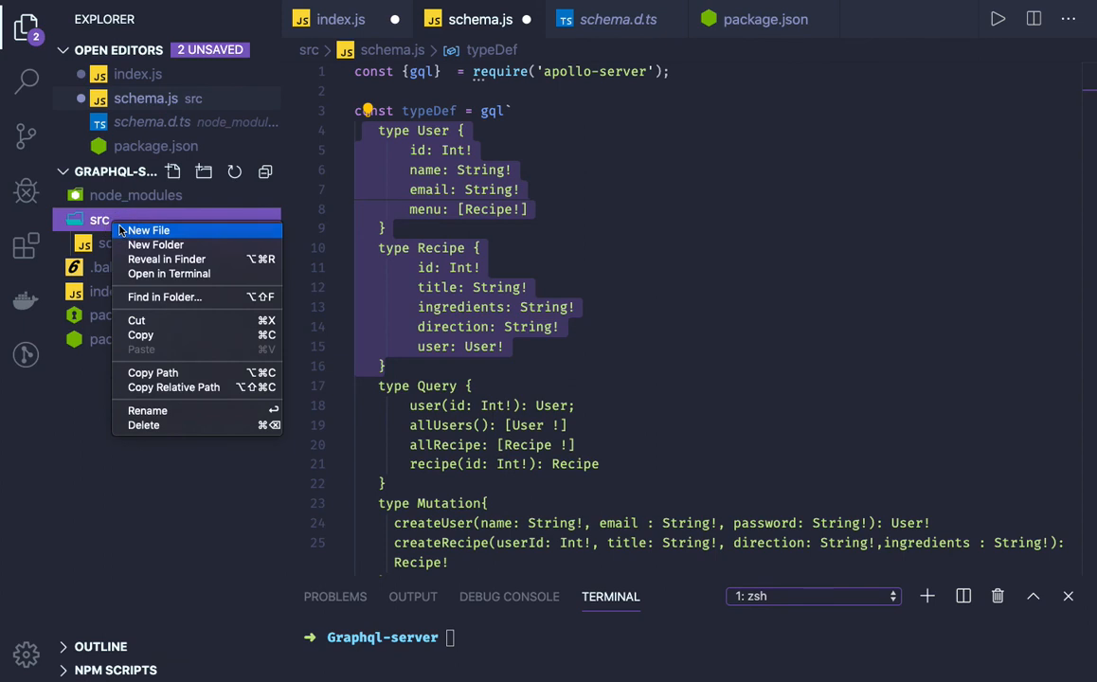
click(148, 230)
text(resolver.js)
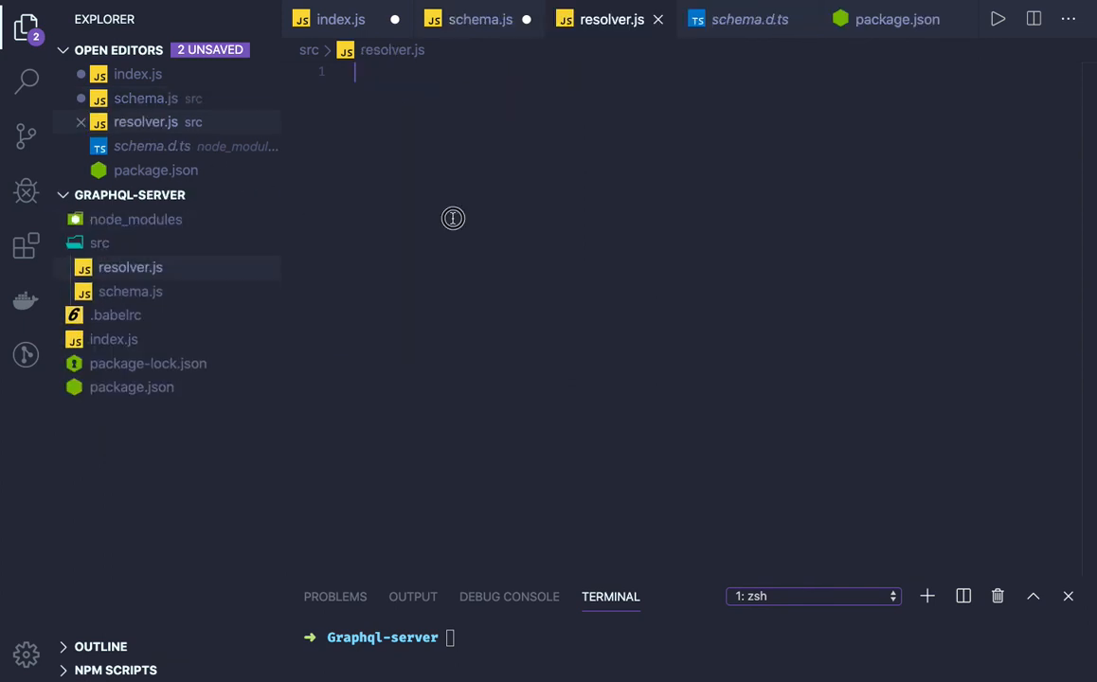
text(const)
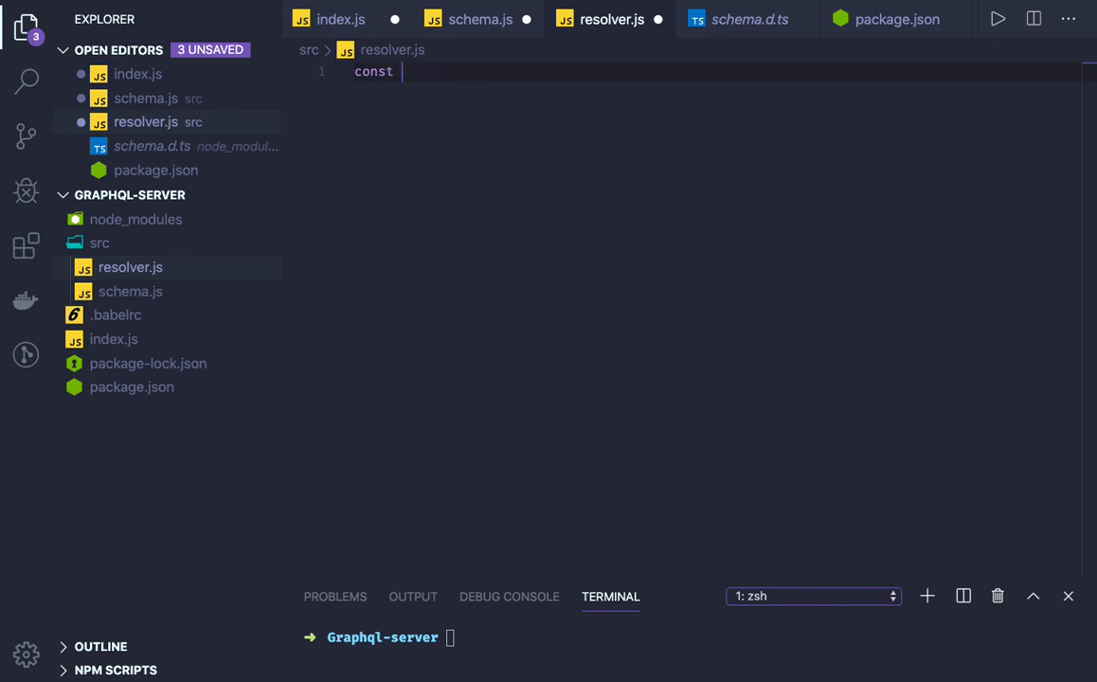
text(resolvers = {)
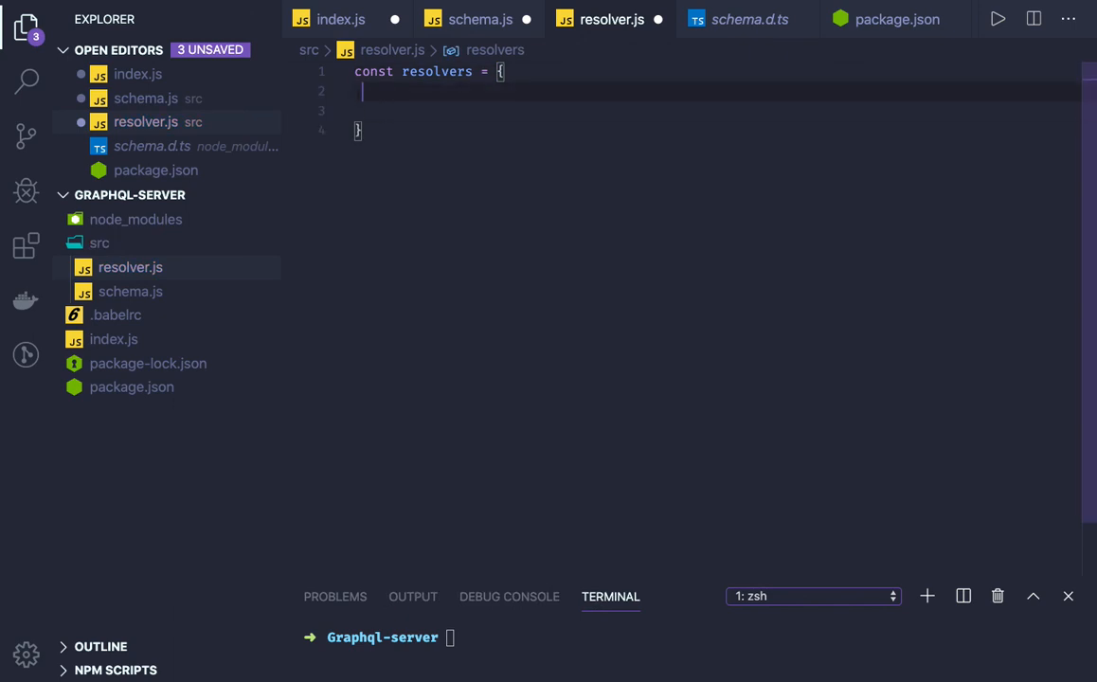
Add an empty Query: { } to resolvers with the schema's four query fields pasted in a /* */ comment.
key(Enter)
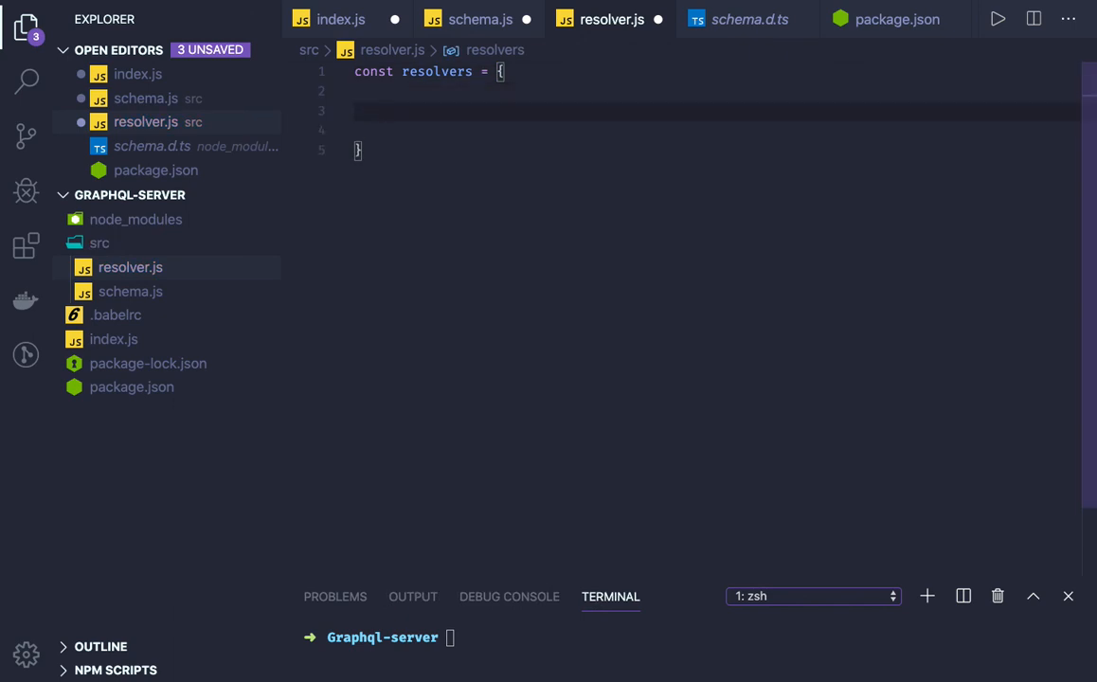
text(Query)
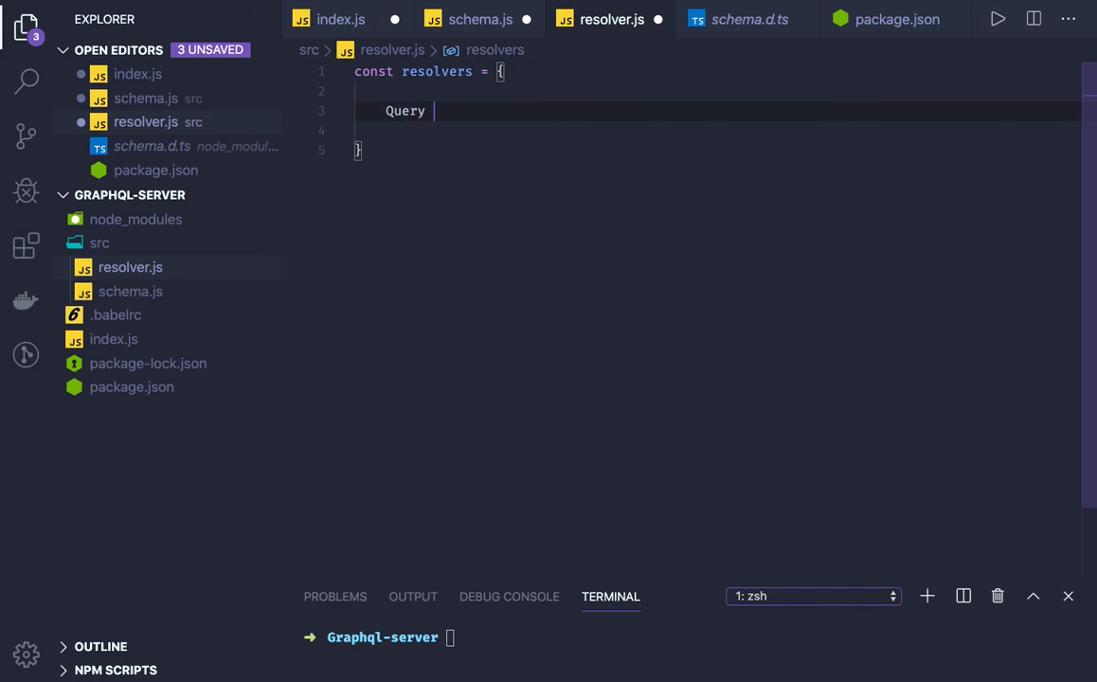
text(: {)
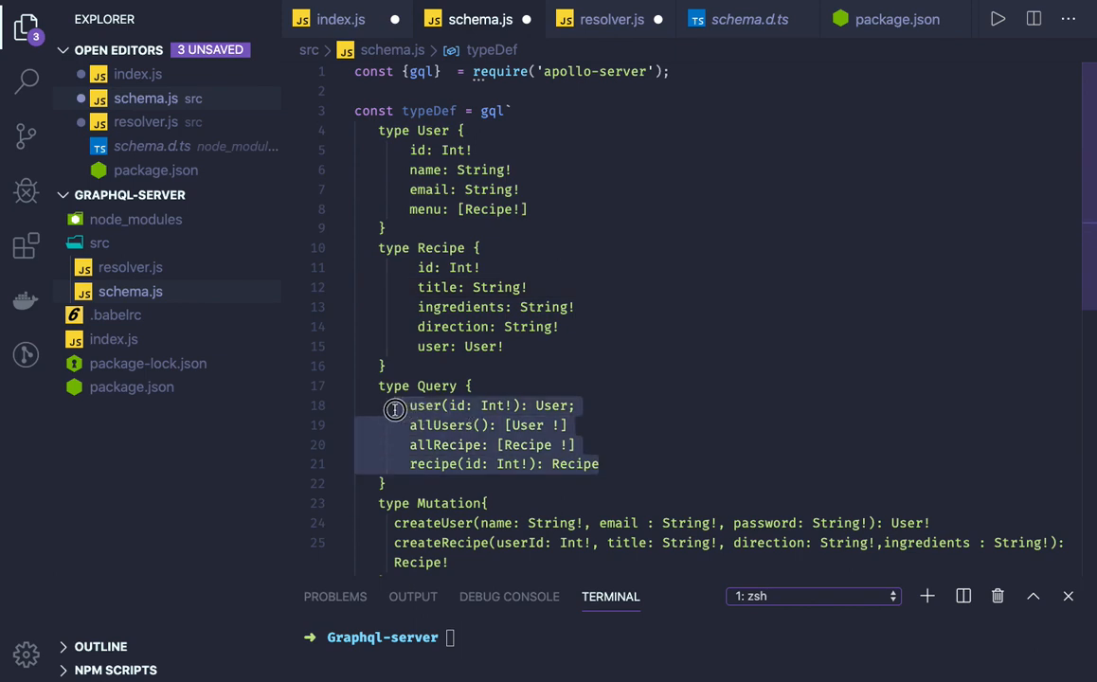
click(611, 19)
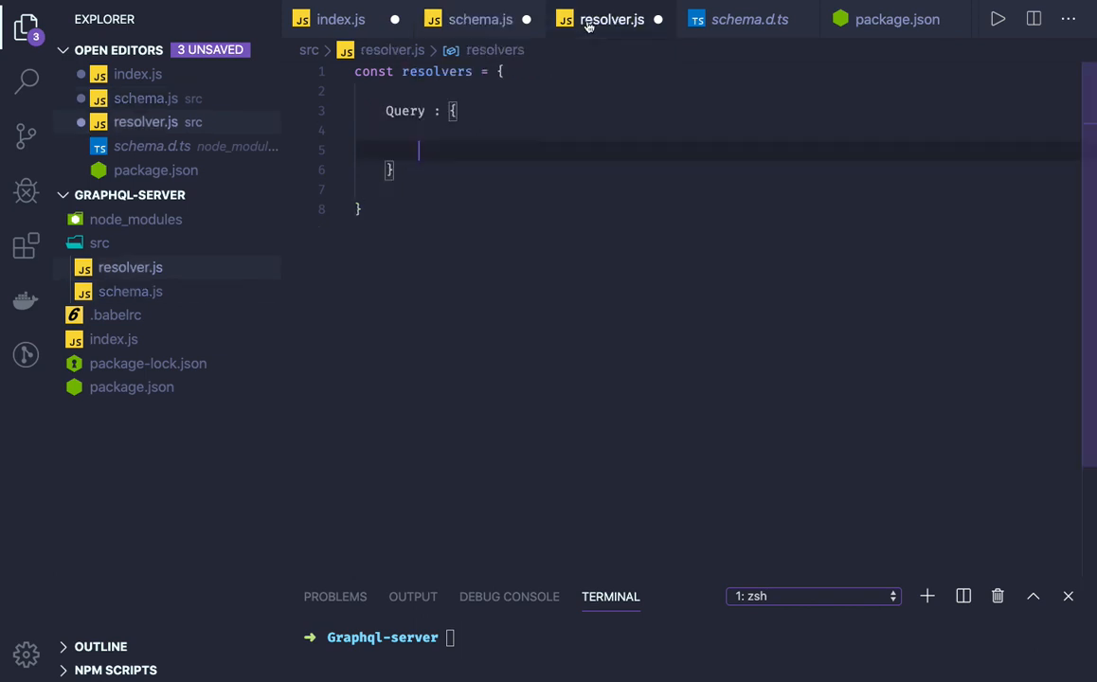
text(/*)
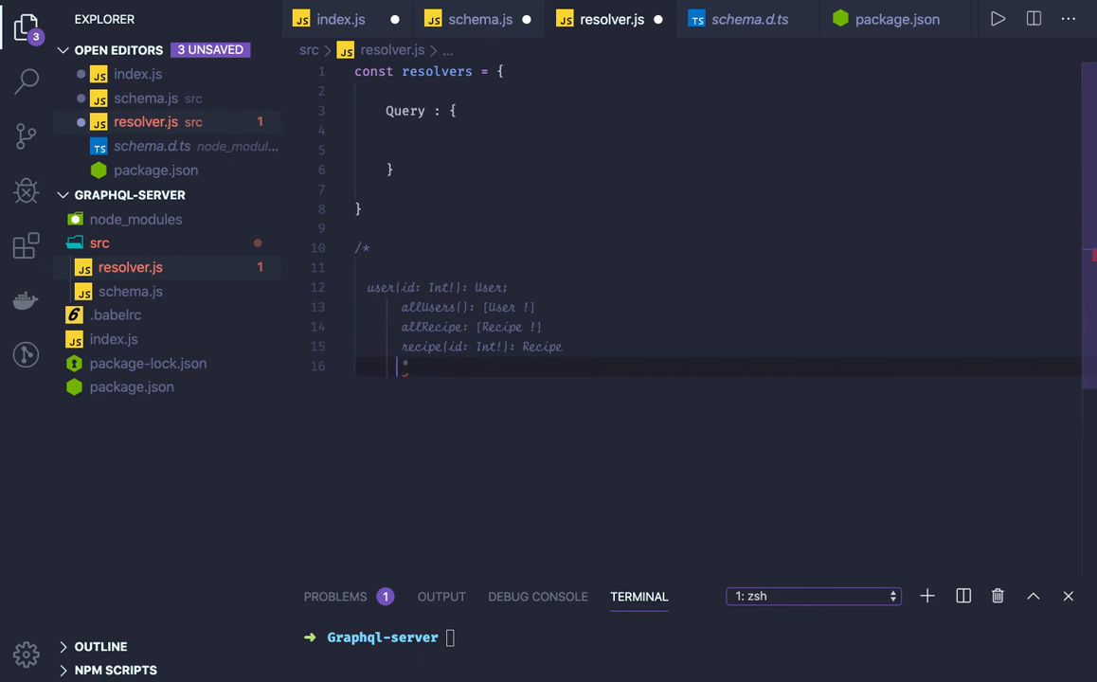
text(/)
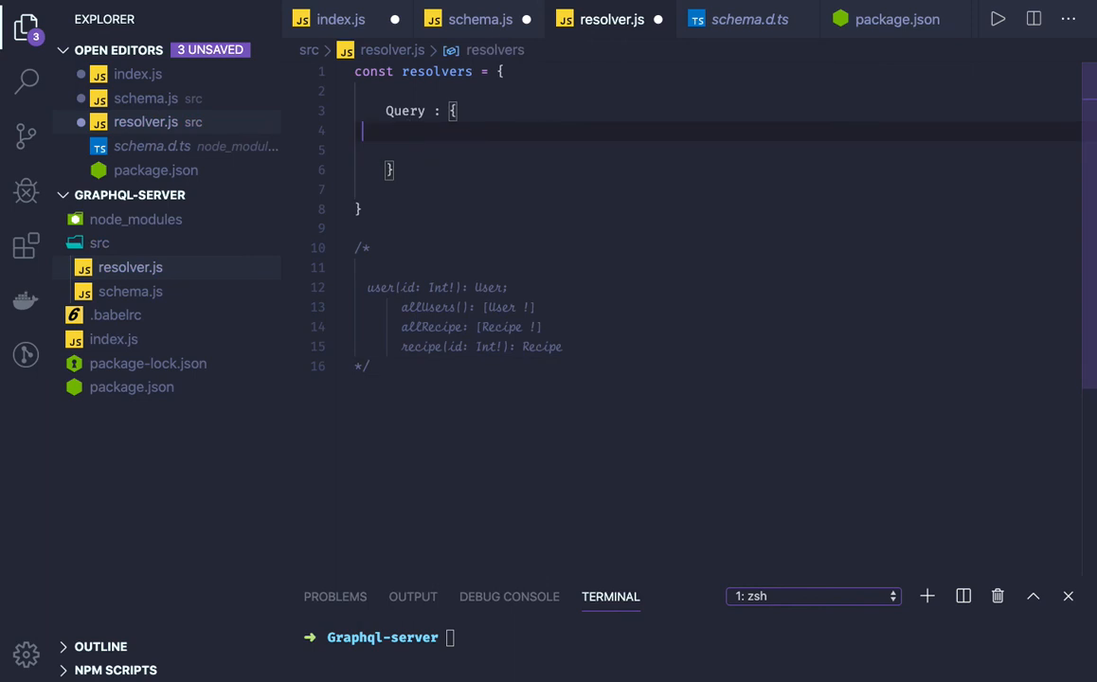
Write 'async user(root, {id}){' inside Query and open its empty body.
text(async U)
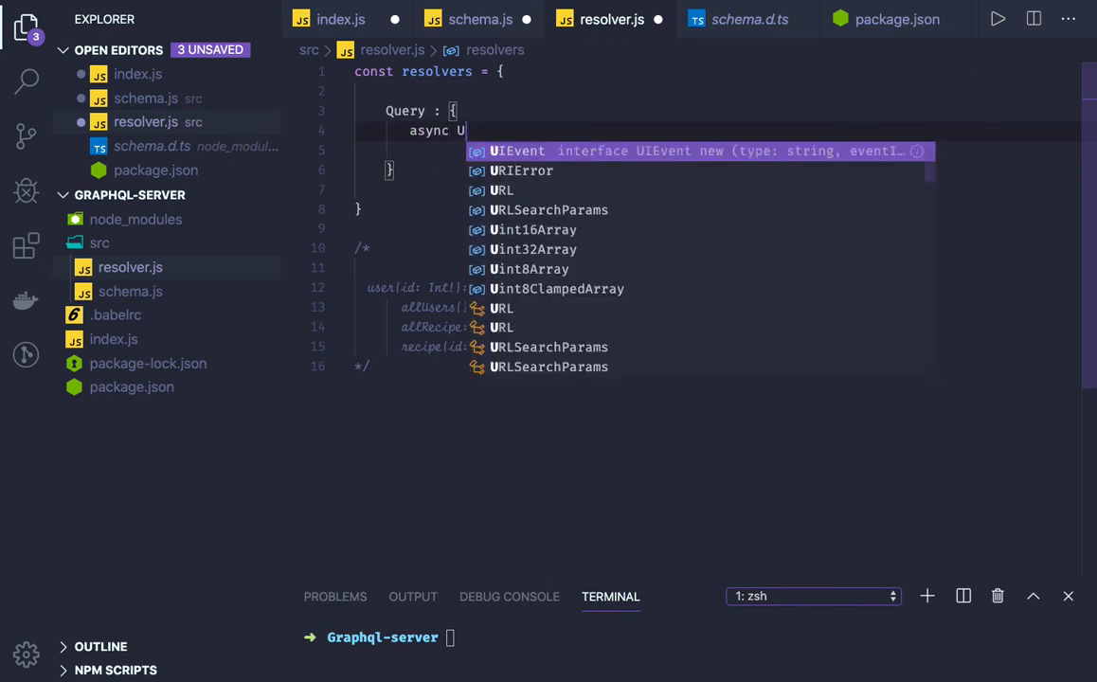
text(SER)
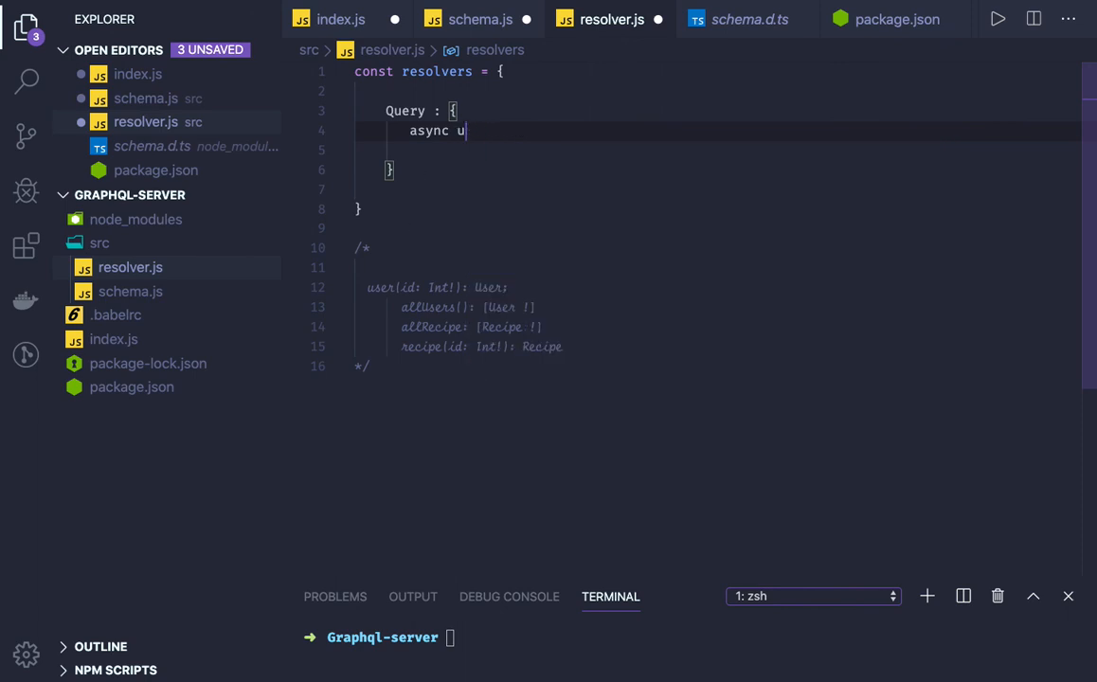
text(ser)
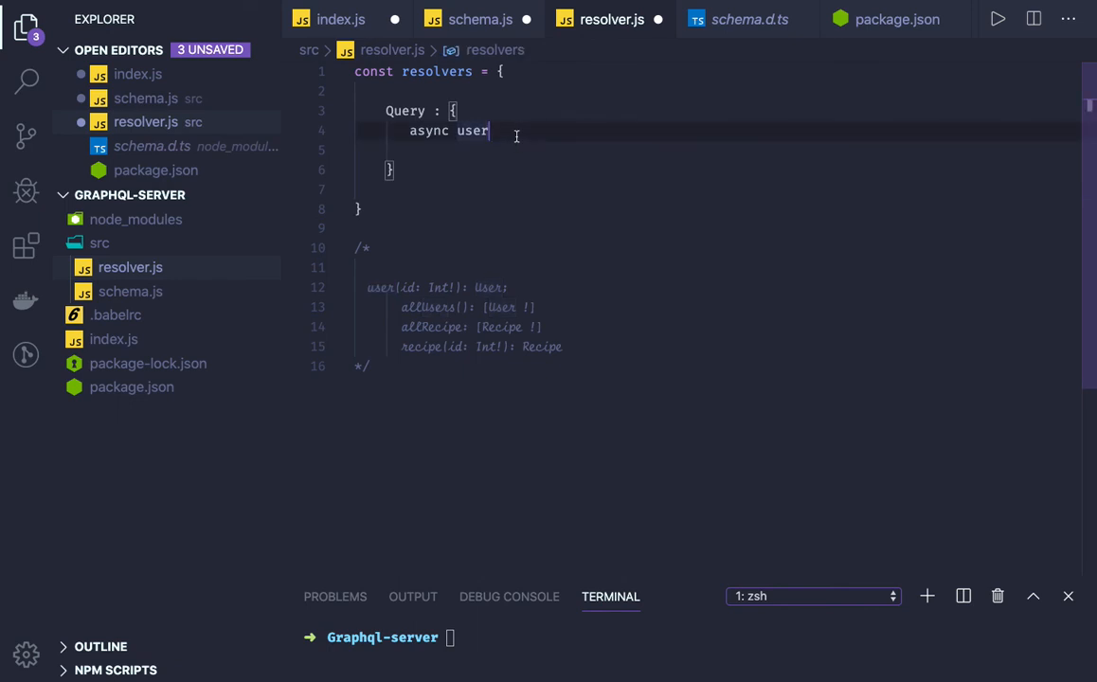
text(())
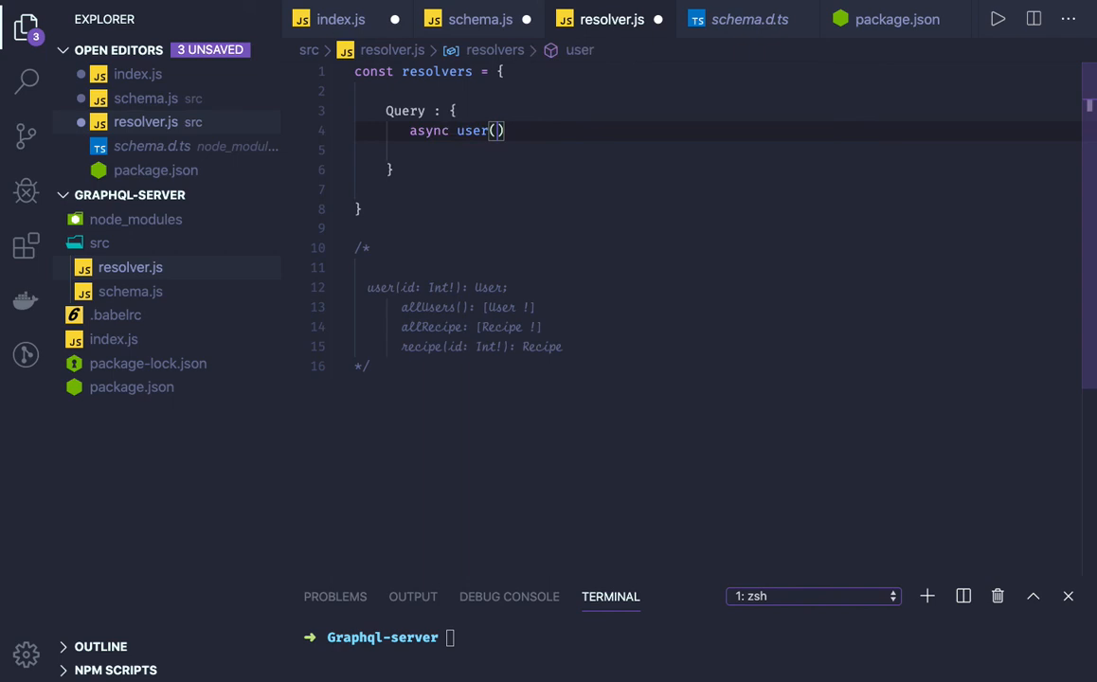
text(root)
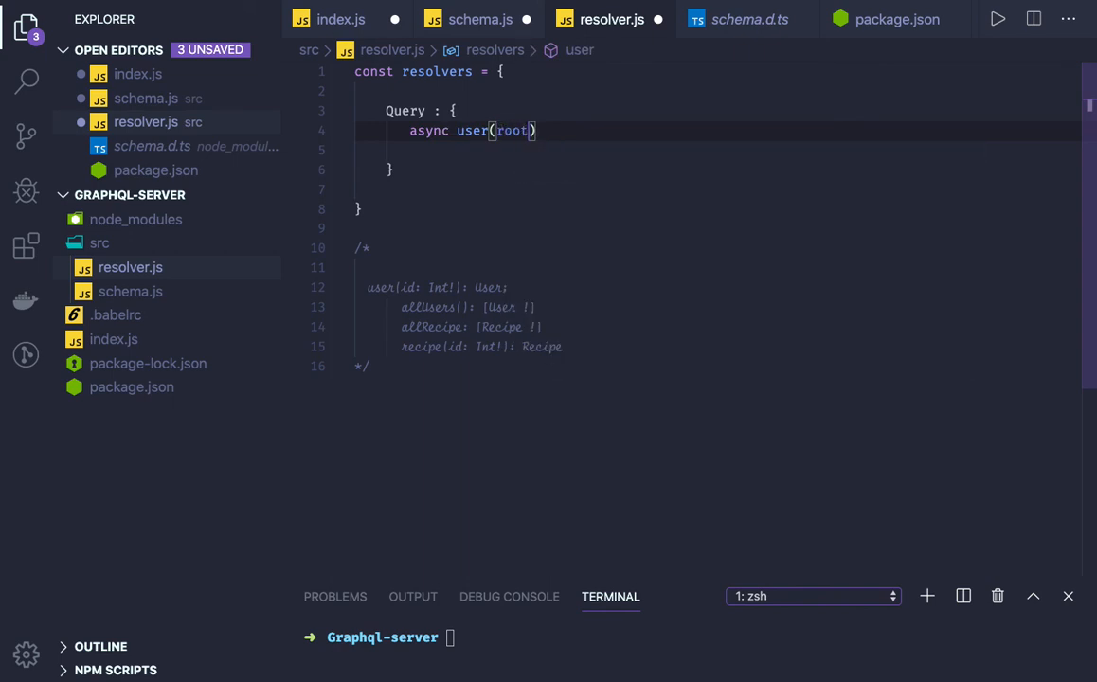
text(, {})
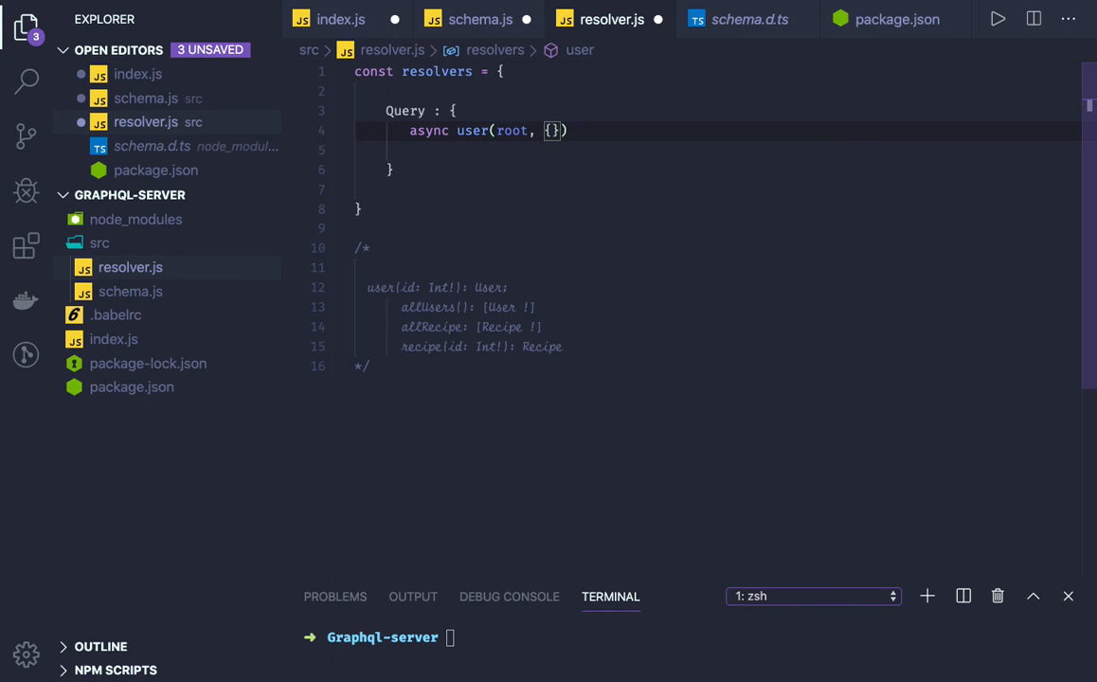
text(id)
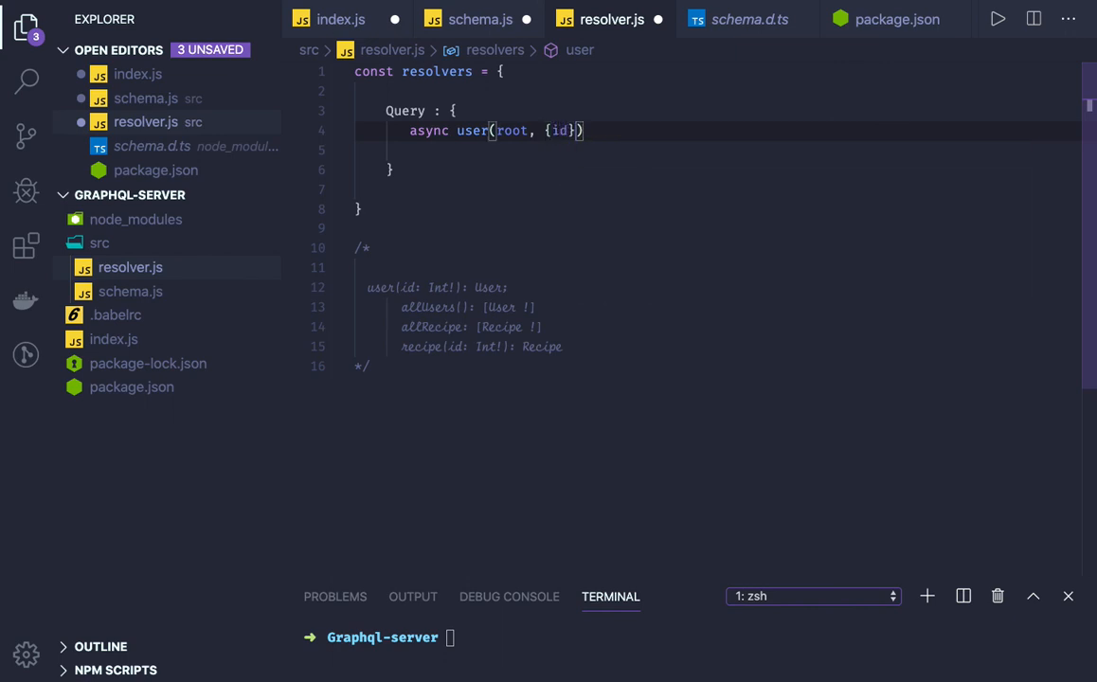
text(,)
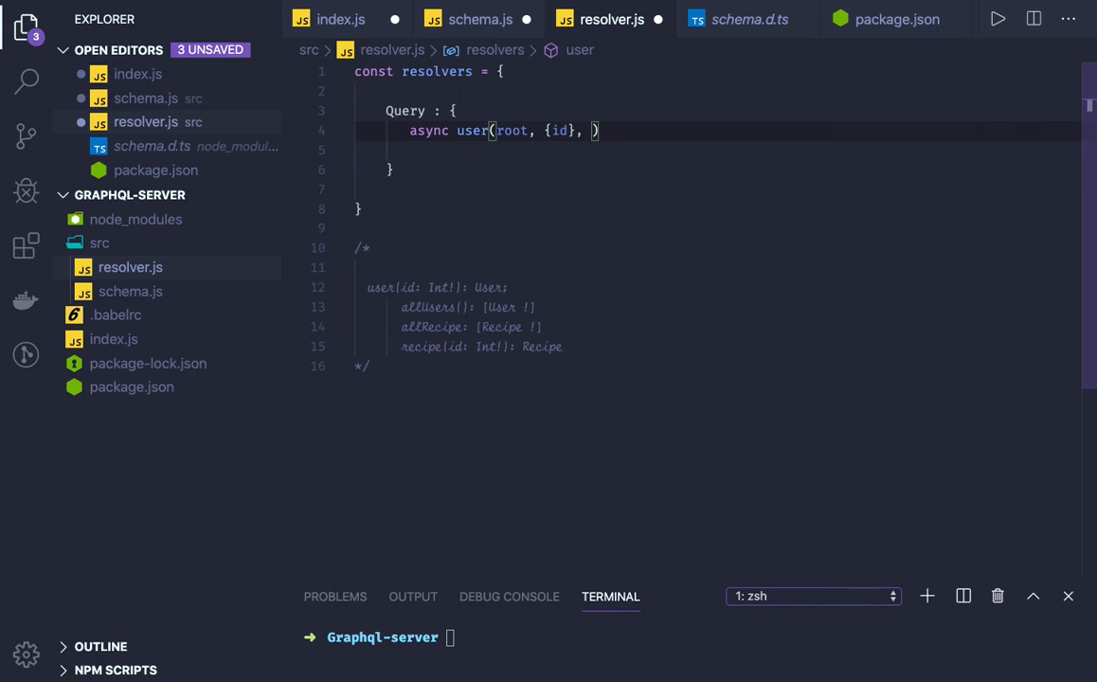
text({)
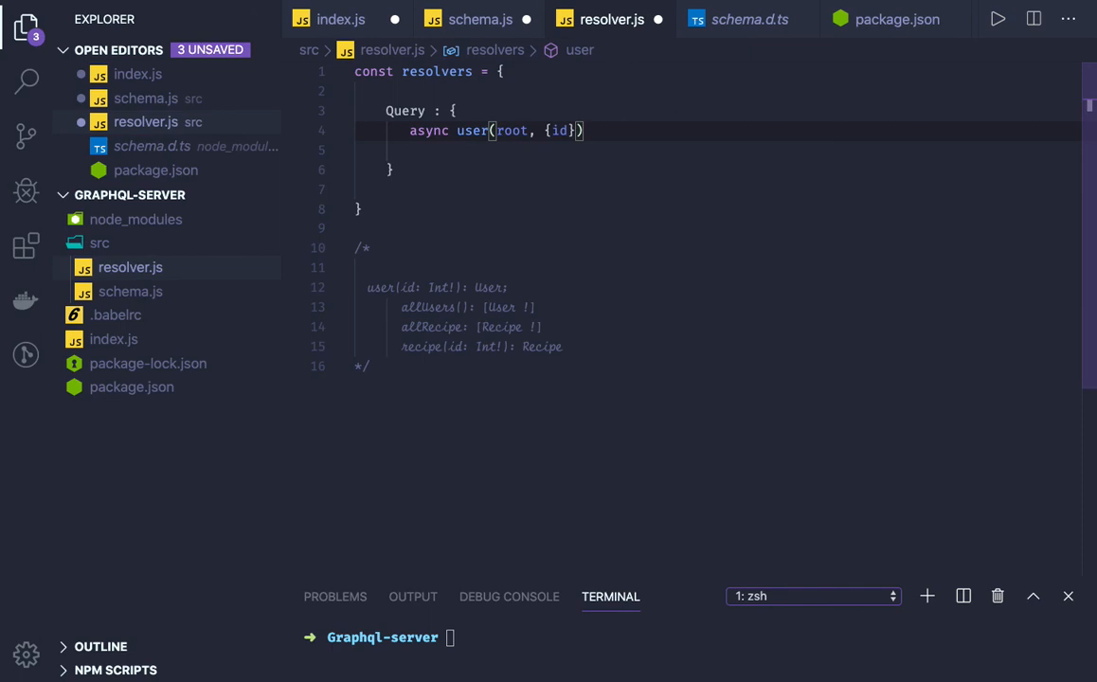
text({)
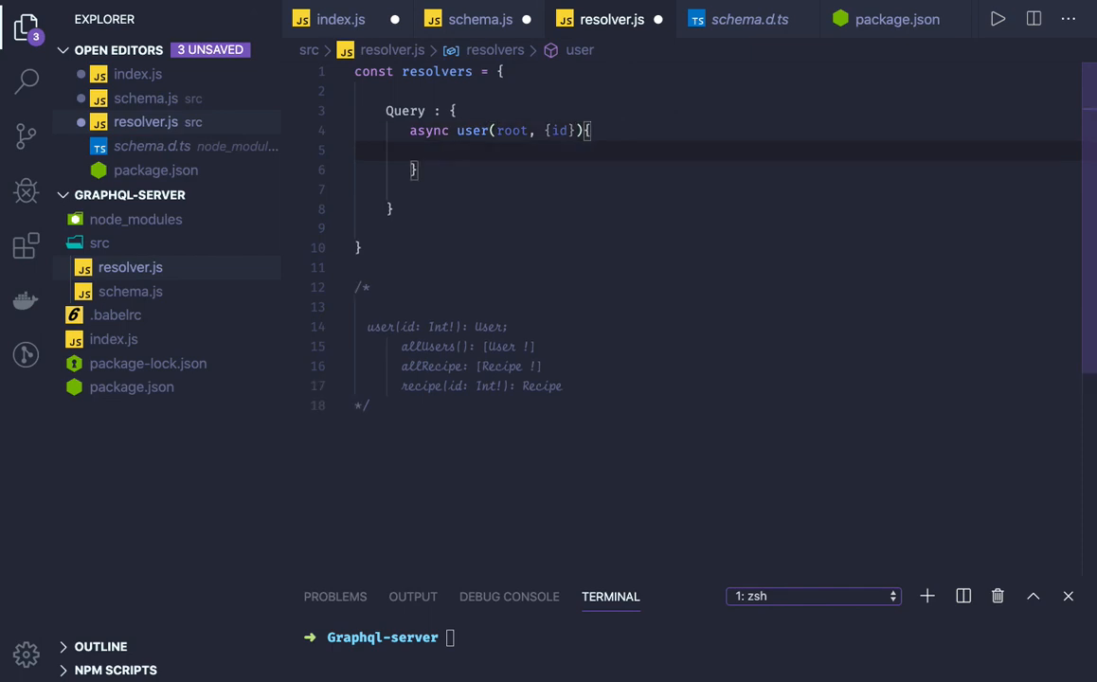
Turn the duplicated allRecipe resolver into recipe(root, {id}) with a trailing comma.
text(,)
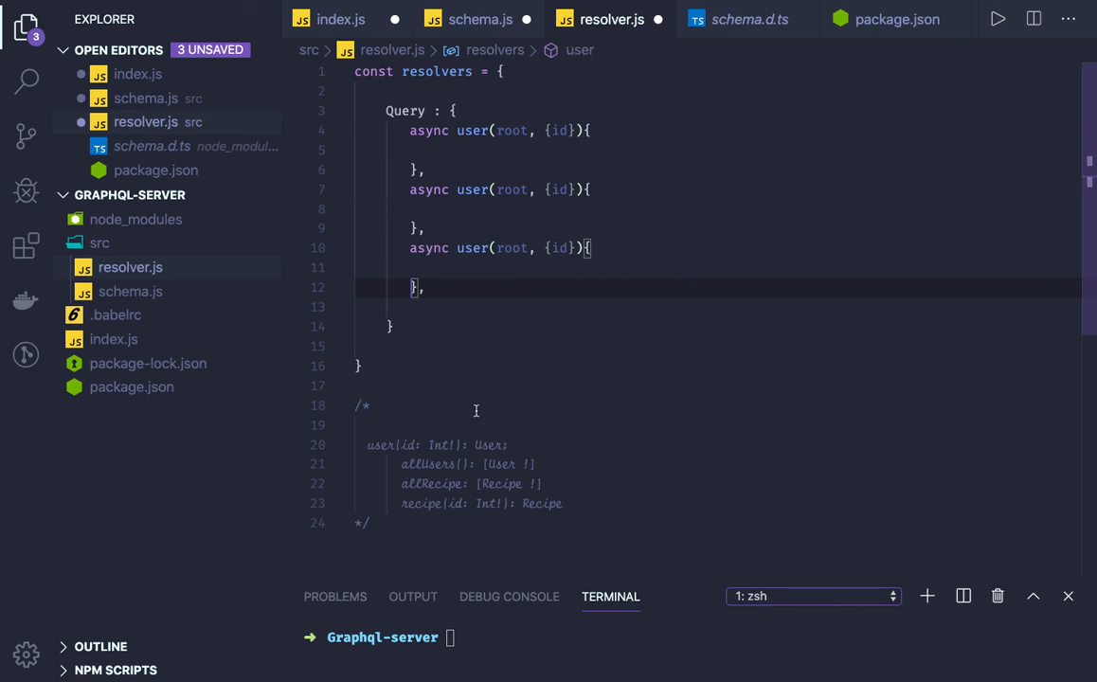
double_click(428, 464)
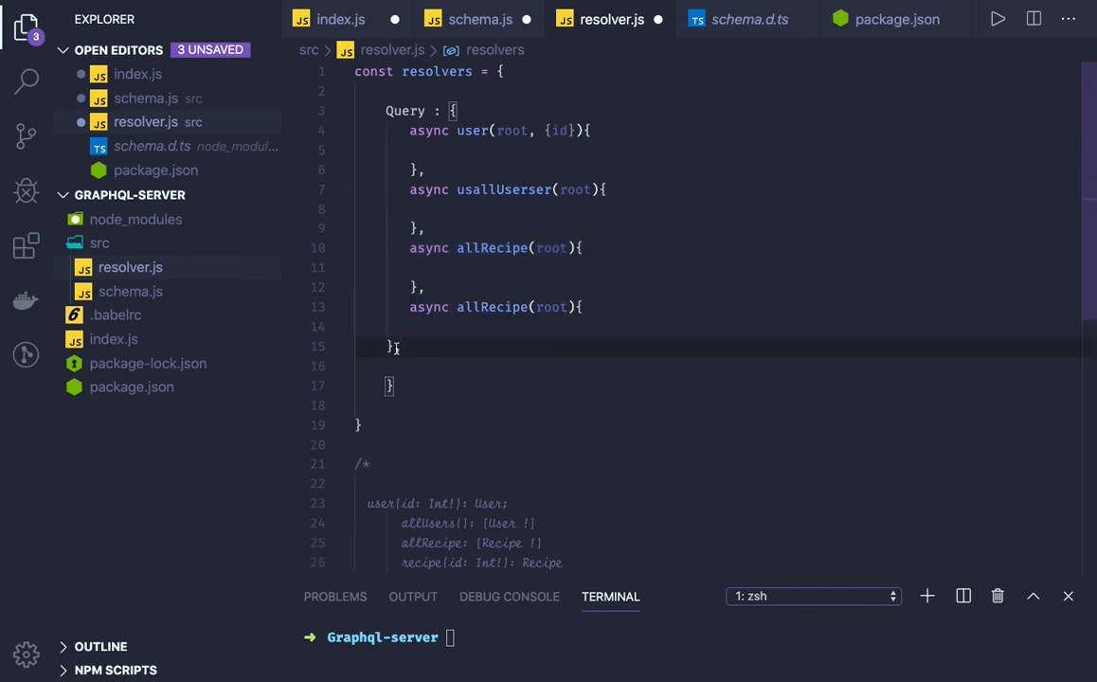
click(498, 306)
text(get)
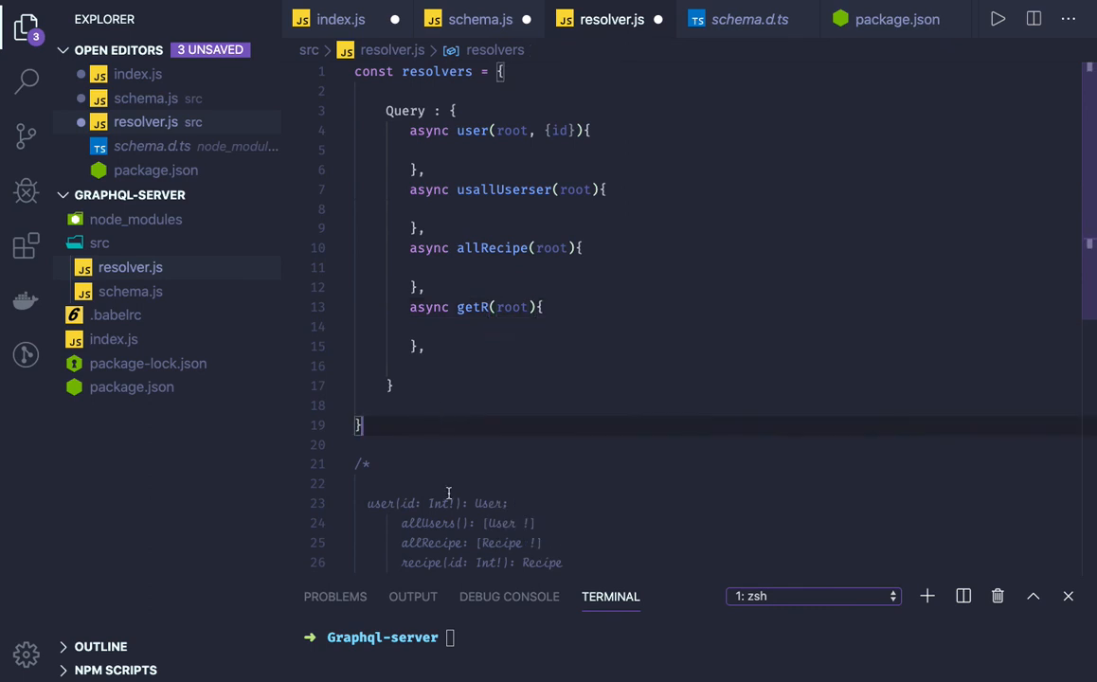
scroll(down, 3)
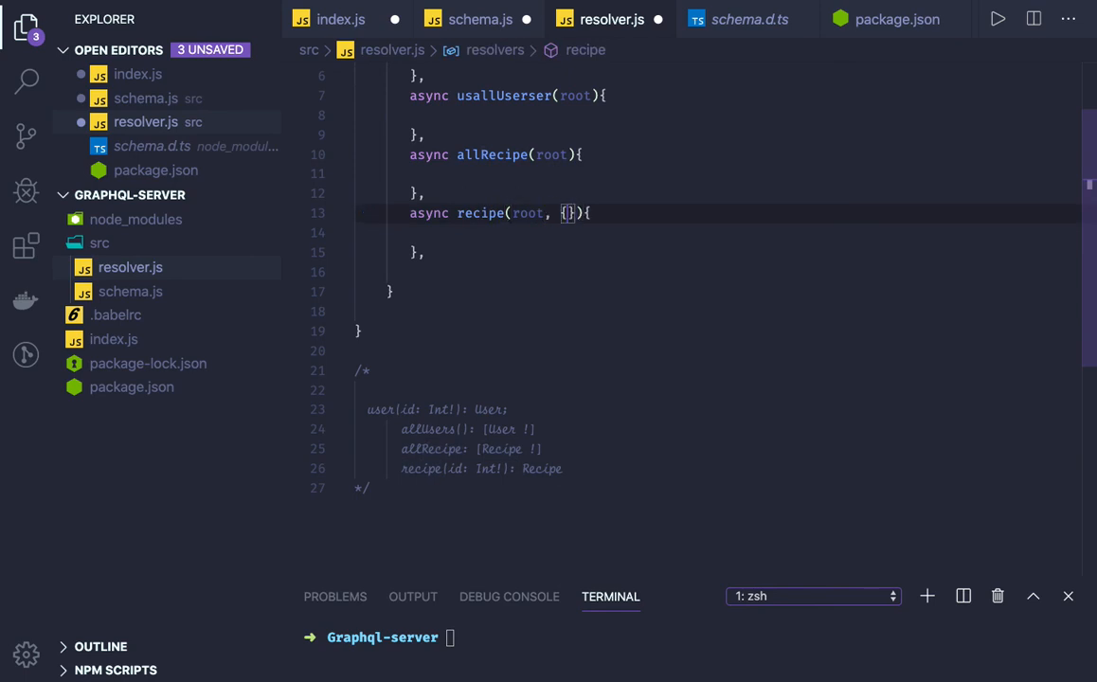
text(id)
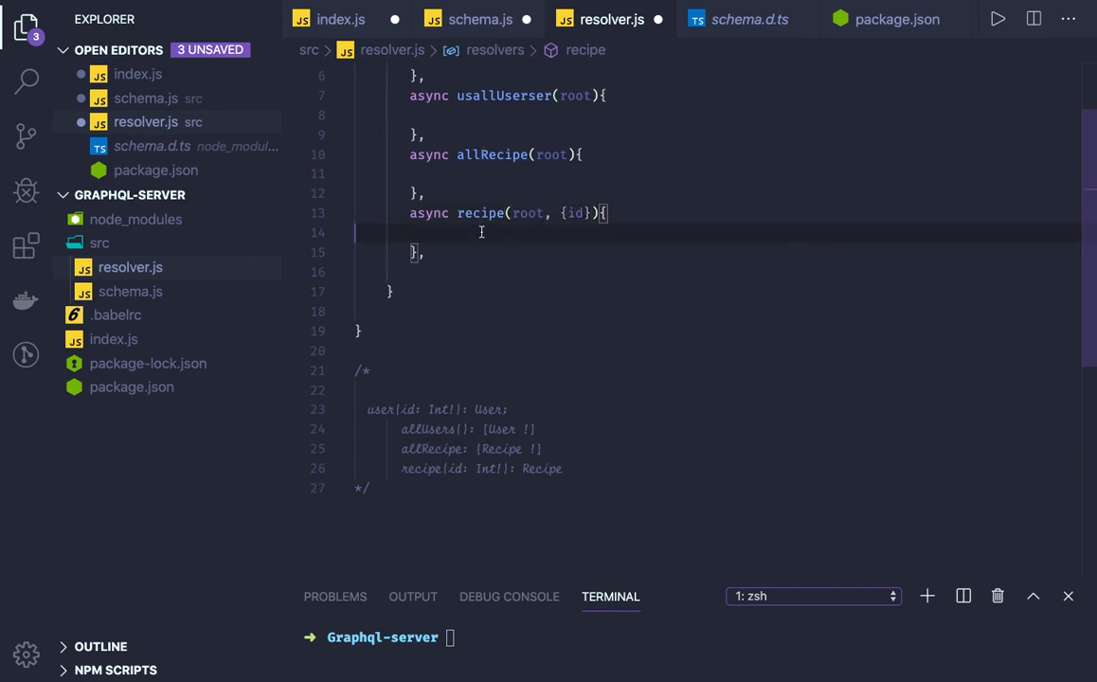
Correct the misspelled second resolver name to usallUser.
scroll(up, 3)
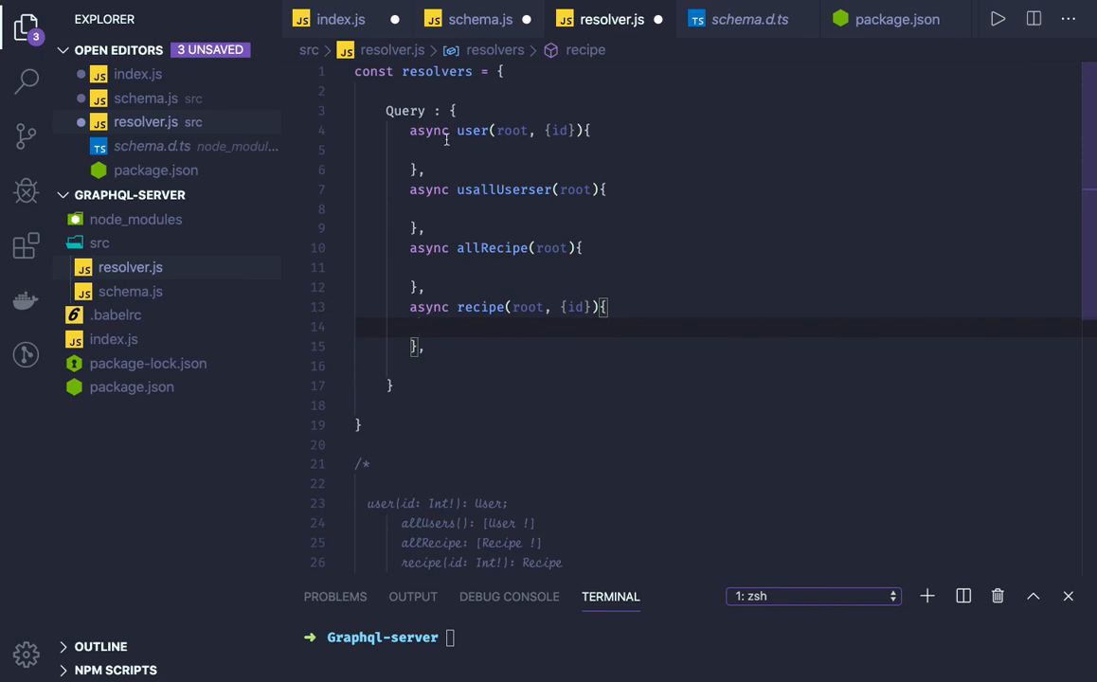
click(443, 150)
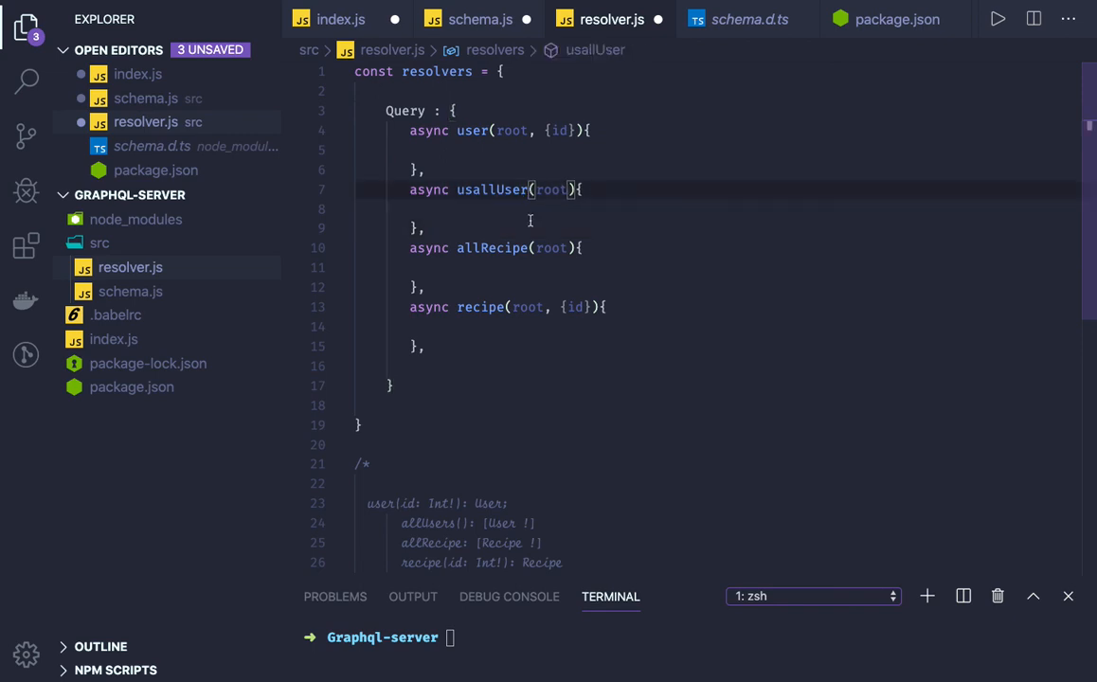
click(499, 287)
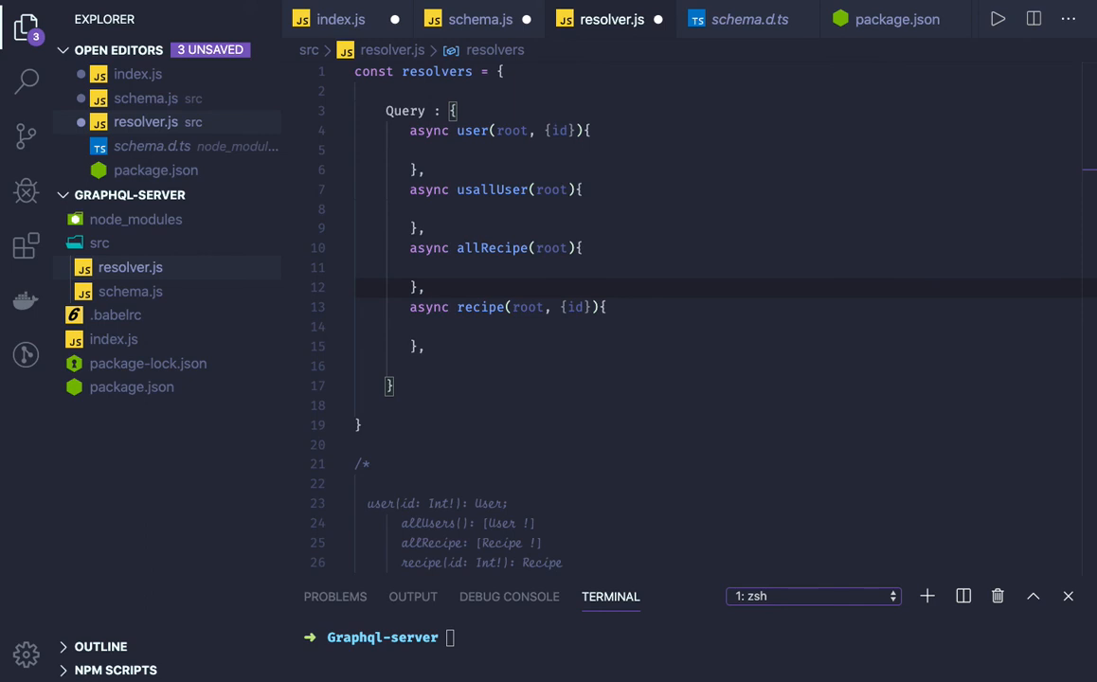
mouse_move(474, 111)
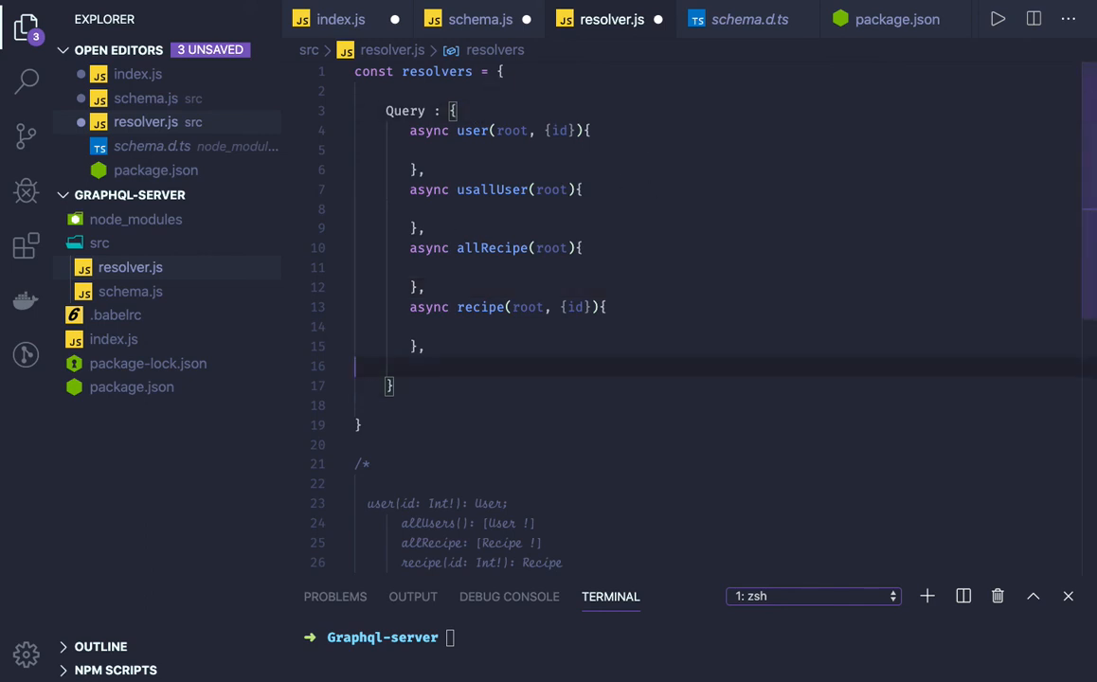
Paste the Mutation block with createUser and createRecipe below Query and check it against schema.js.
scroll(down, 3)
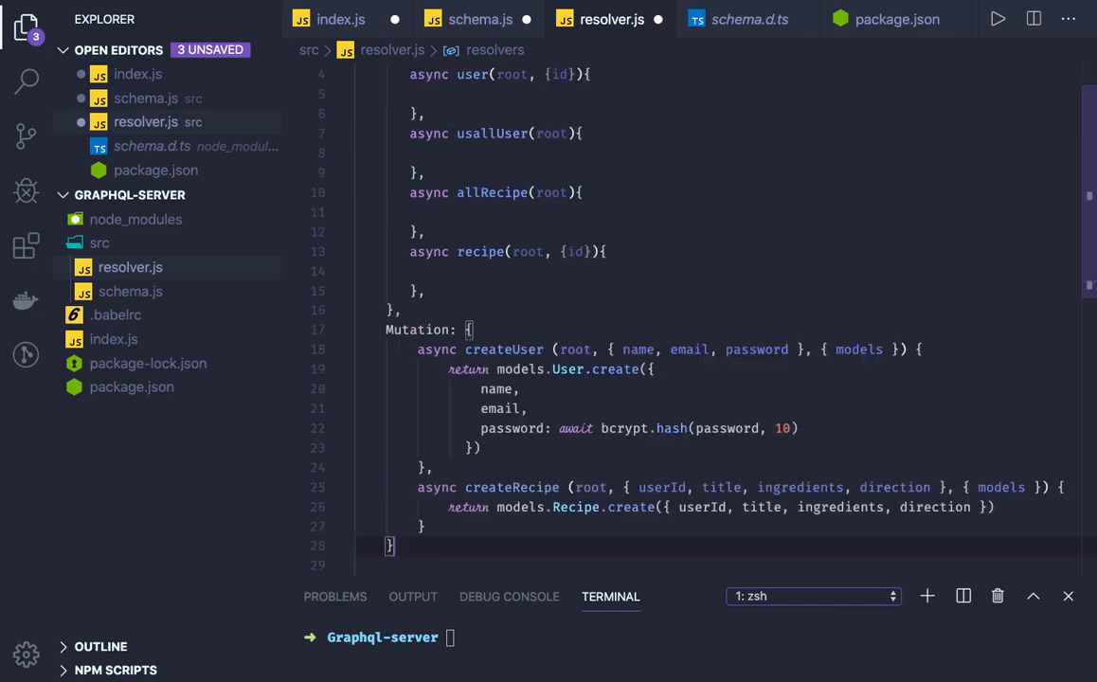
click(474, 370)
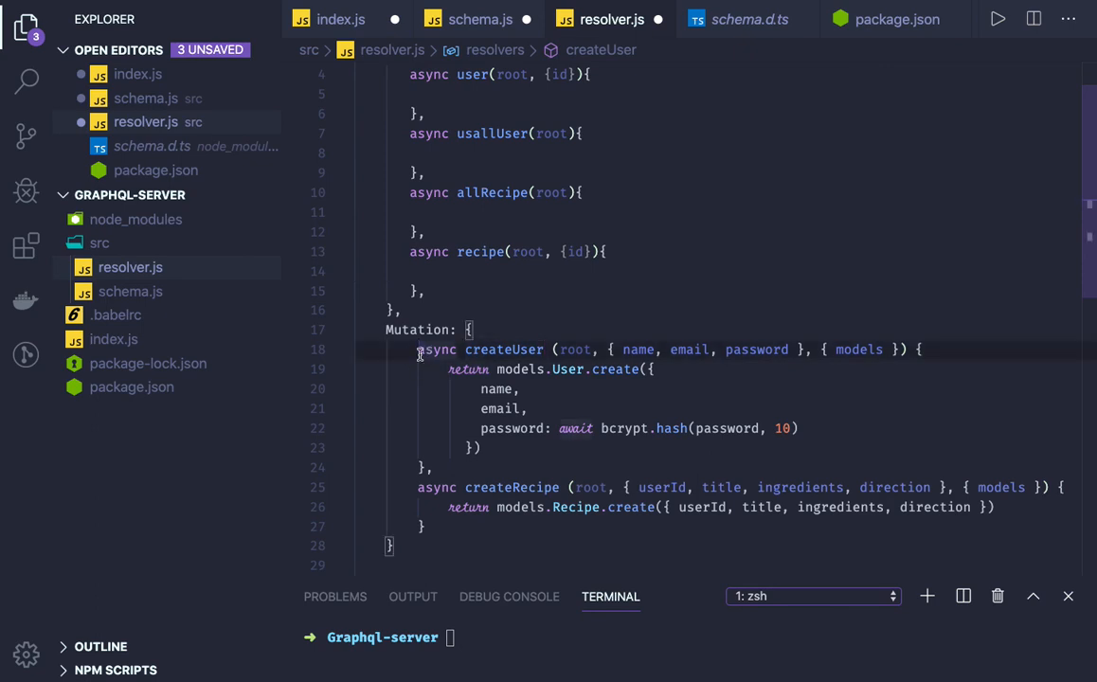
click(130, 267)
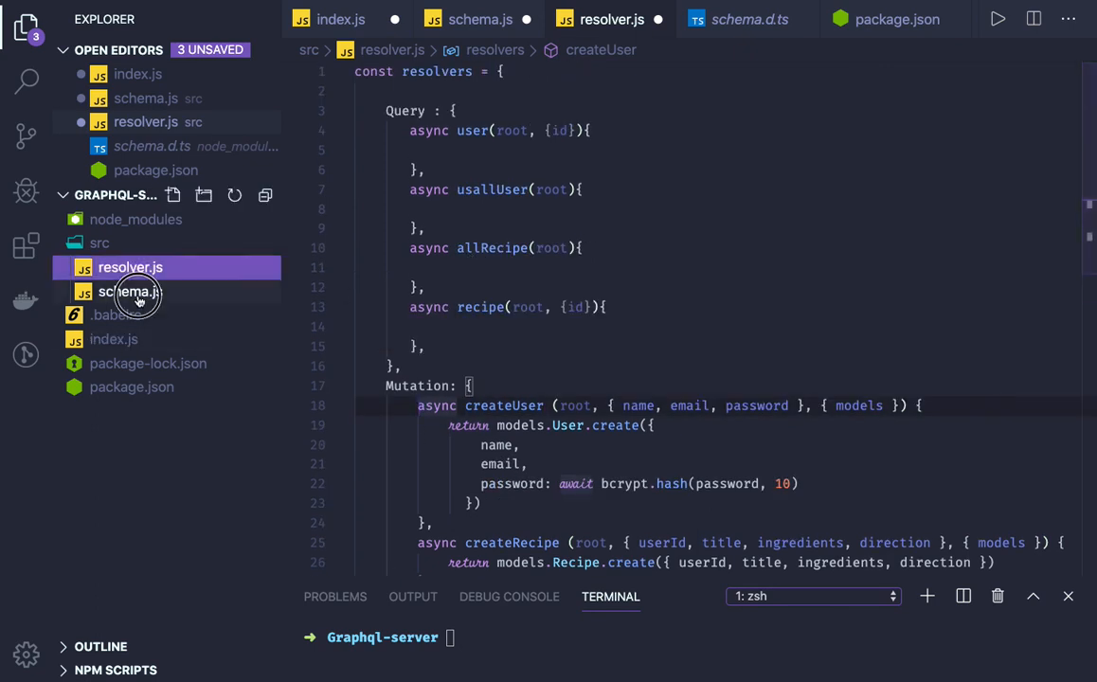
click(130, 292)
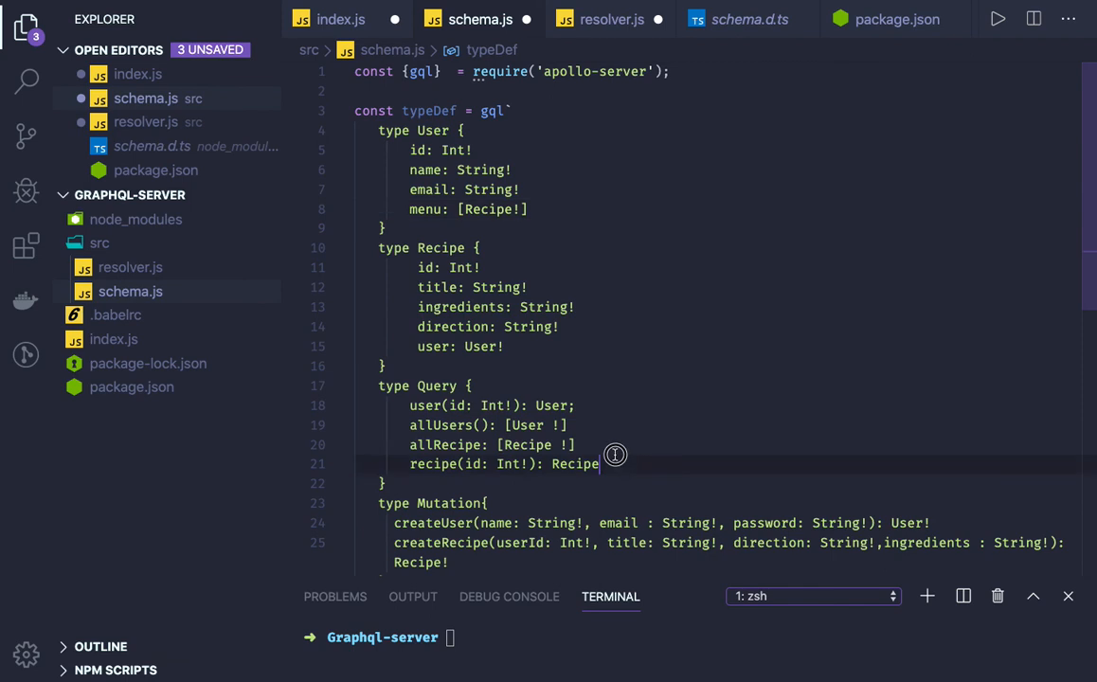
scroll(down, 3)
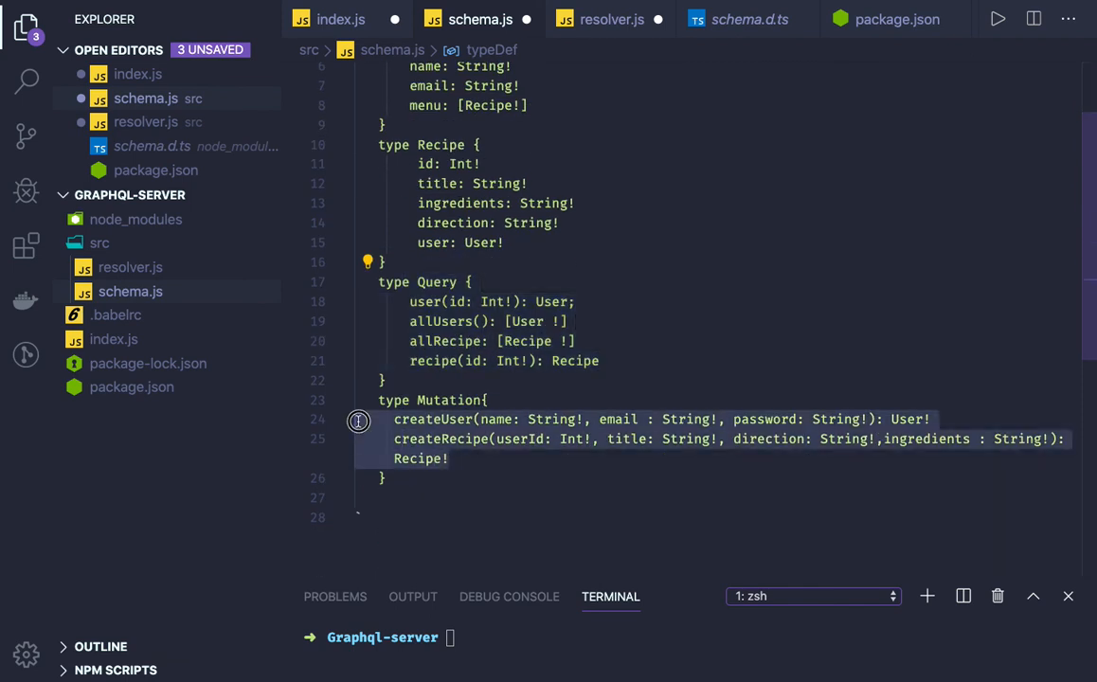
click(611, 19)
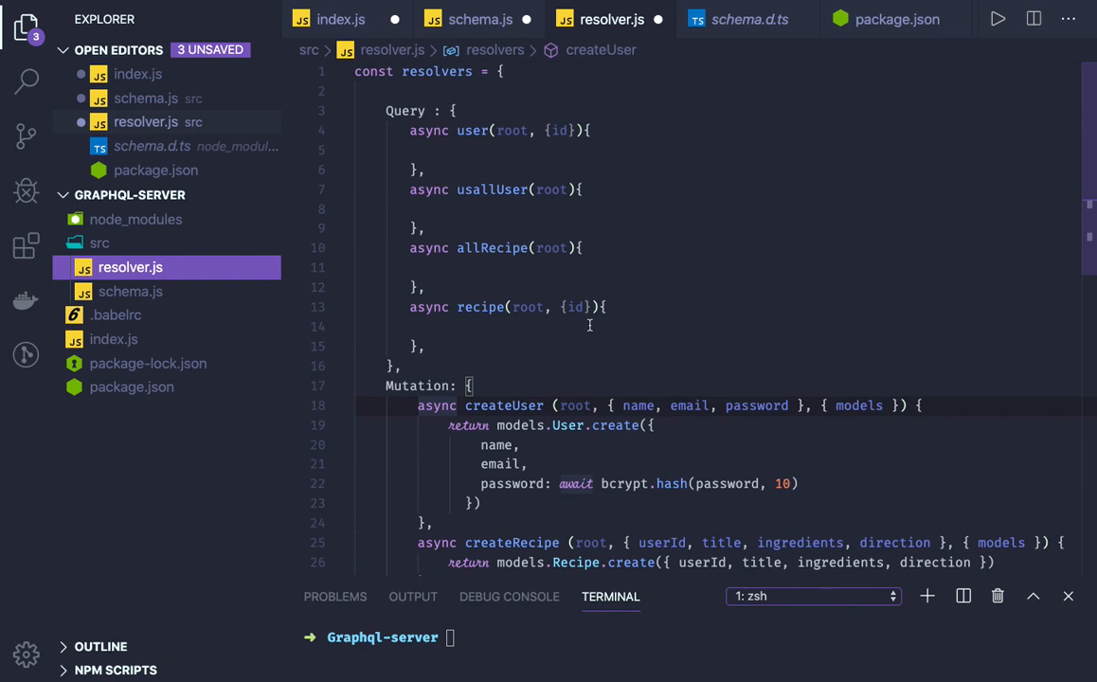
Review the createUser and createRecipe resolvers, selecting 'models' in createUser.
scroll(down, 3)
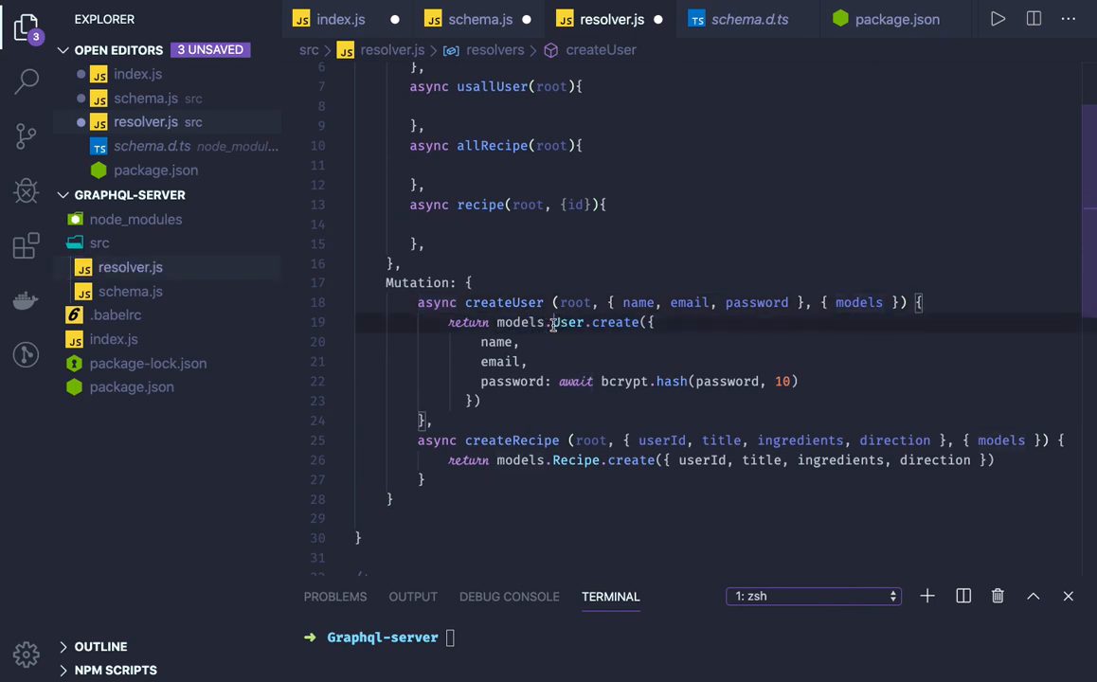
double_click(614, 323)
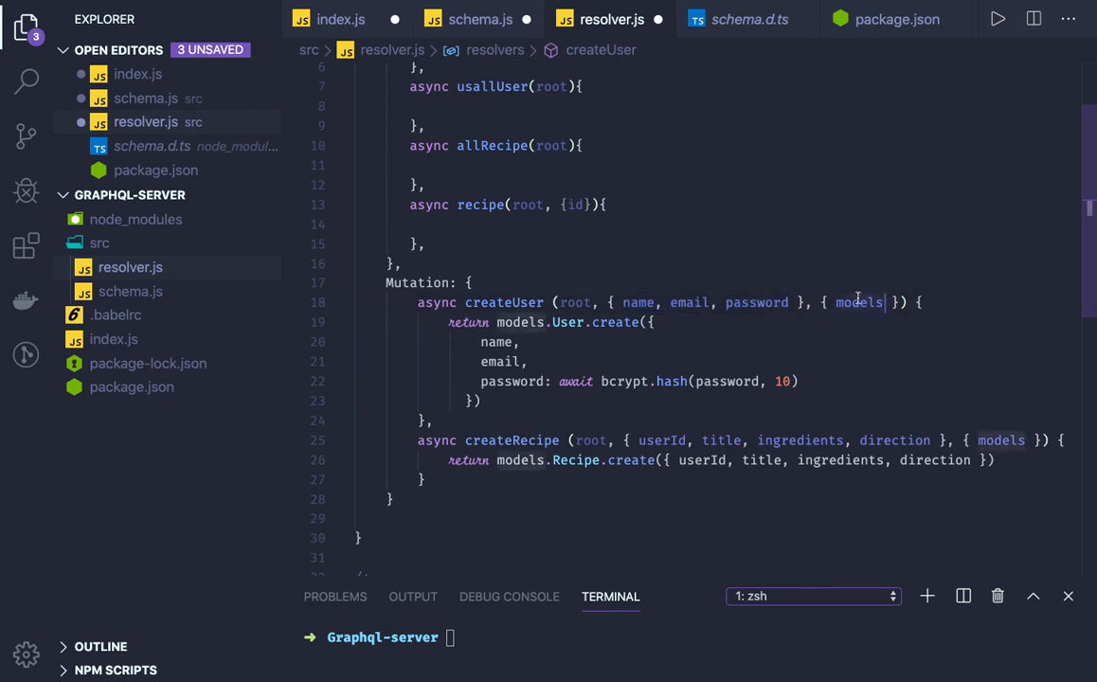
scroll(up, 3)
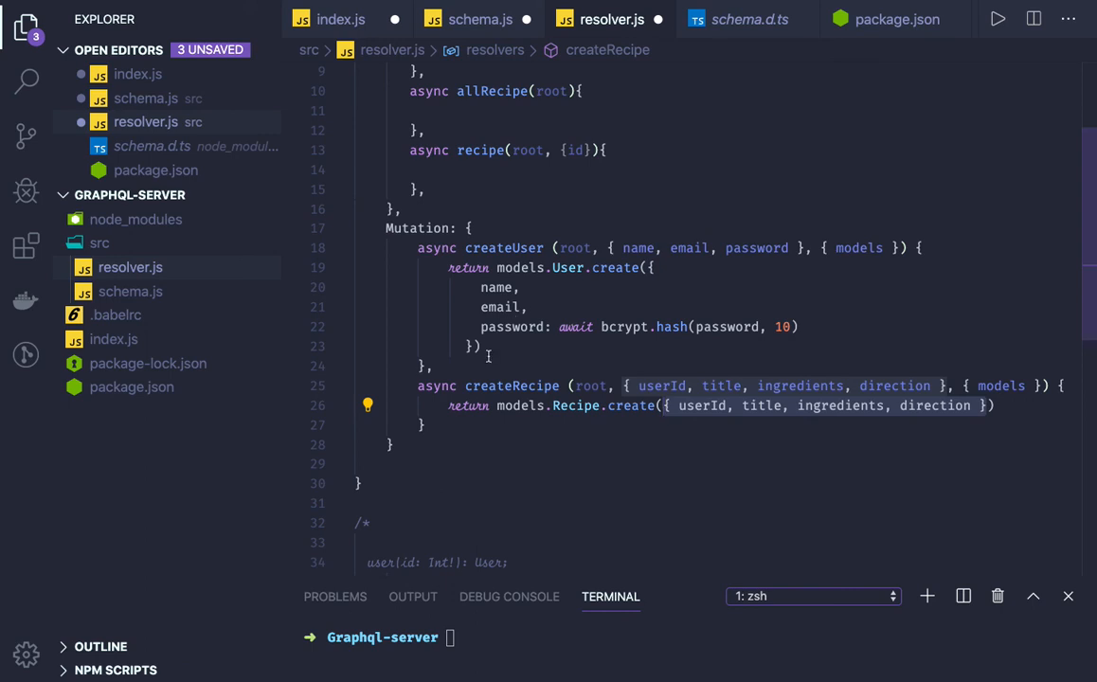
click(538, 202)
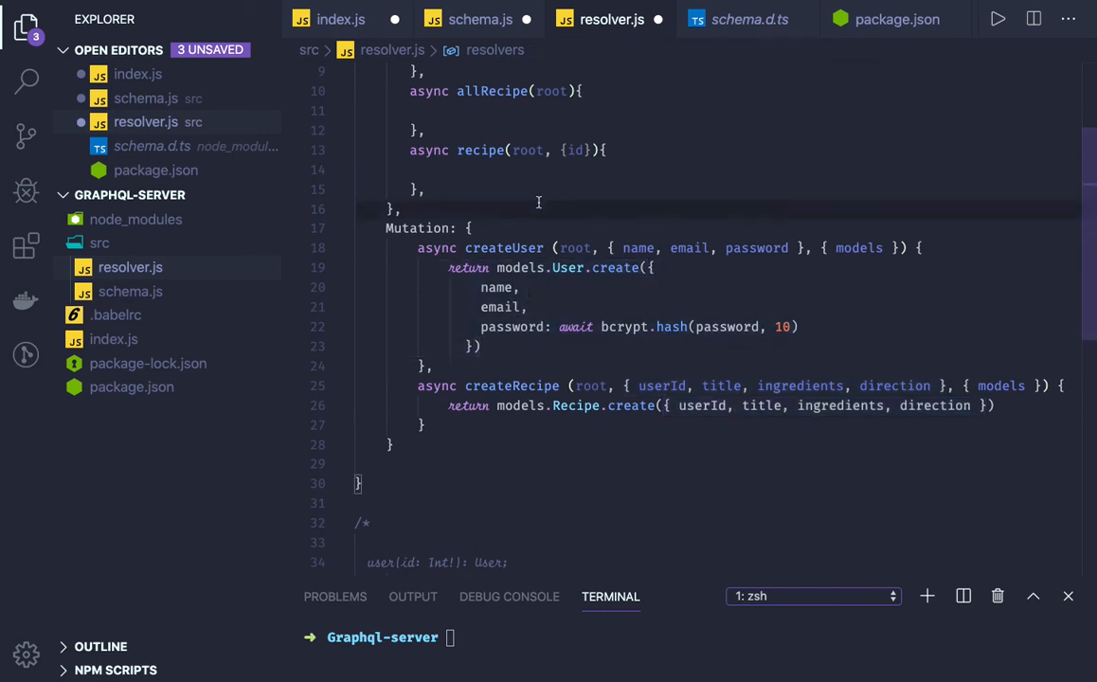
click(113, 339)
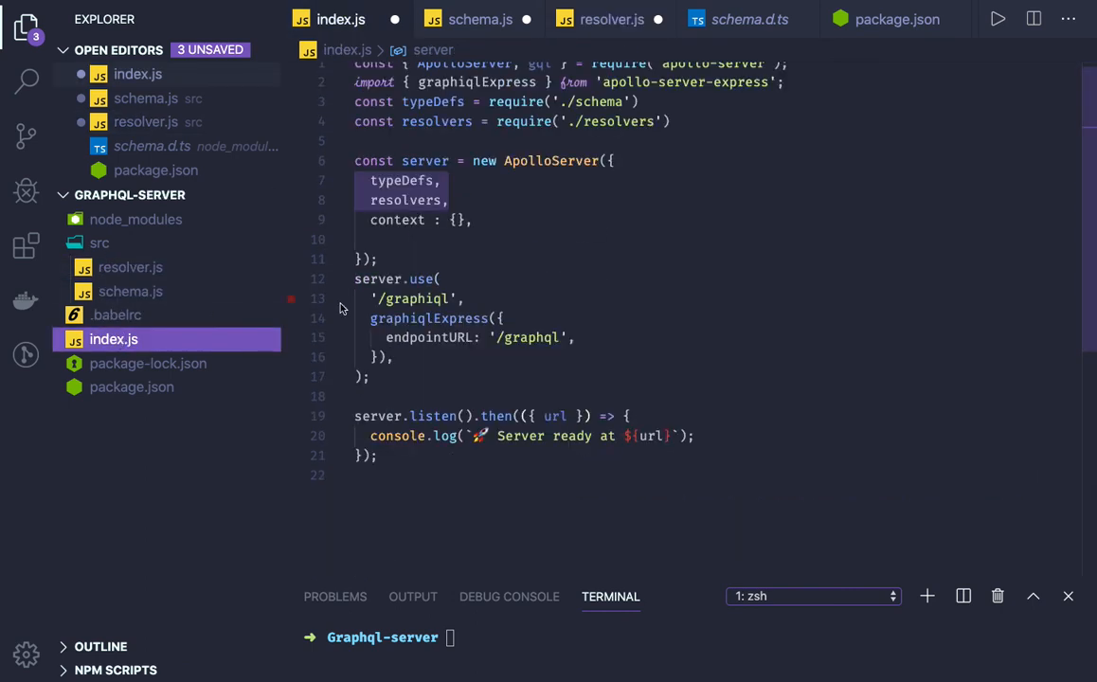
click(415, 200)
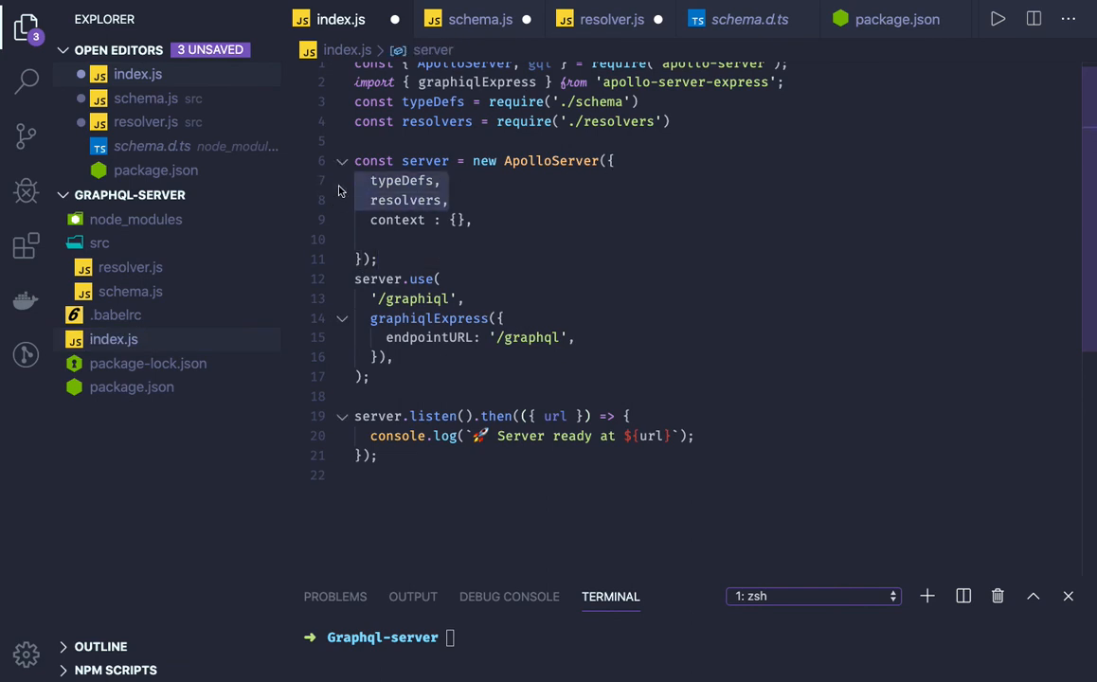
mouse_move(344, 180)
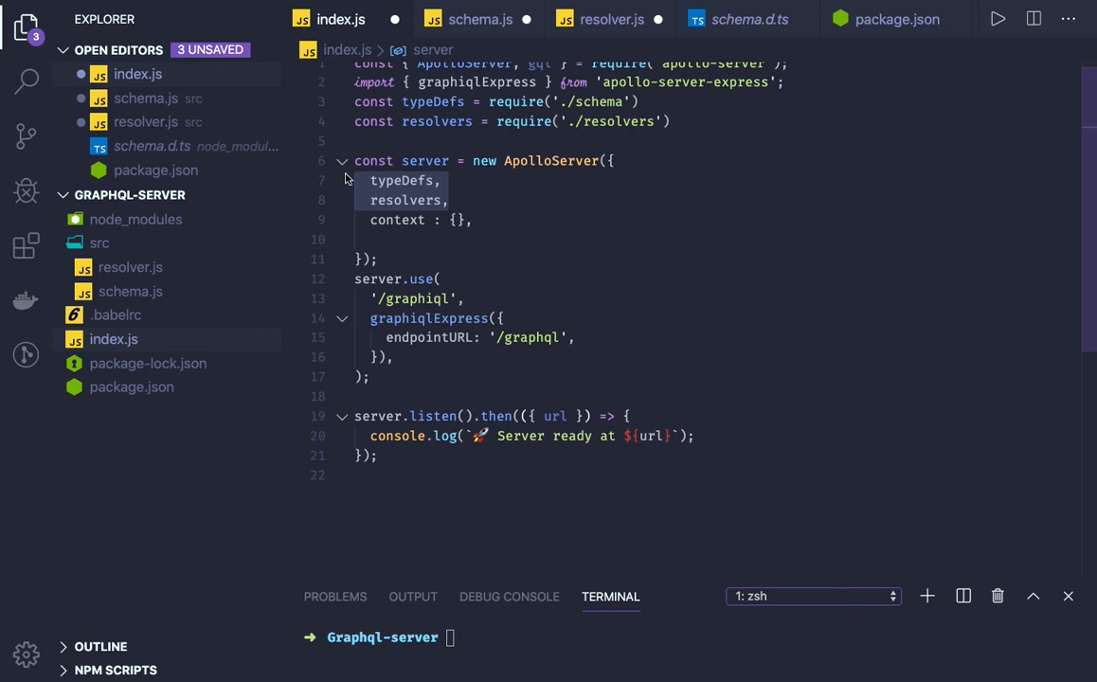
click(481, 19)
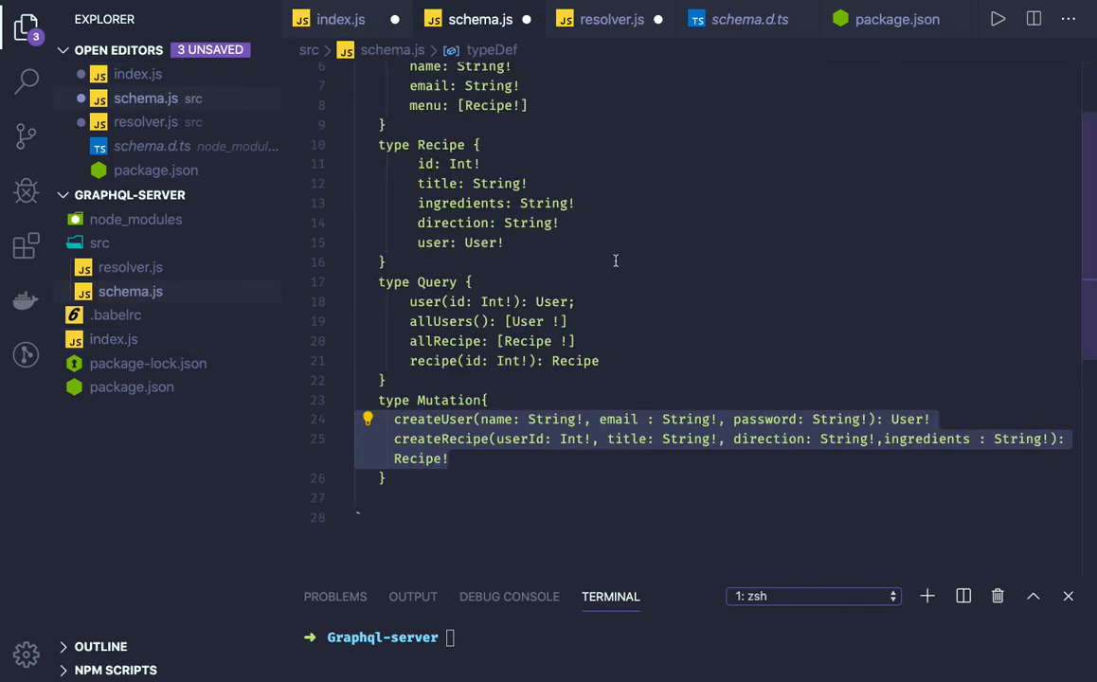
click(612, 19)
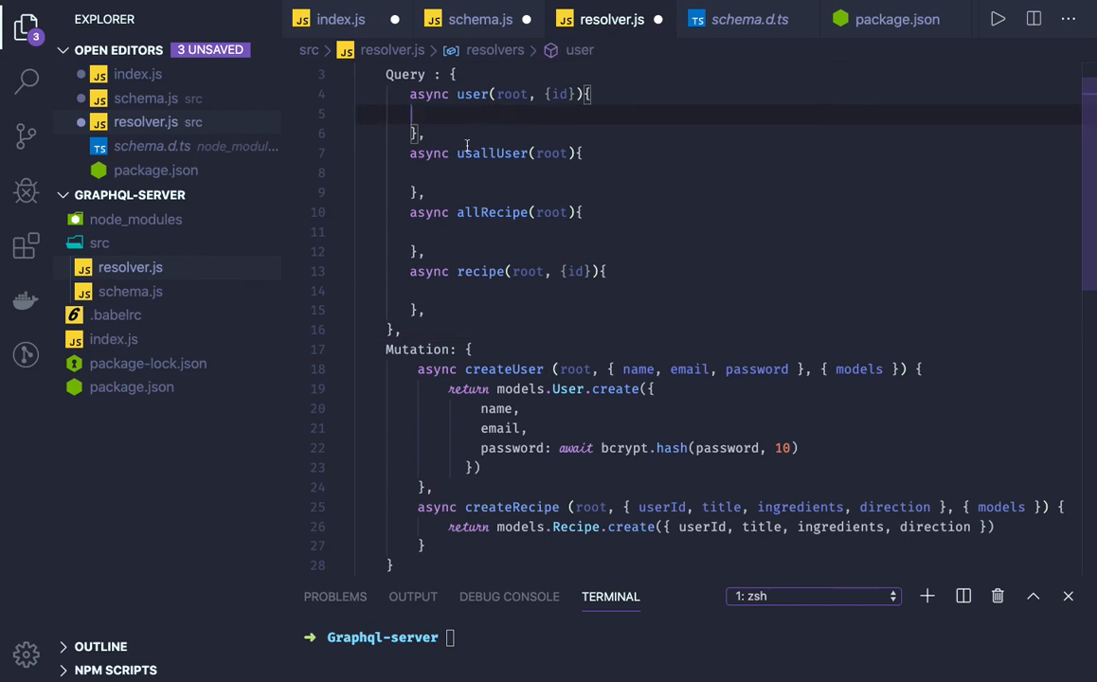
mouse_move(545, 248)
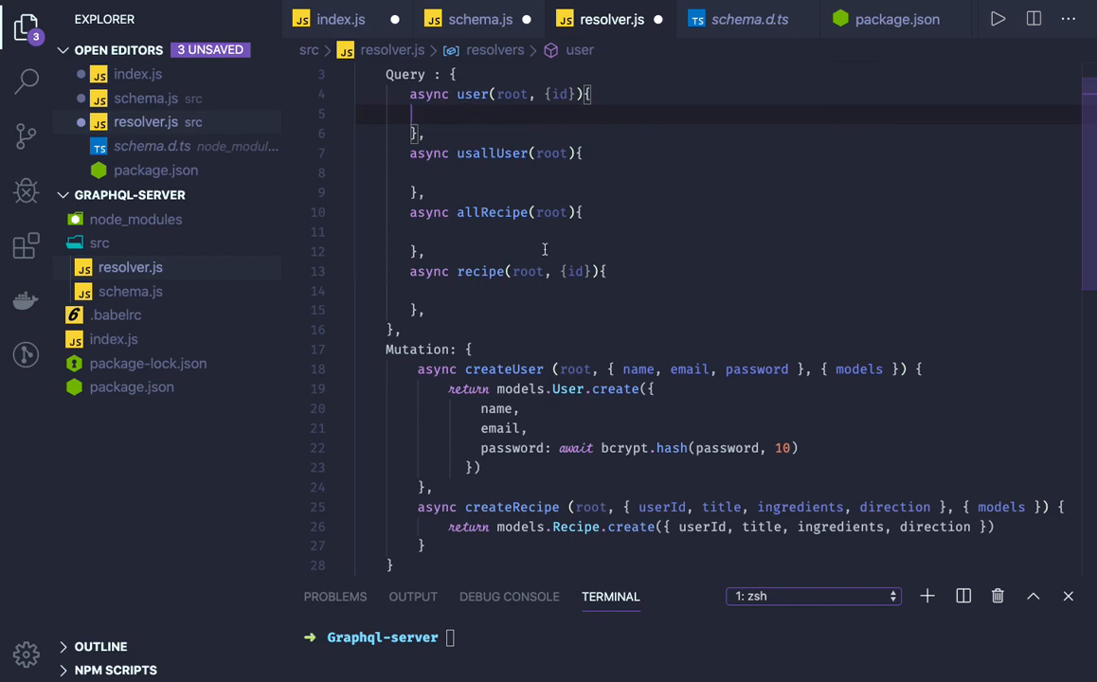
click(436, 173)
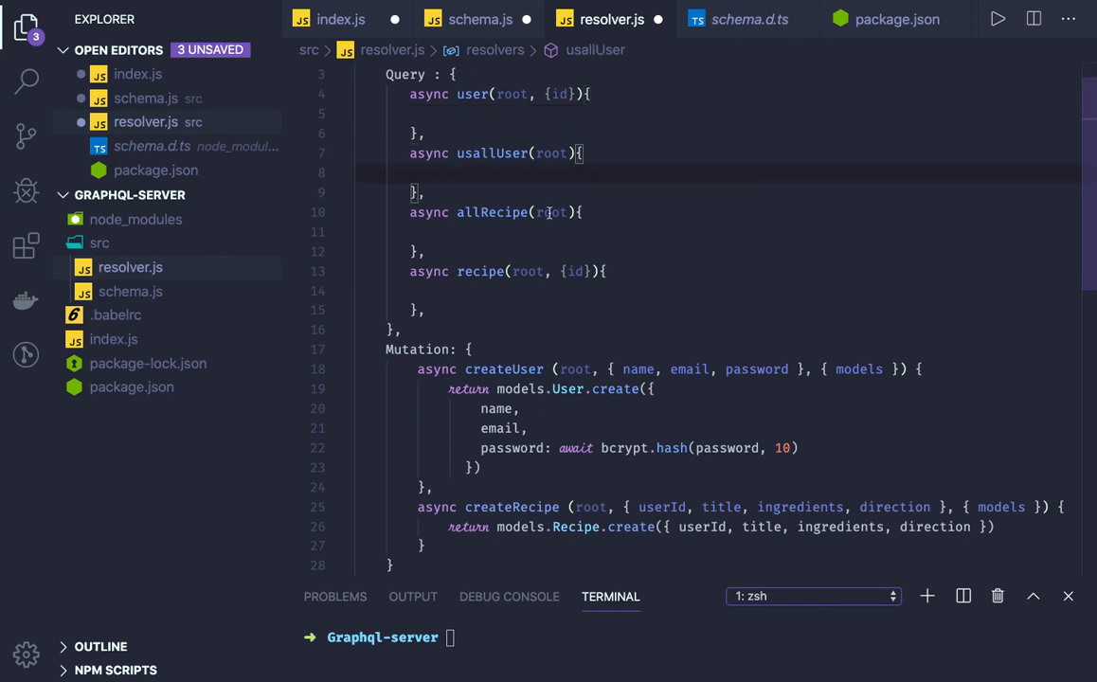
scroll(up, 3)
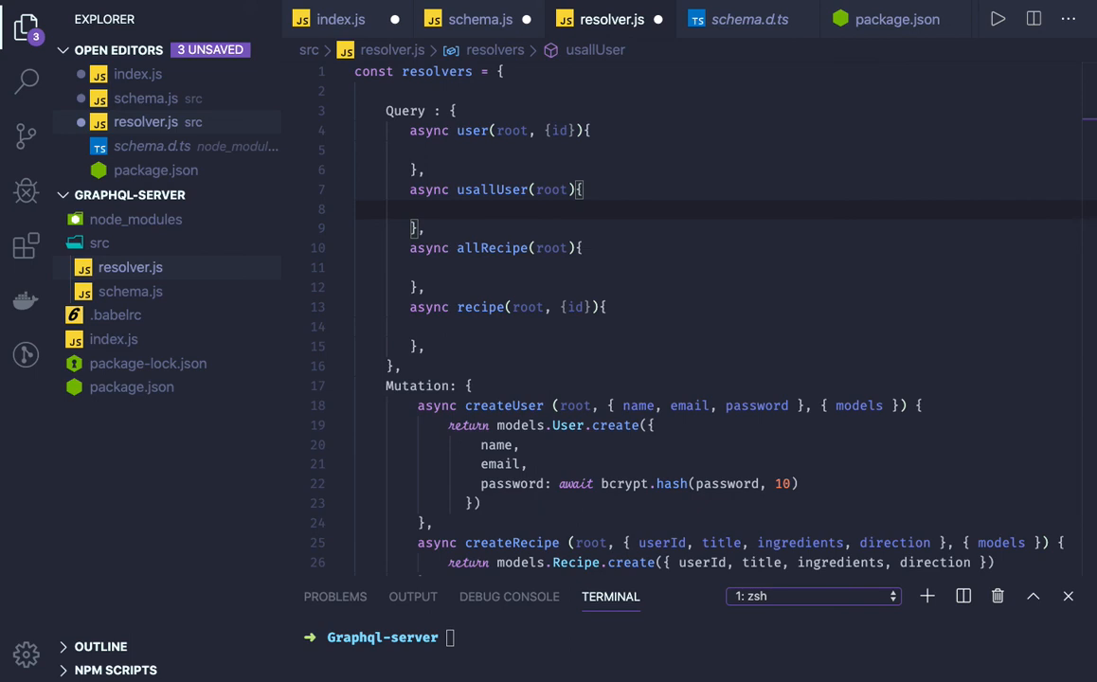
click(588, 307)
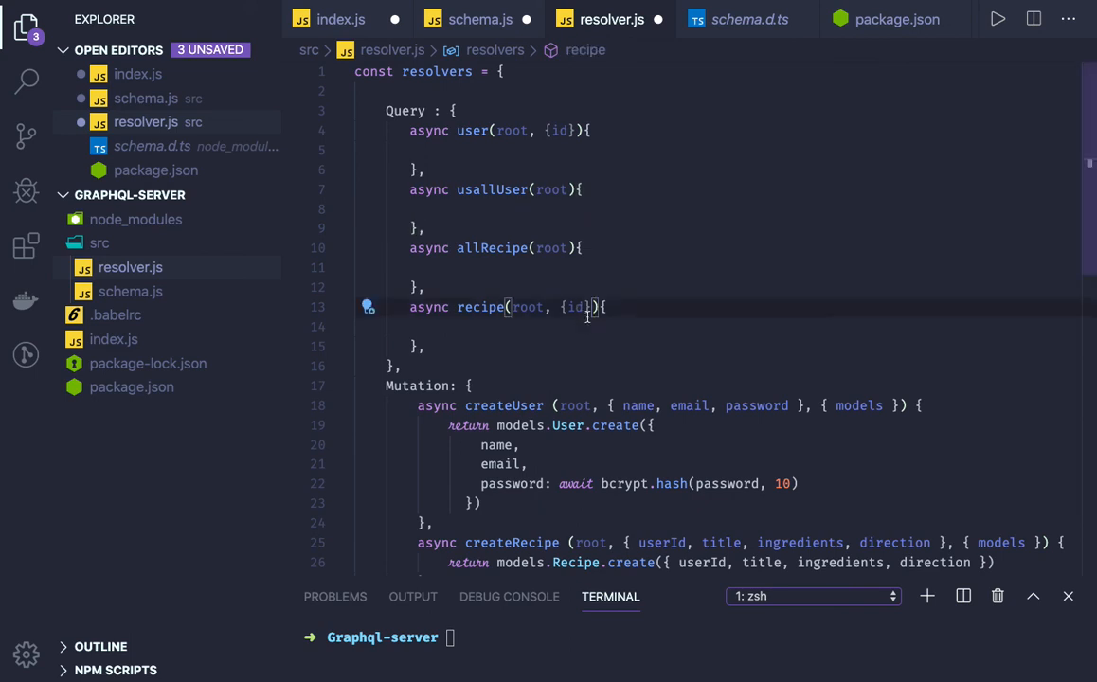